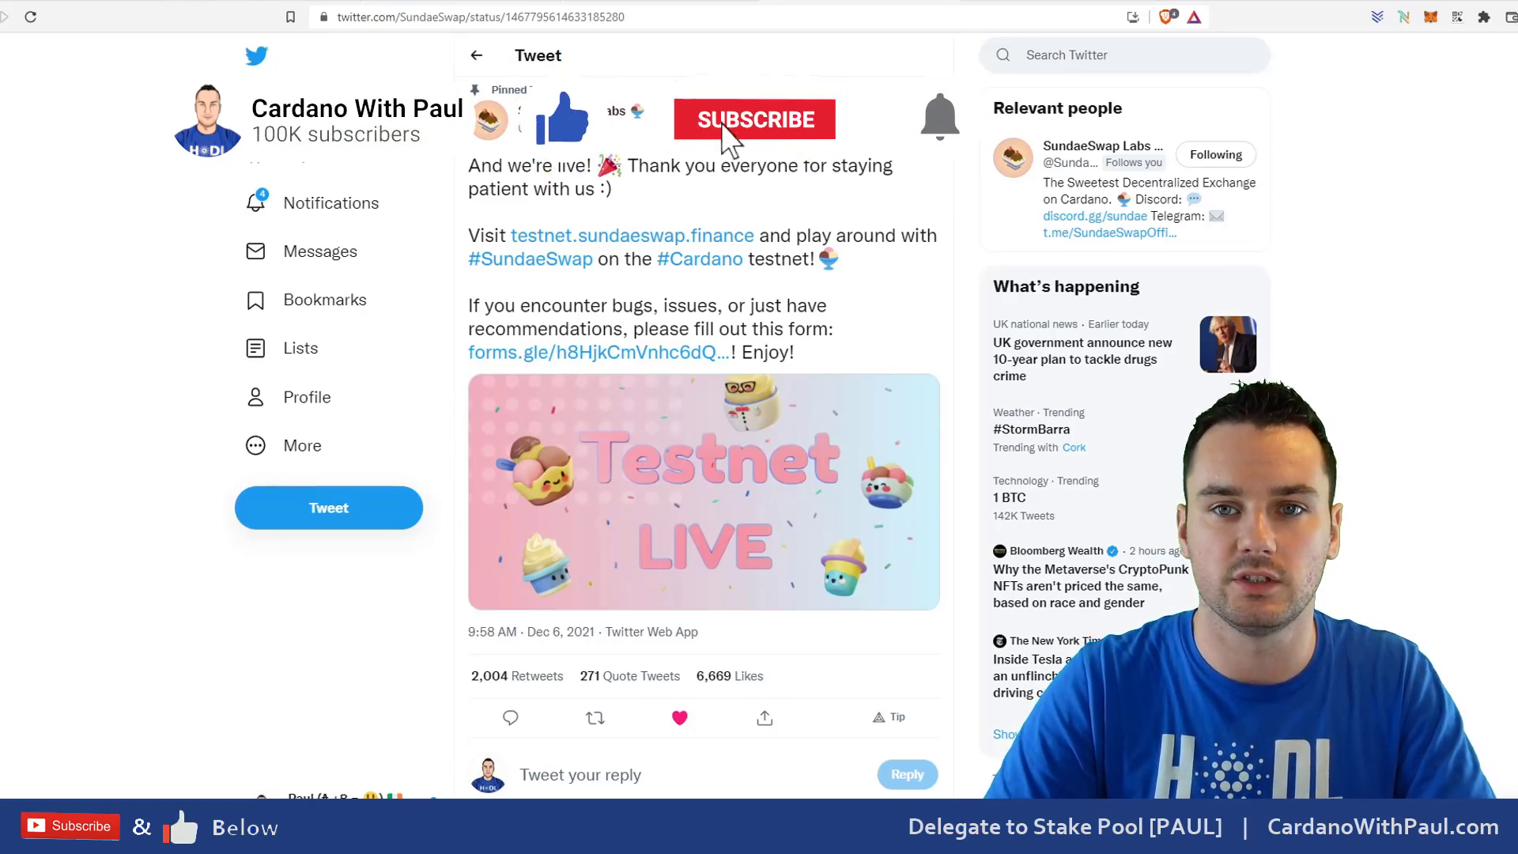
Step: Connect the Nami wallet to SundaeSwap testnet, accepting the public beta acknowledgement
{"action": "left_click", "coordinate": [753, 119]}
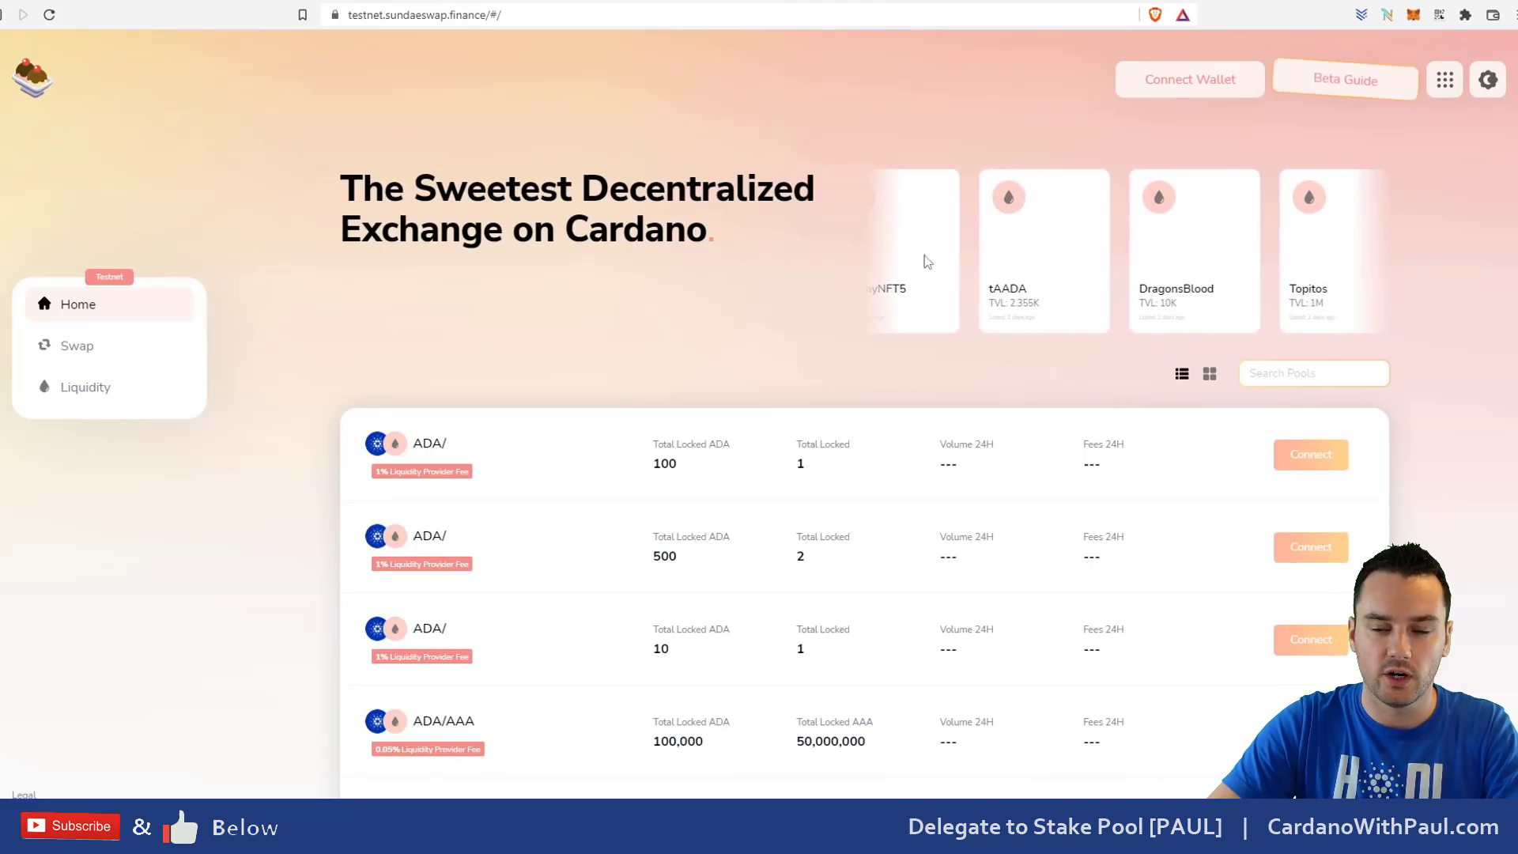
{"action": "mouse_move", "coordinate": [919, 211]}
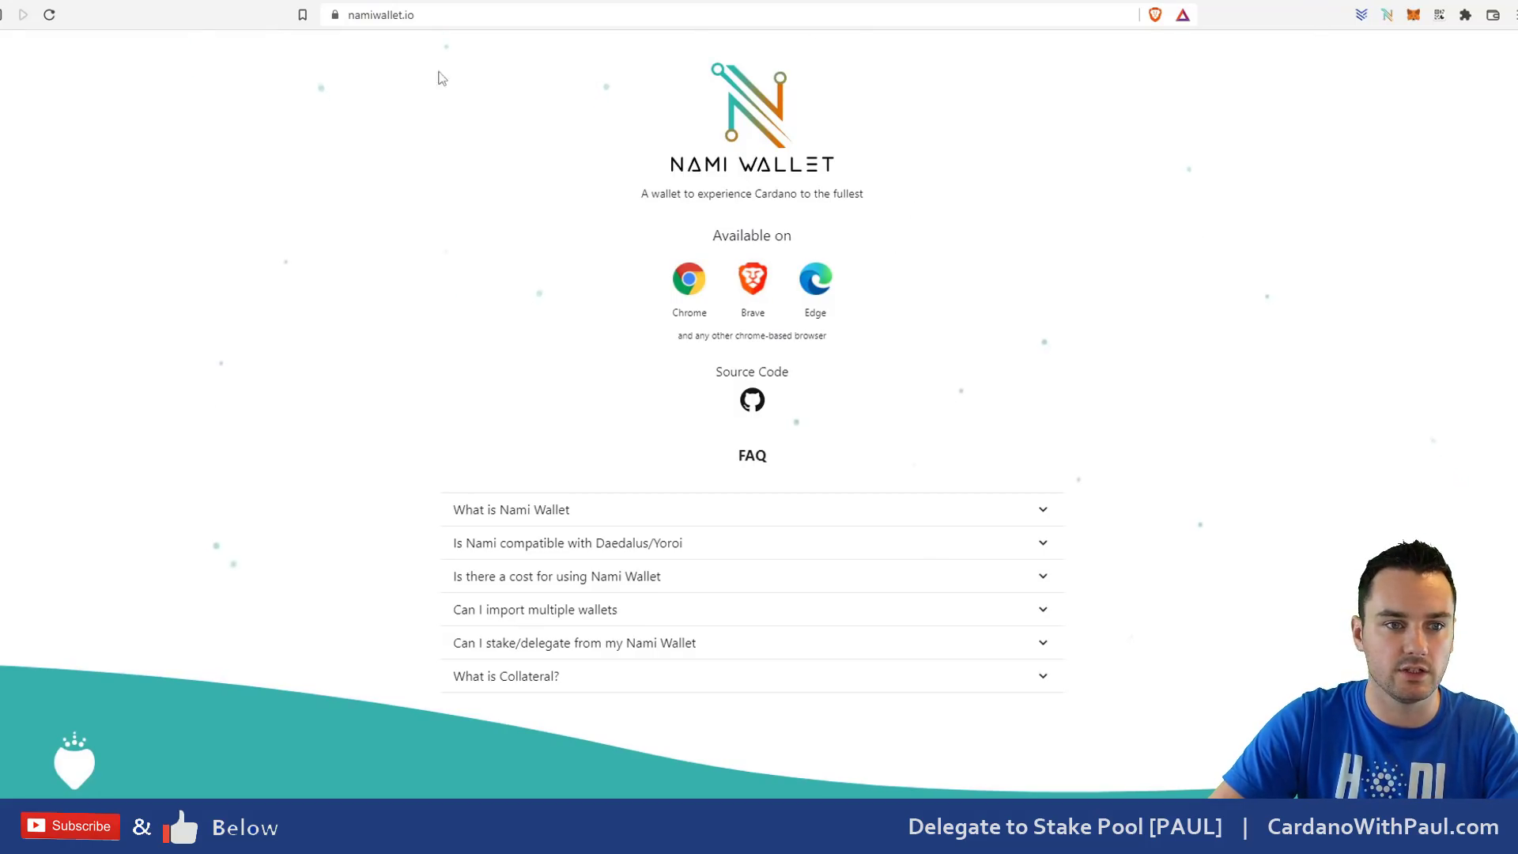
{"action": "mouse_move", "coordinate": [406, 32]}
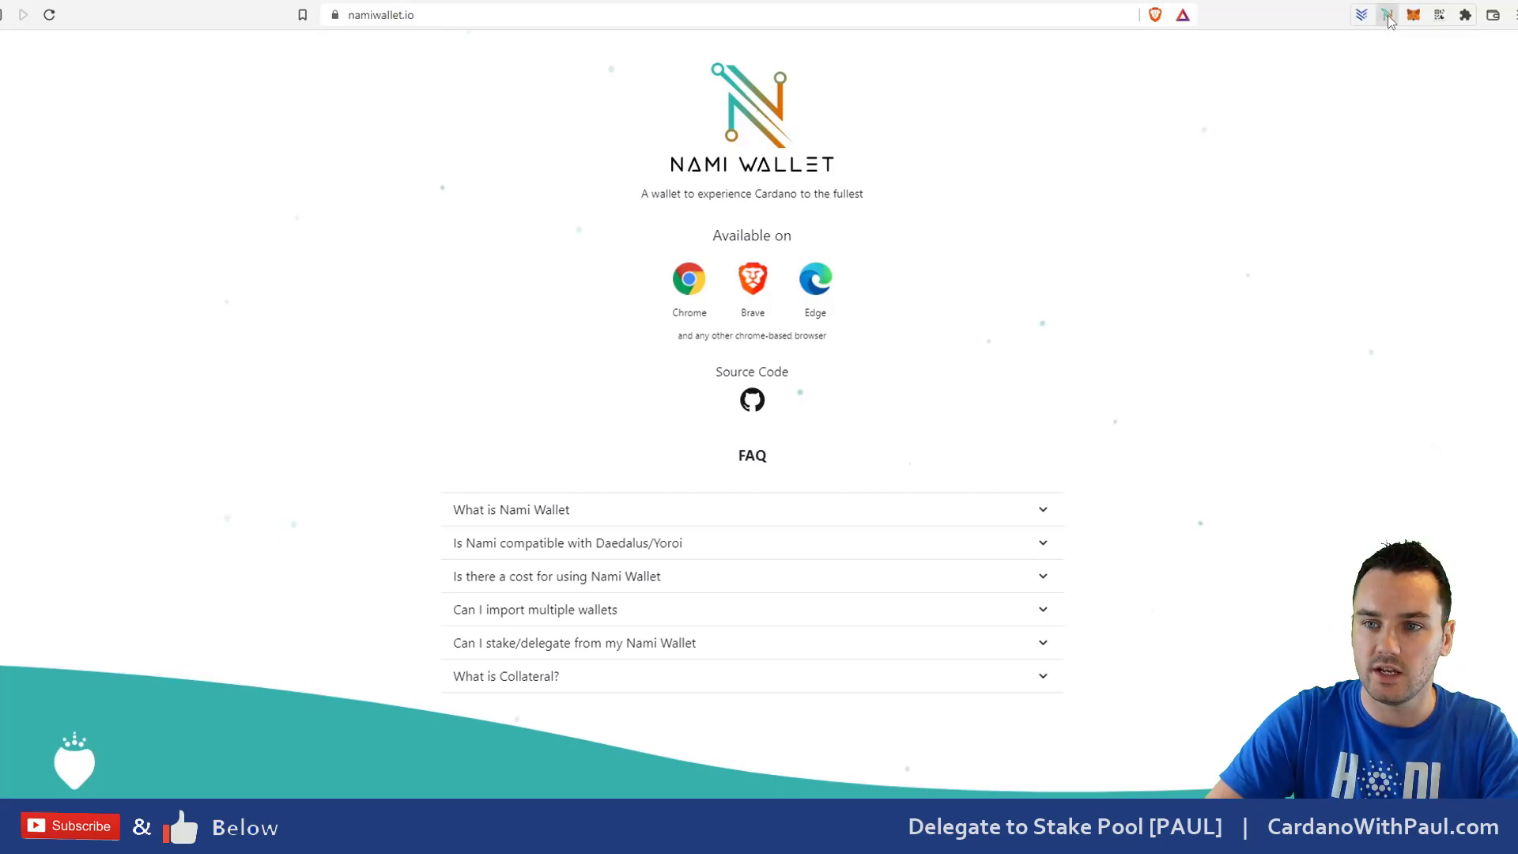
{"action": "left_click", "coordinate": [1386, 14]}
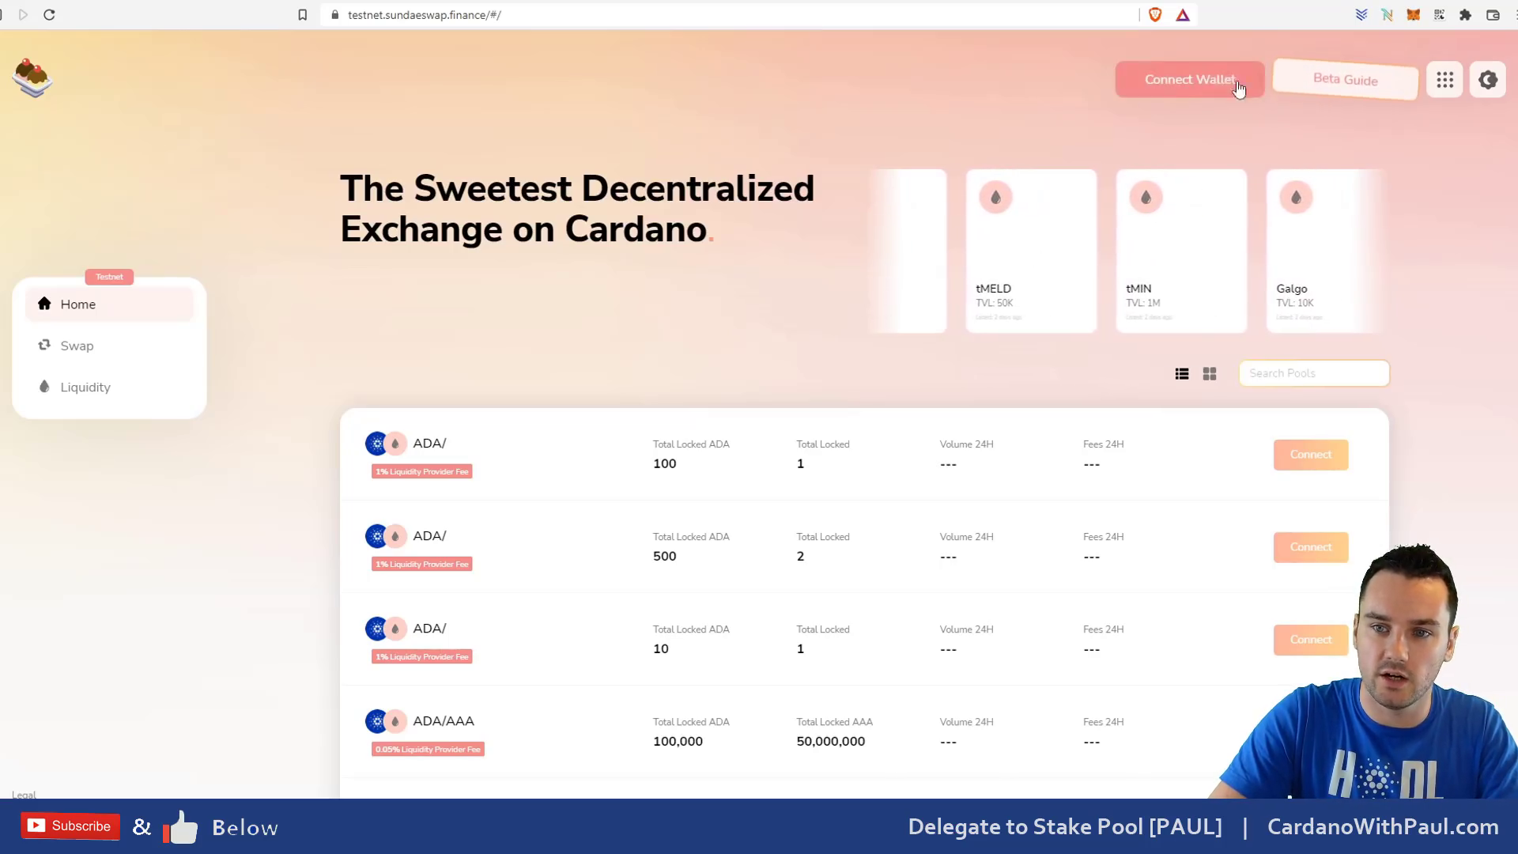
{"action": "left_click", "coordinate": [1189, 78]}
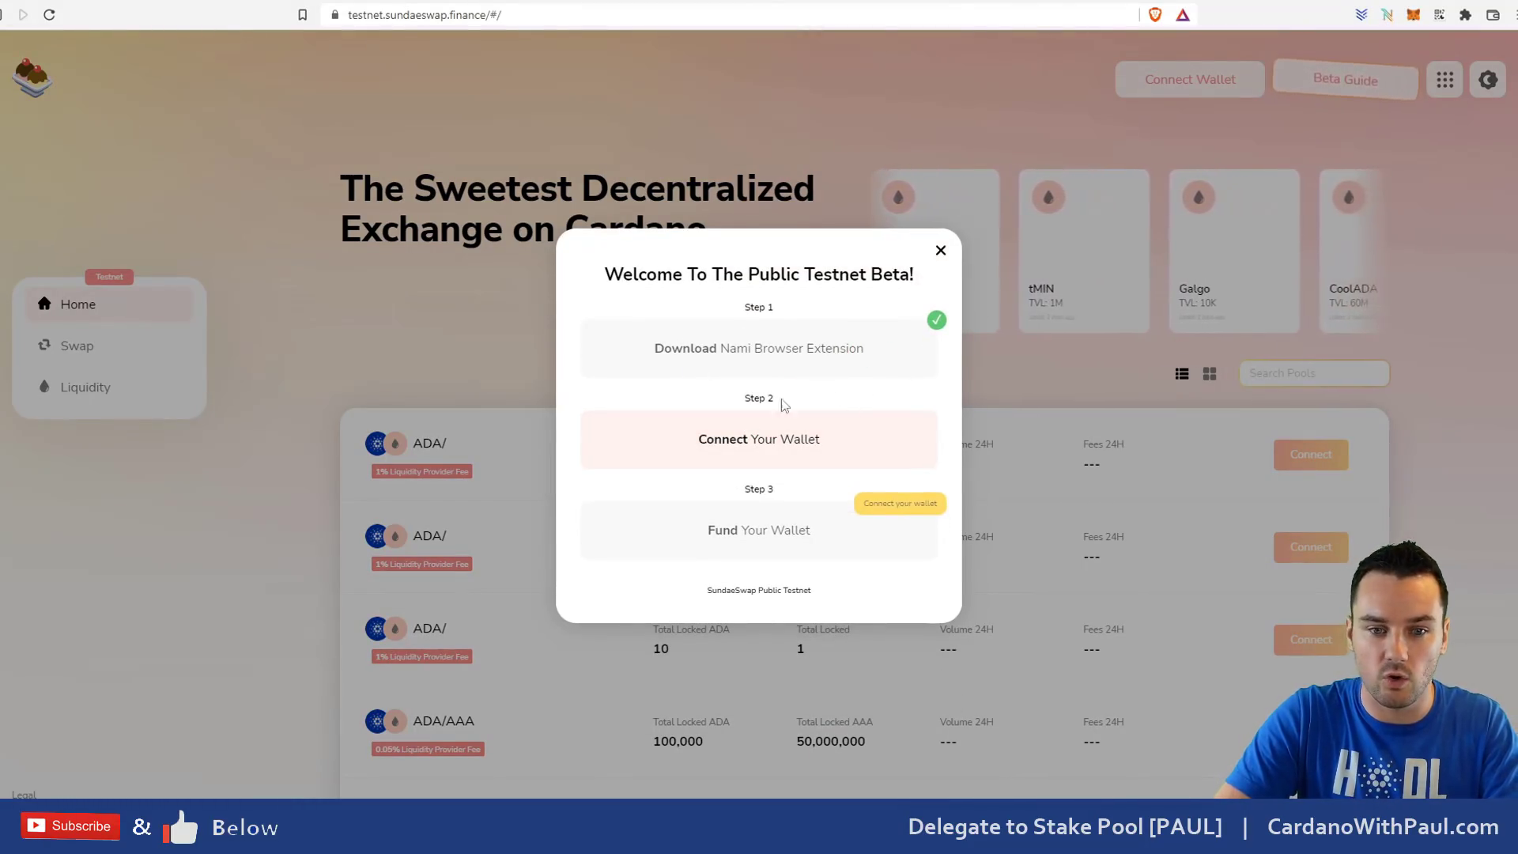
{"action": "mouse_move", "coordinate": [758, 439]}
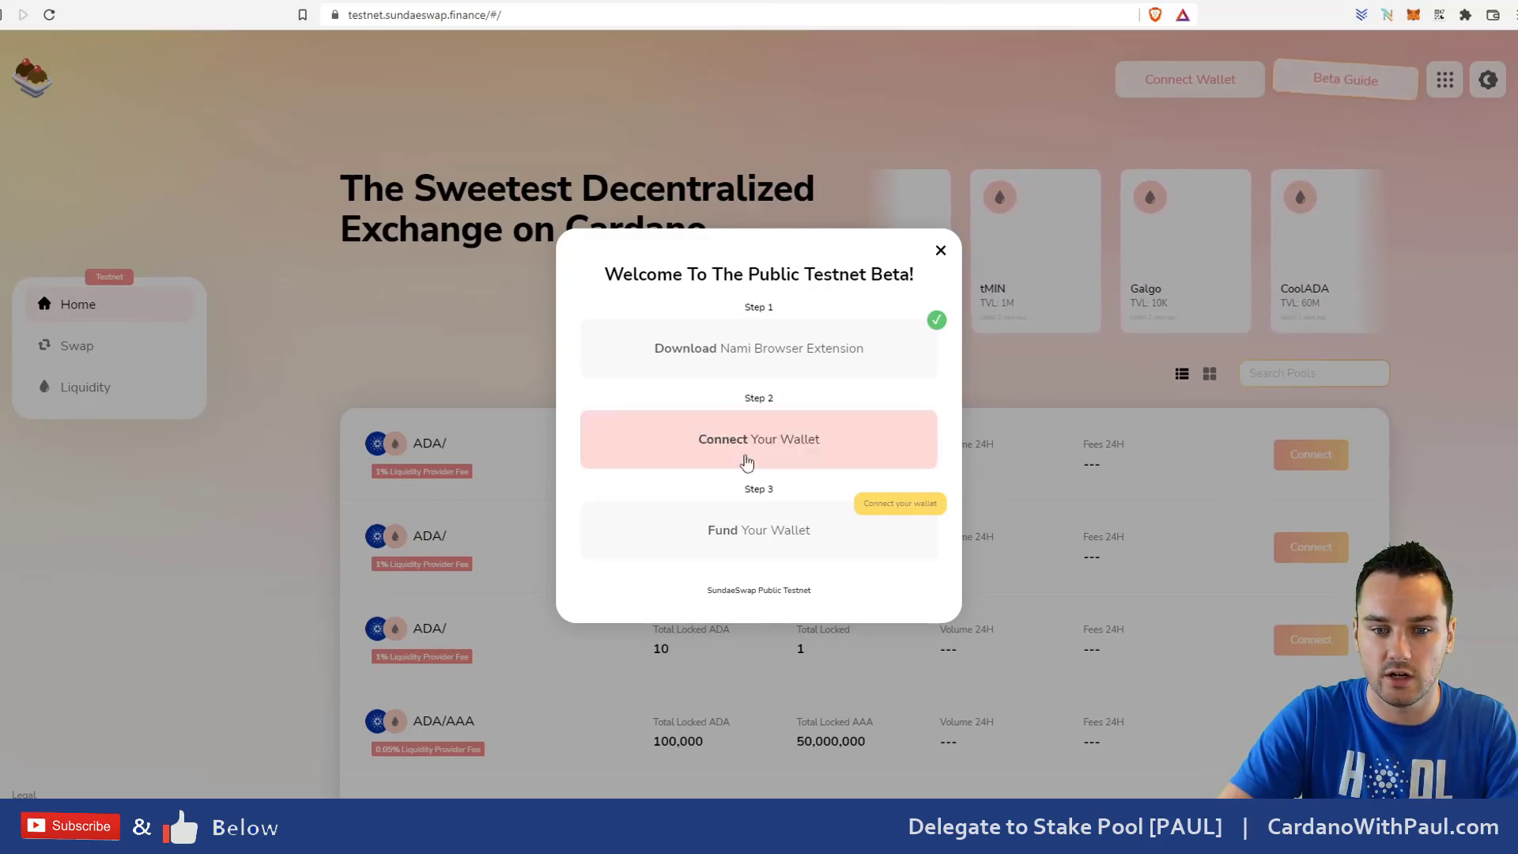
{"action": "left_click", "coordinate": [758, 439]}
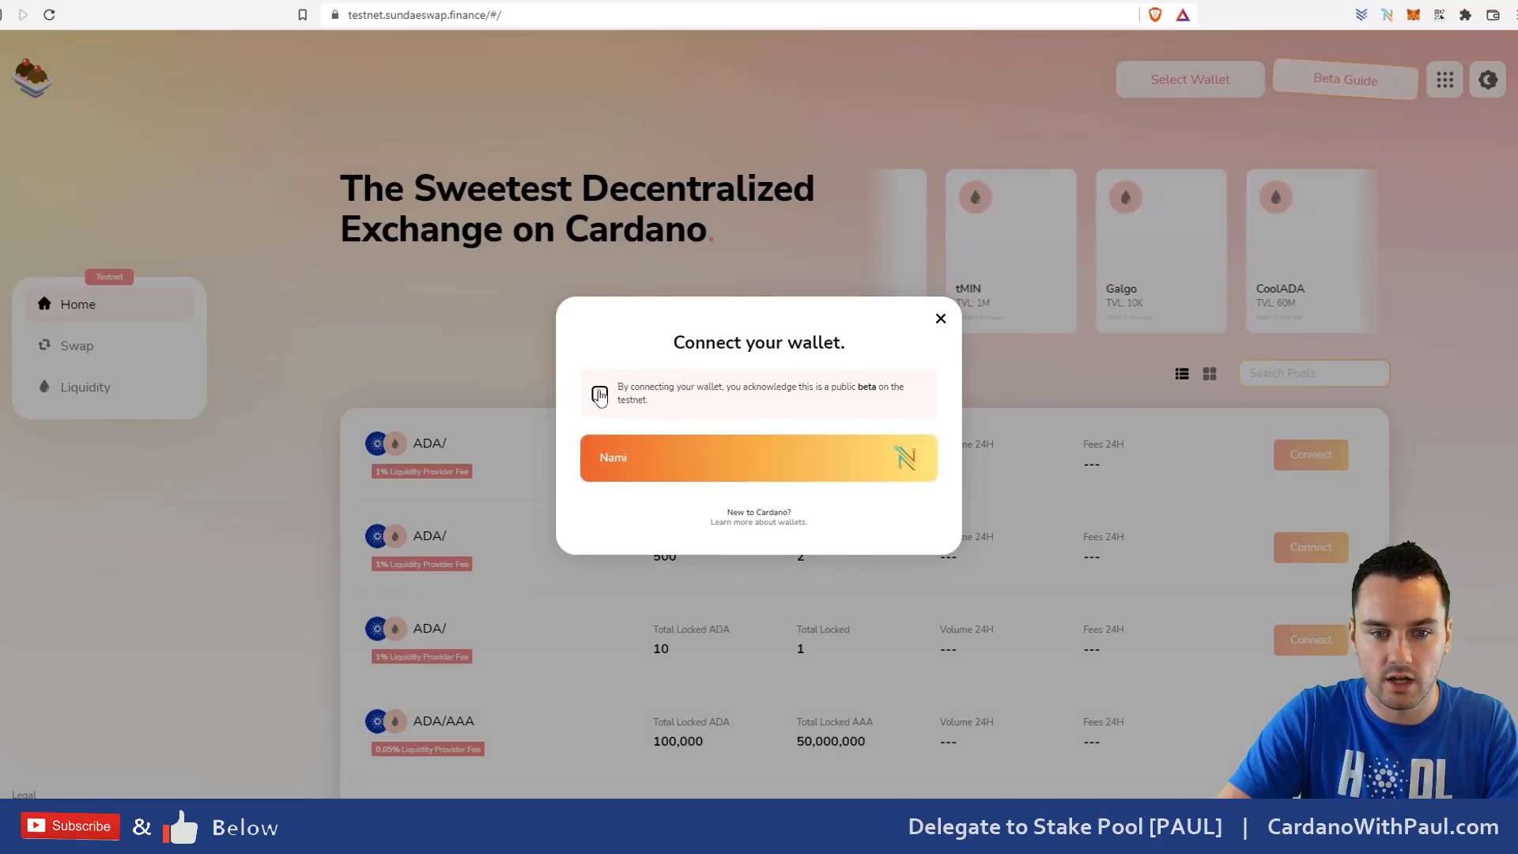
{"action": "left_click", "coordinate": [600, 393]}
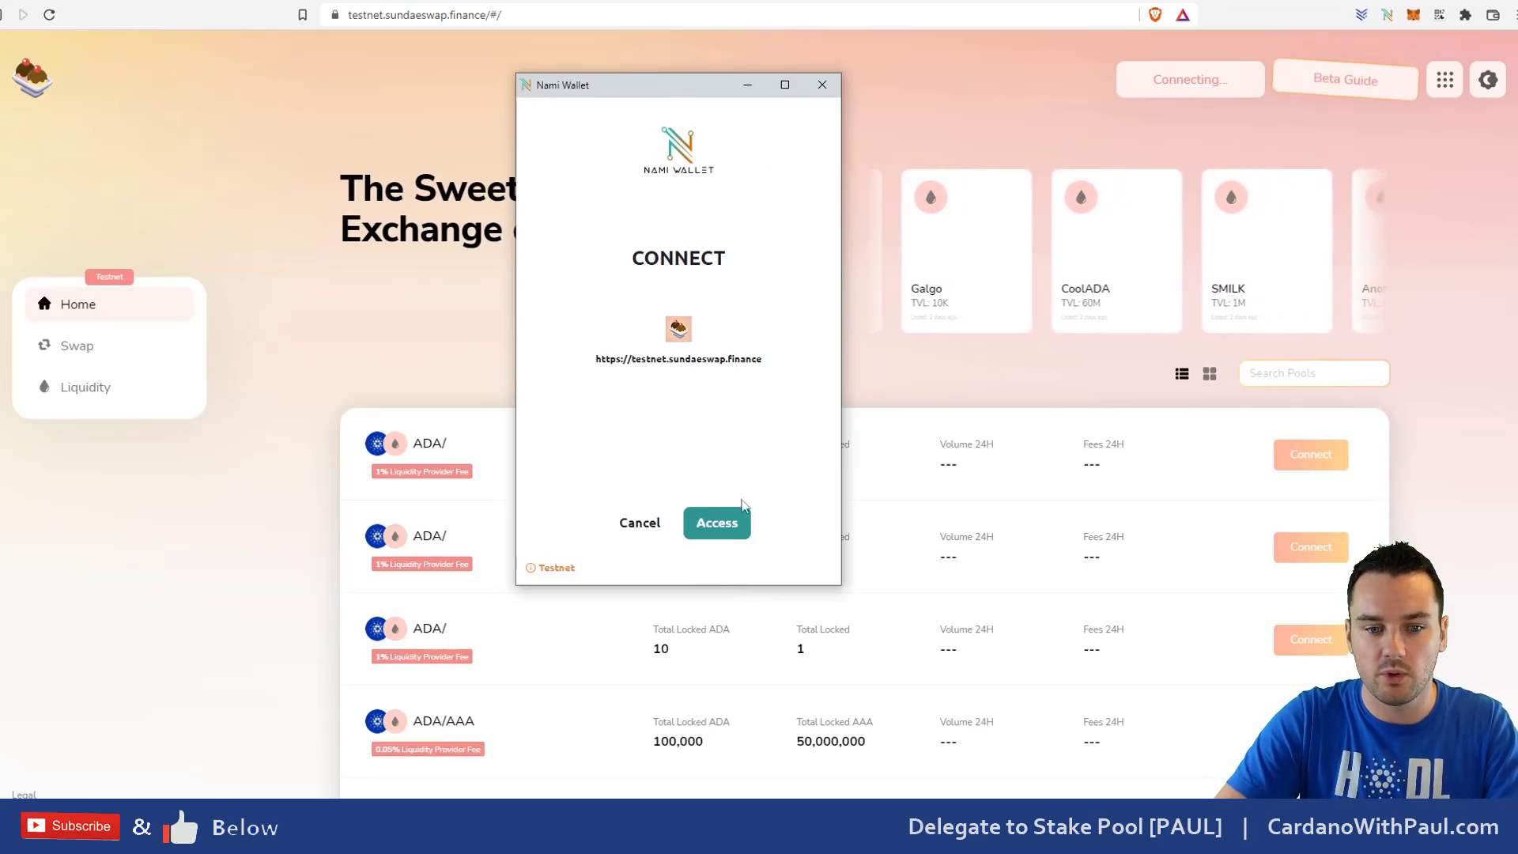
{"action": "left_click", "coordinate": [717, 522]}
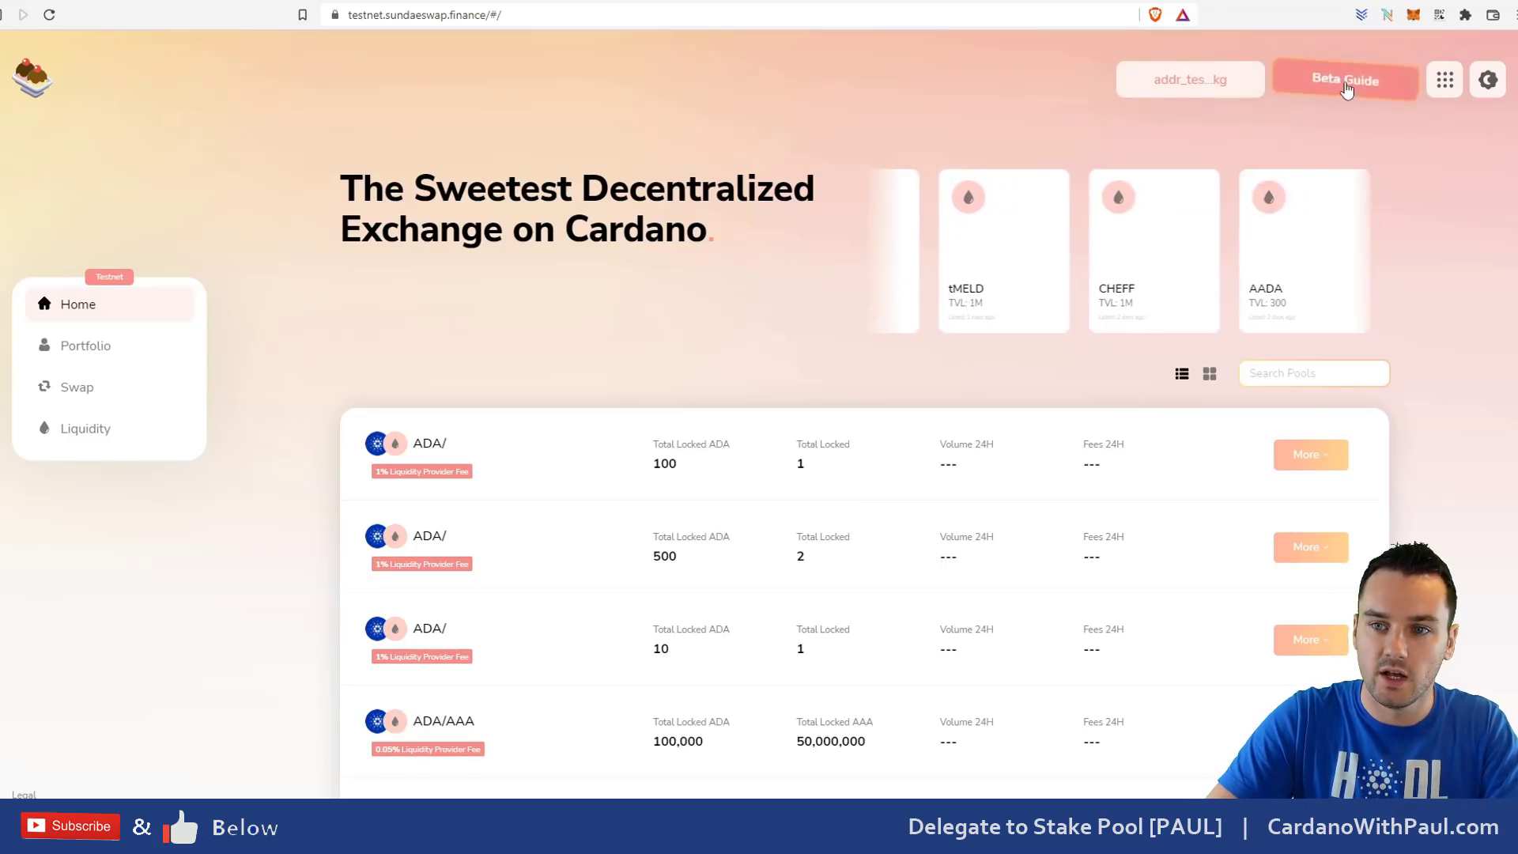
Step: Request testnet tADA, MINT, SBERRY, RBERRY, VANIL and CHOC through the Beta Guide faucet
{"action": "left_click", "coordinate": [1344, 79]}
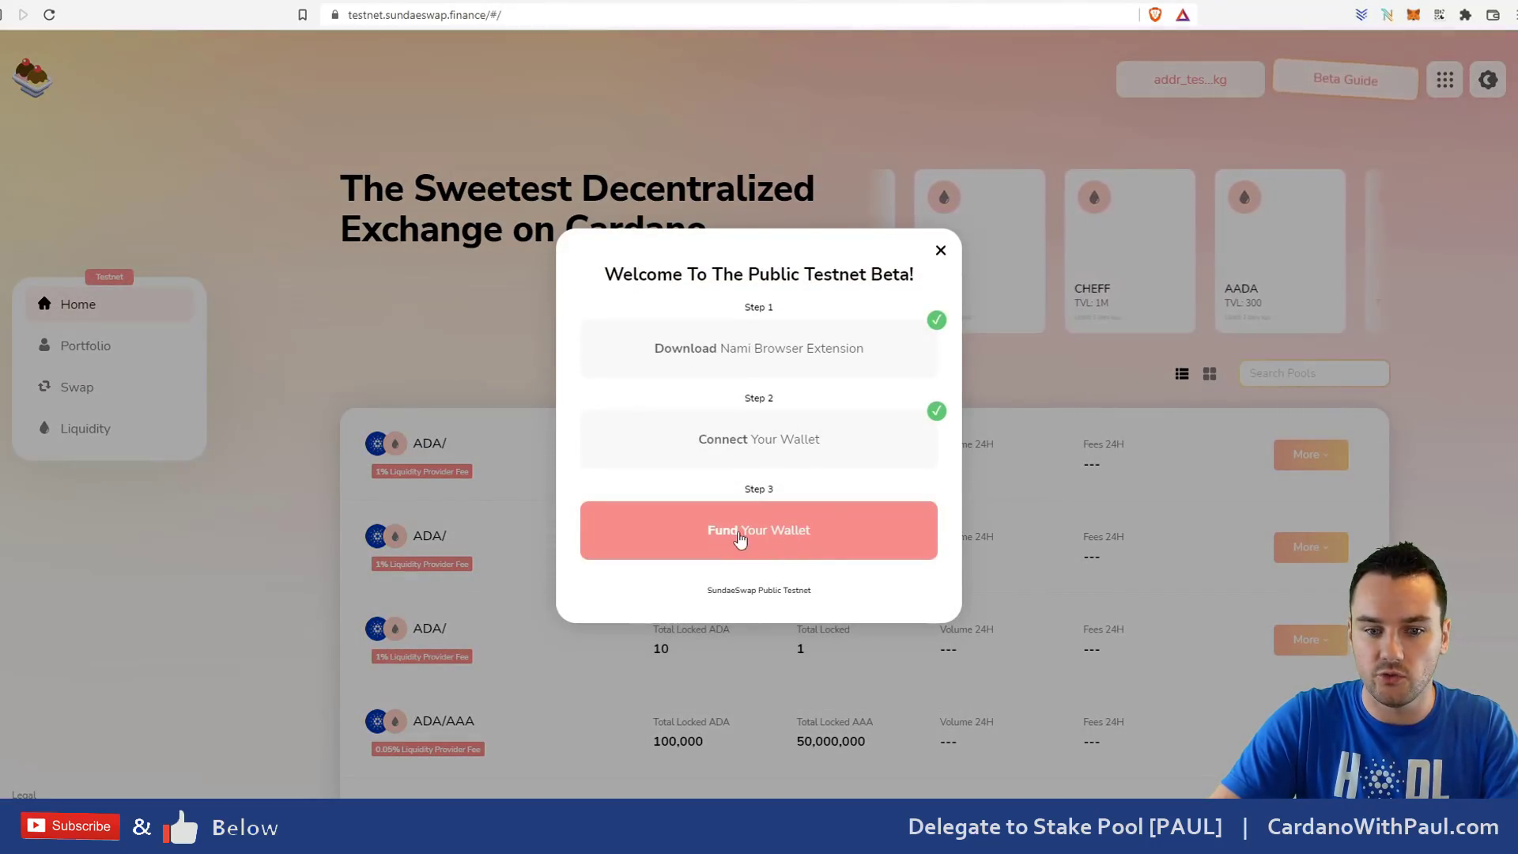
{"action": "left_click", "coordinate": [759, 529]}
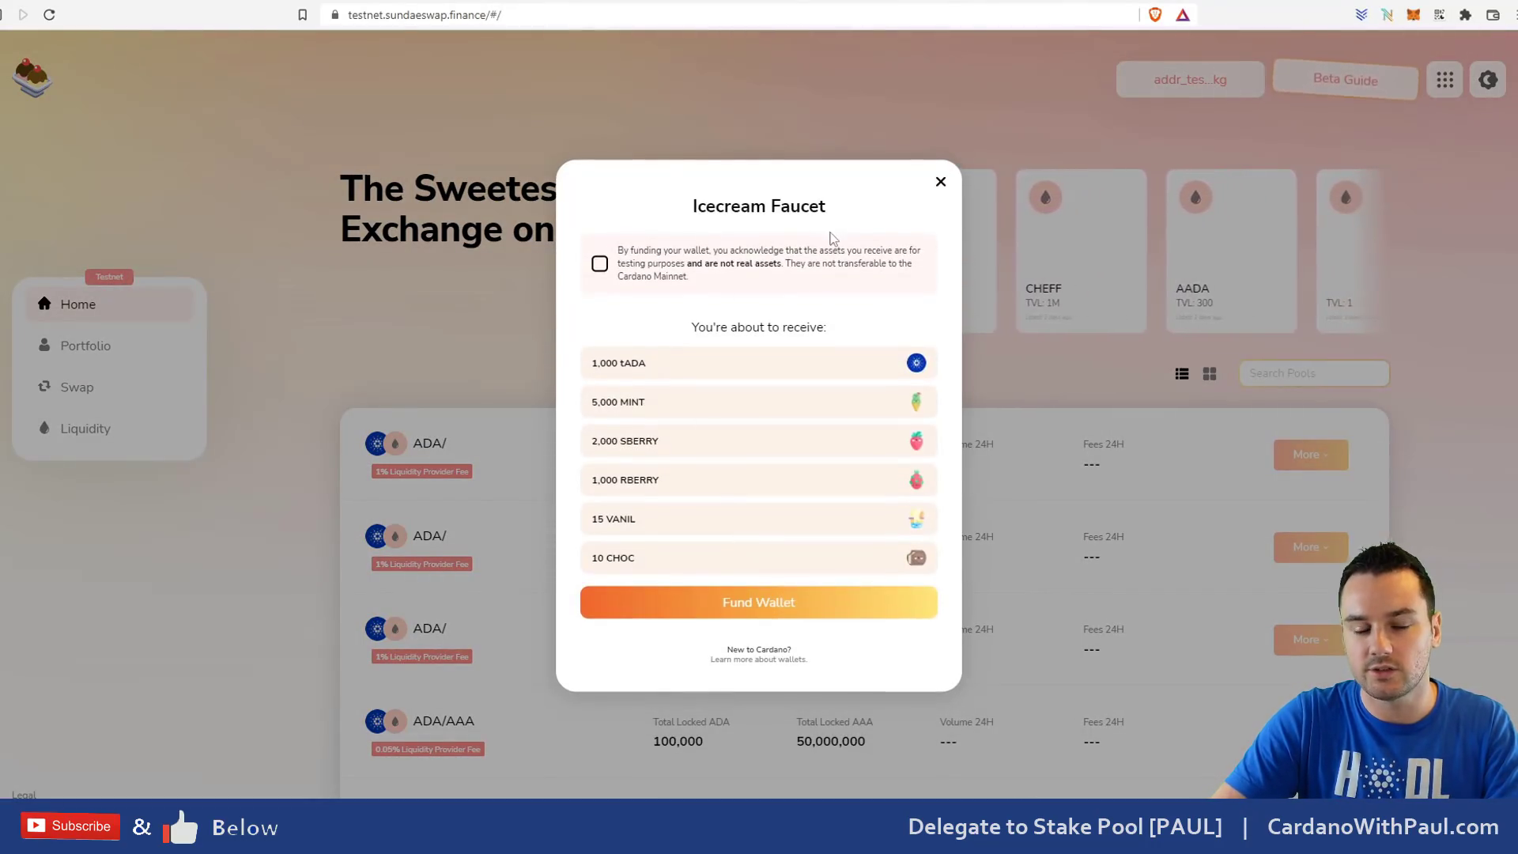
{"action": "left_click", "coordinate": [599, 263]}
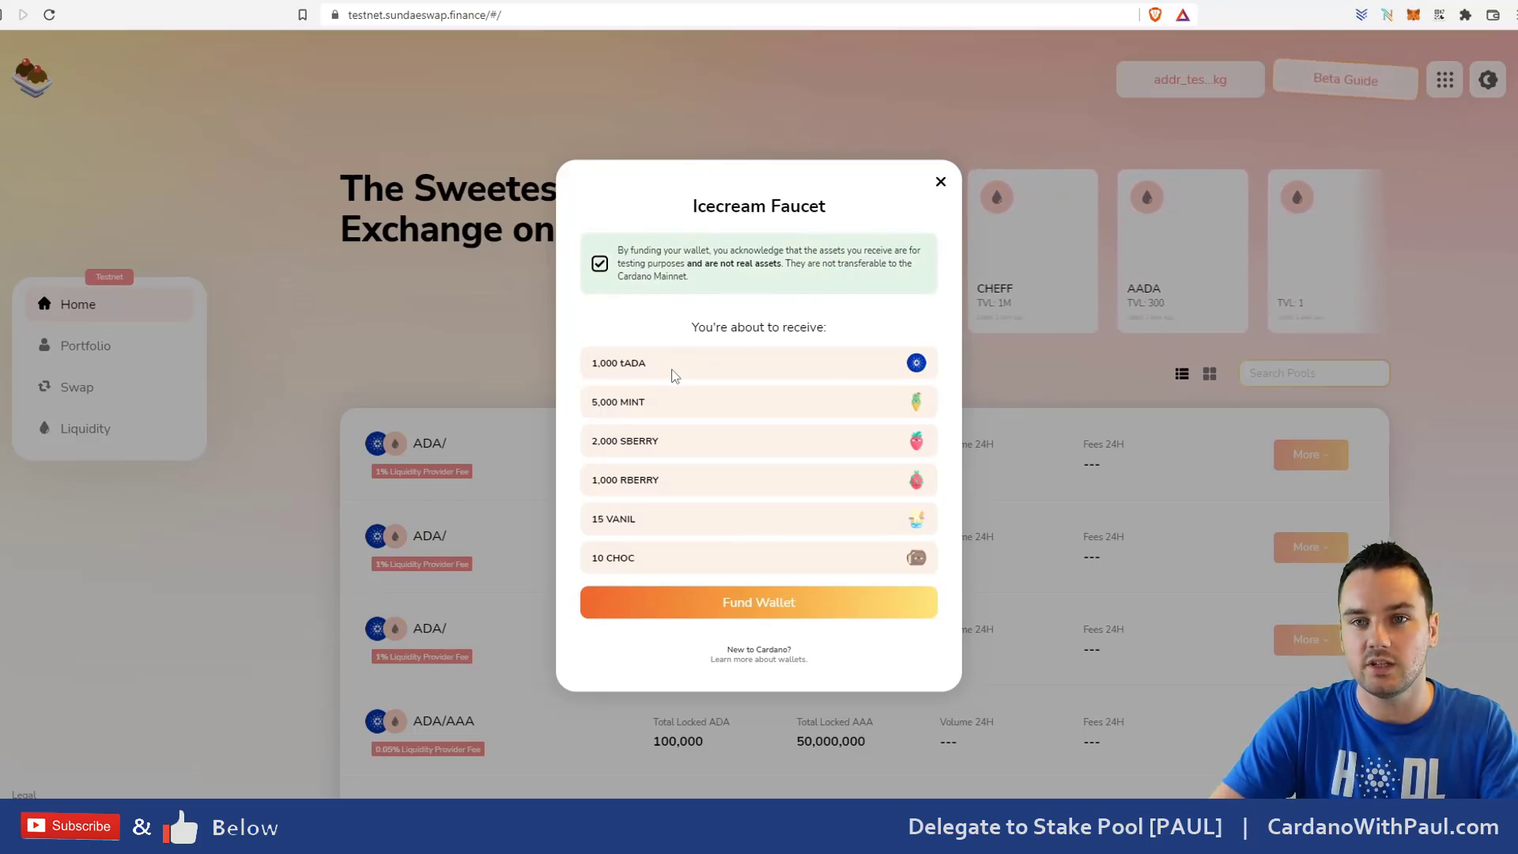
{"action": "mouse_move", "coordinate": [775, 601]}
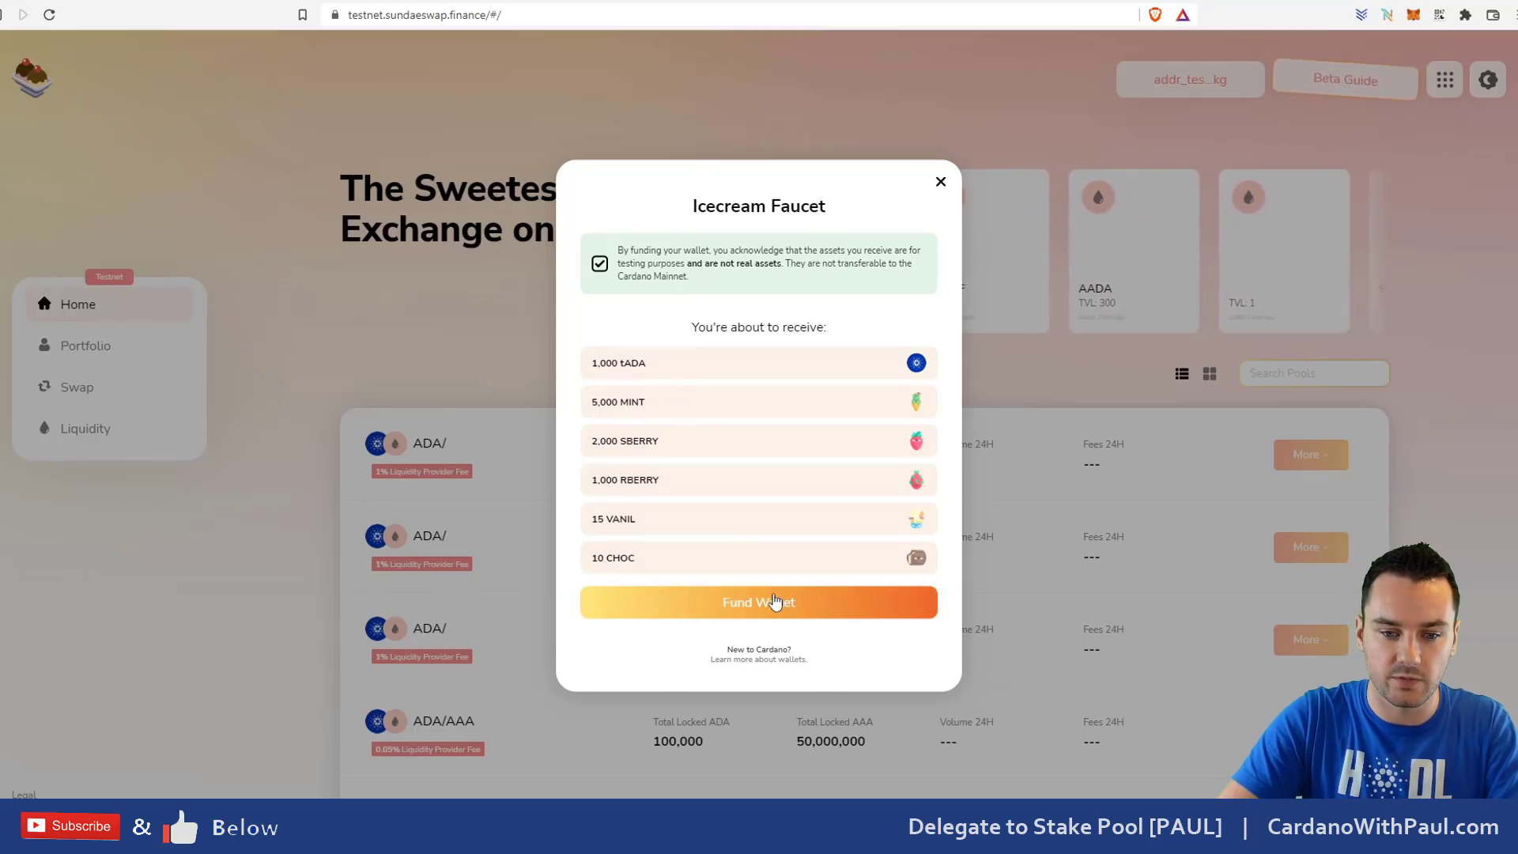
{"action": "left_click", "coordinate": [759, 601]}
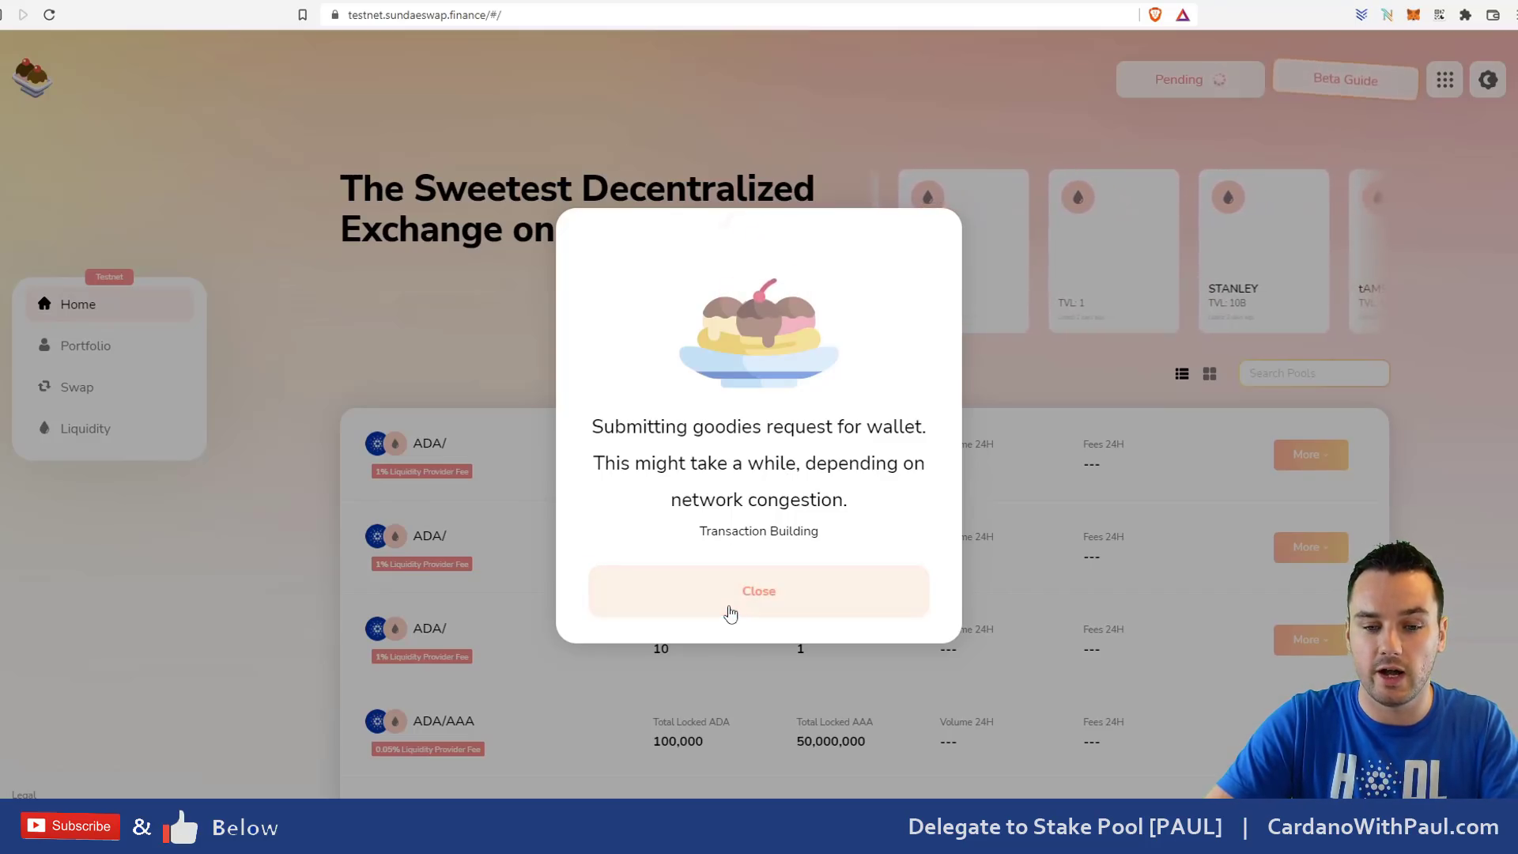
{"action": "mouse_move", "coordinate": [764, 612]}
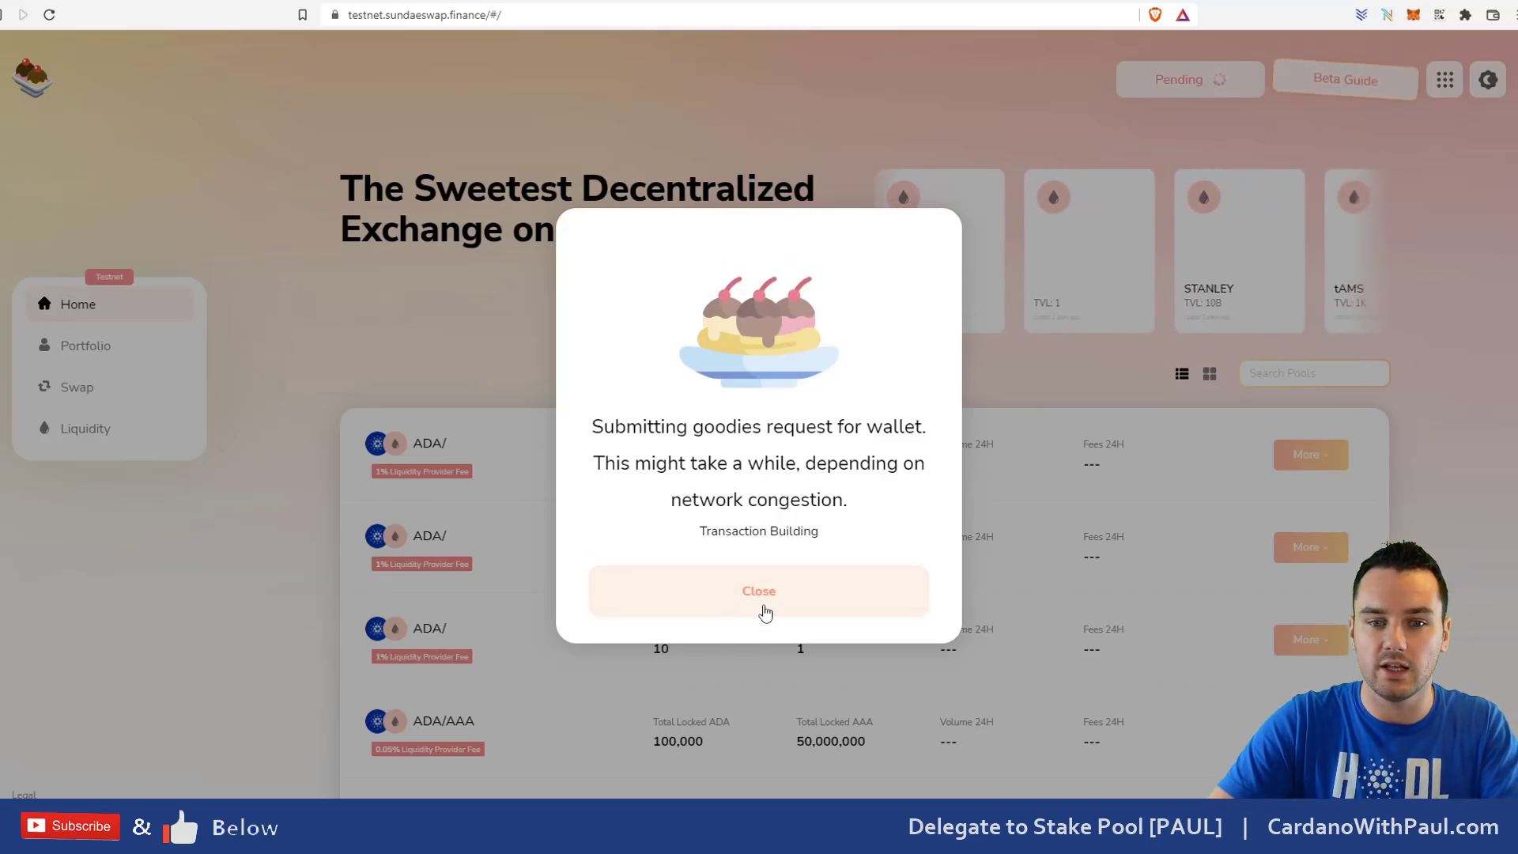
{"action": "left_click", "coordinate": [759, 590]}
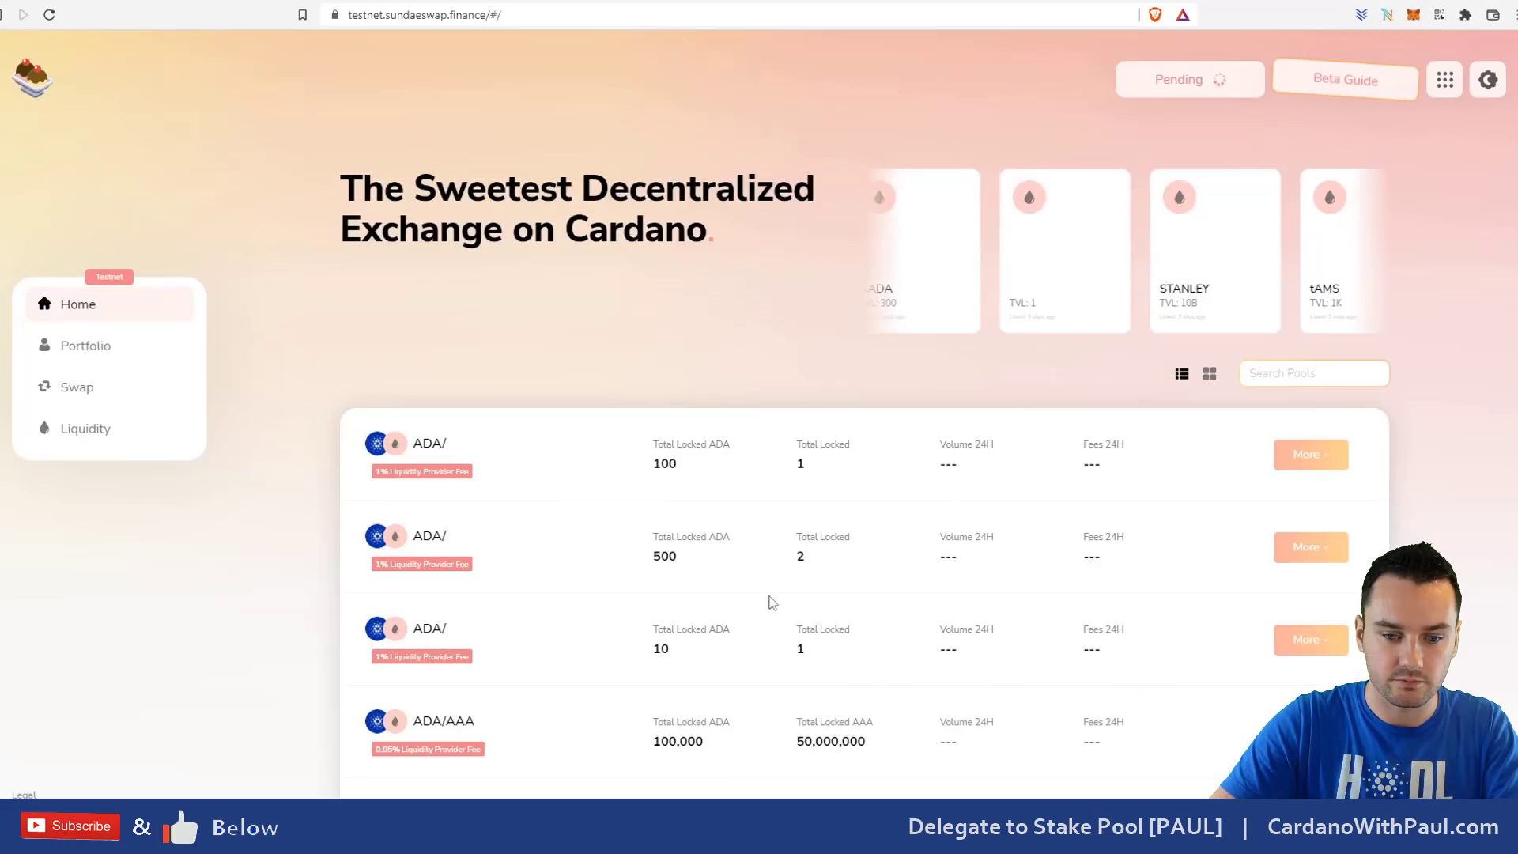
{"action": "left_click", "coordinate": [1344, 79]}
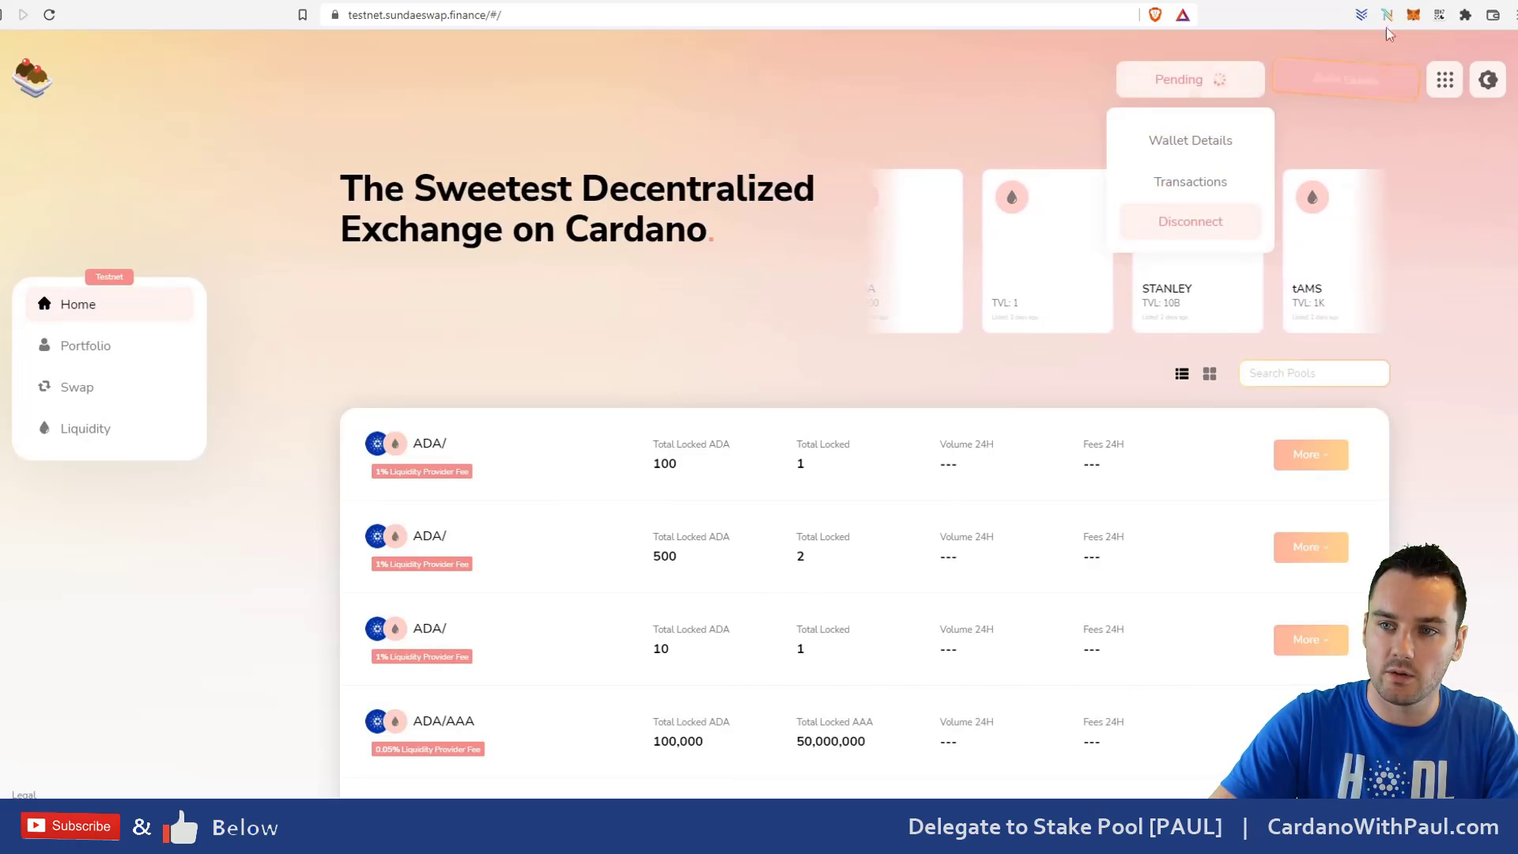
Step: Switch Nami to the Main account holding about 1,321 tADA and nine assets
{"action": "left_click", "coordinate": [1386, 14]}
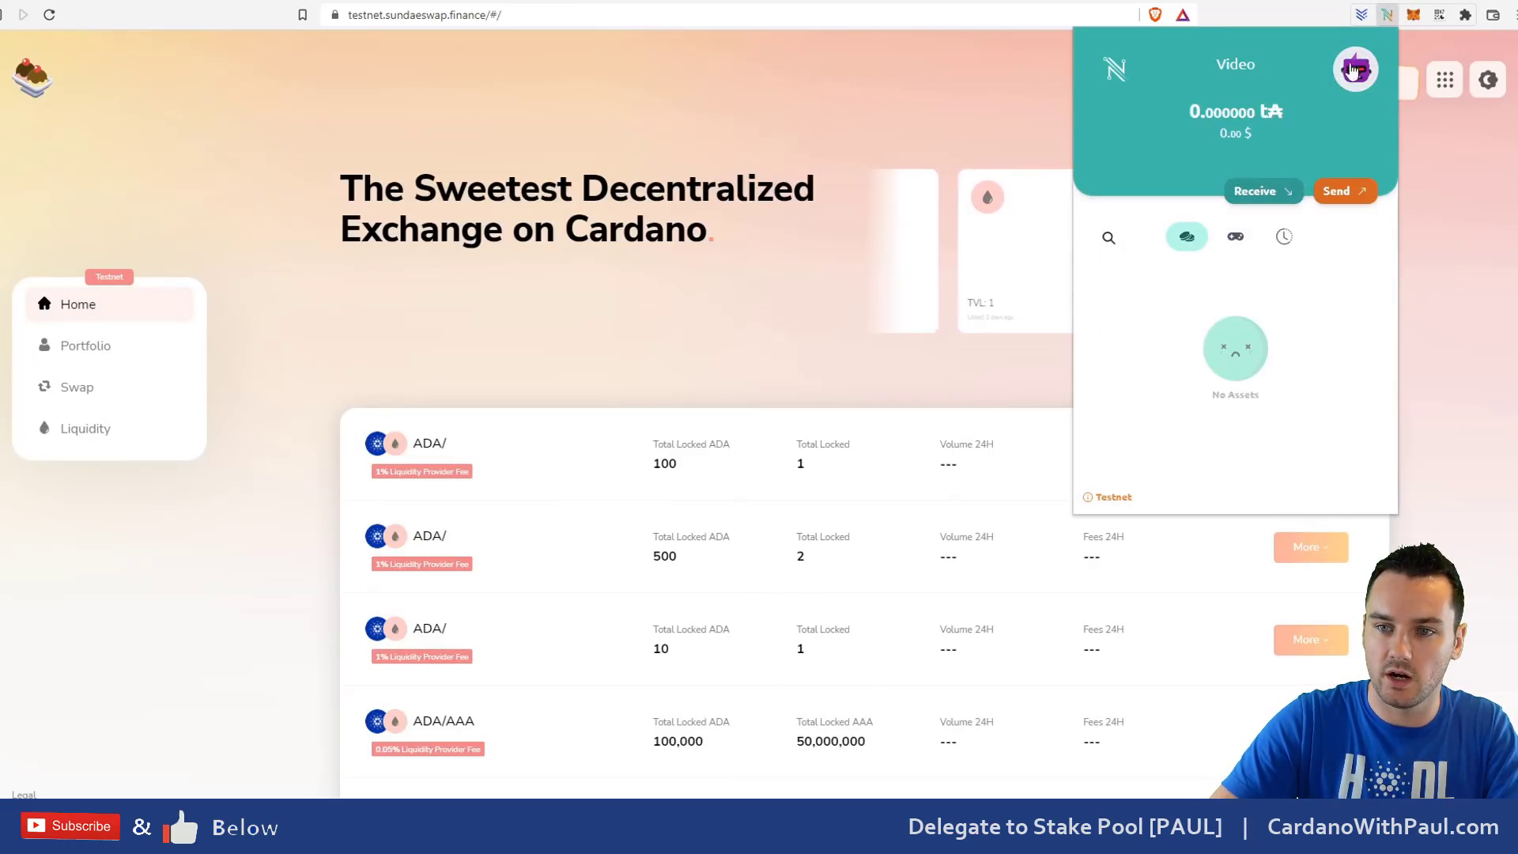
{"action": "left_click", "coordinate": [1354, 69]}
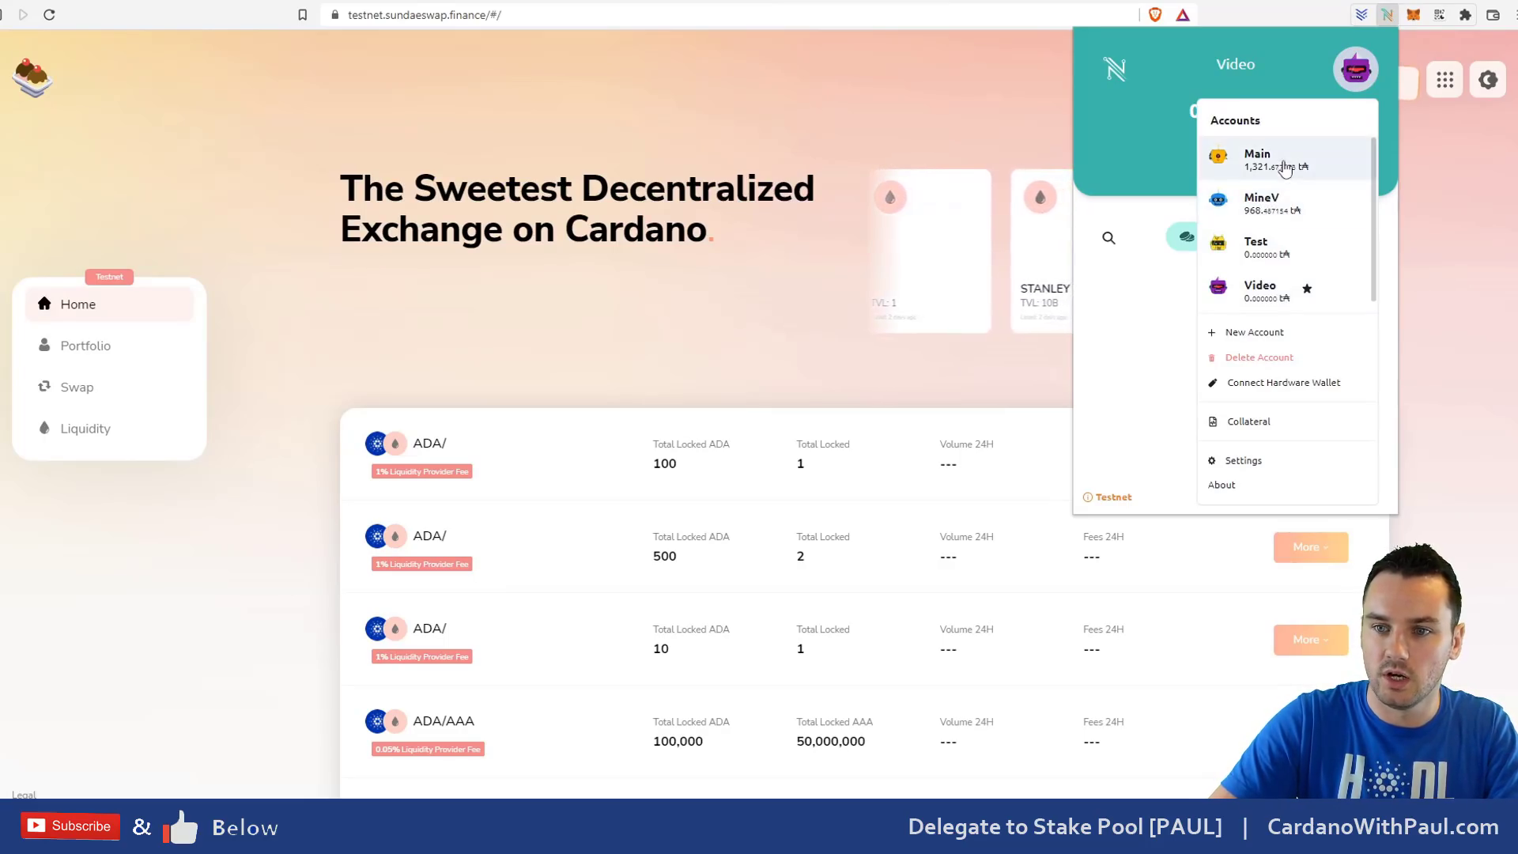
{"action": "left_click", "coordinate": [1257, 159]}
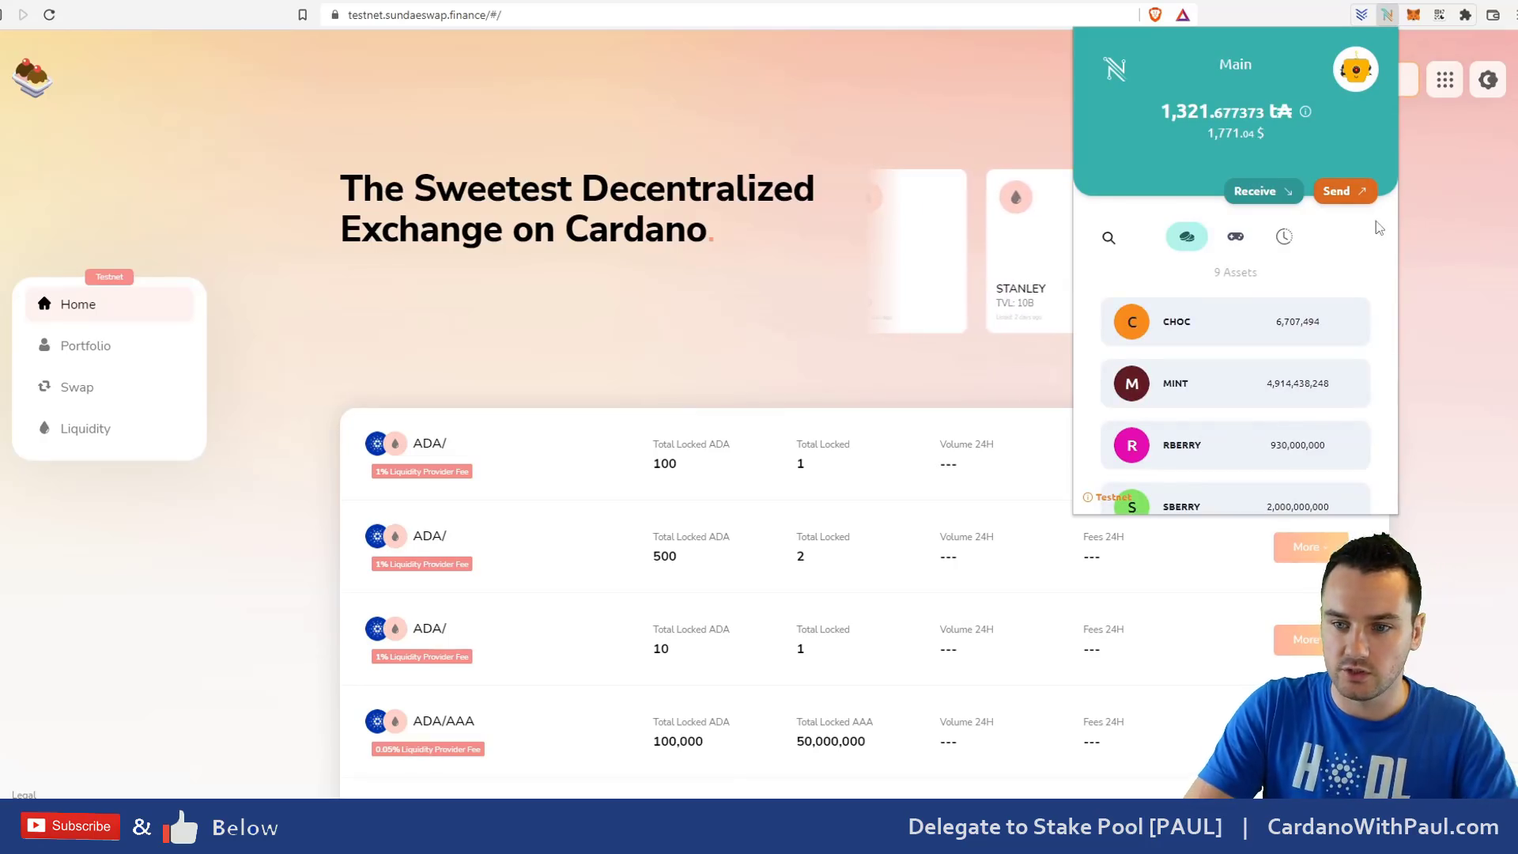
{"action": "scroll", "scroll_direction": "down", "scroll_amount": 3}
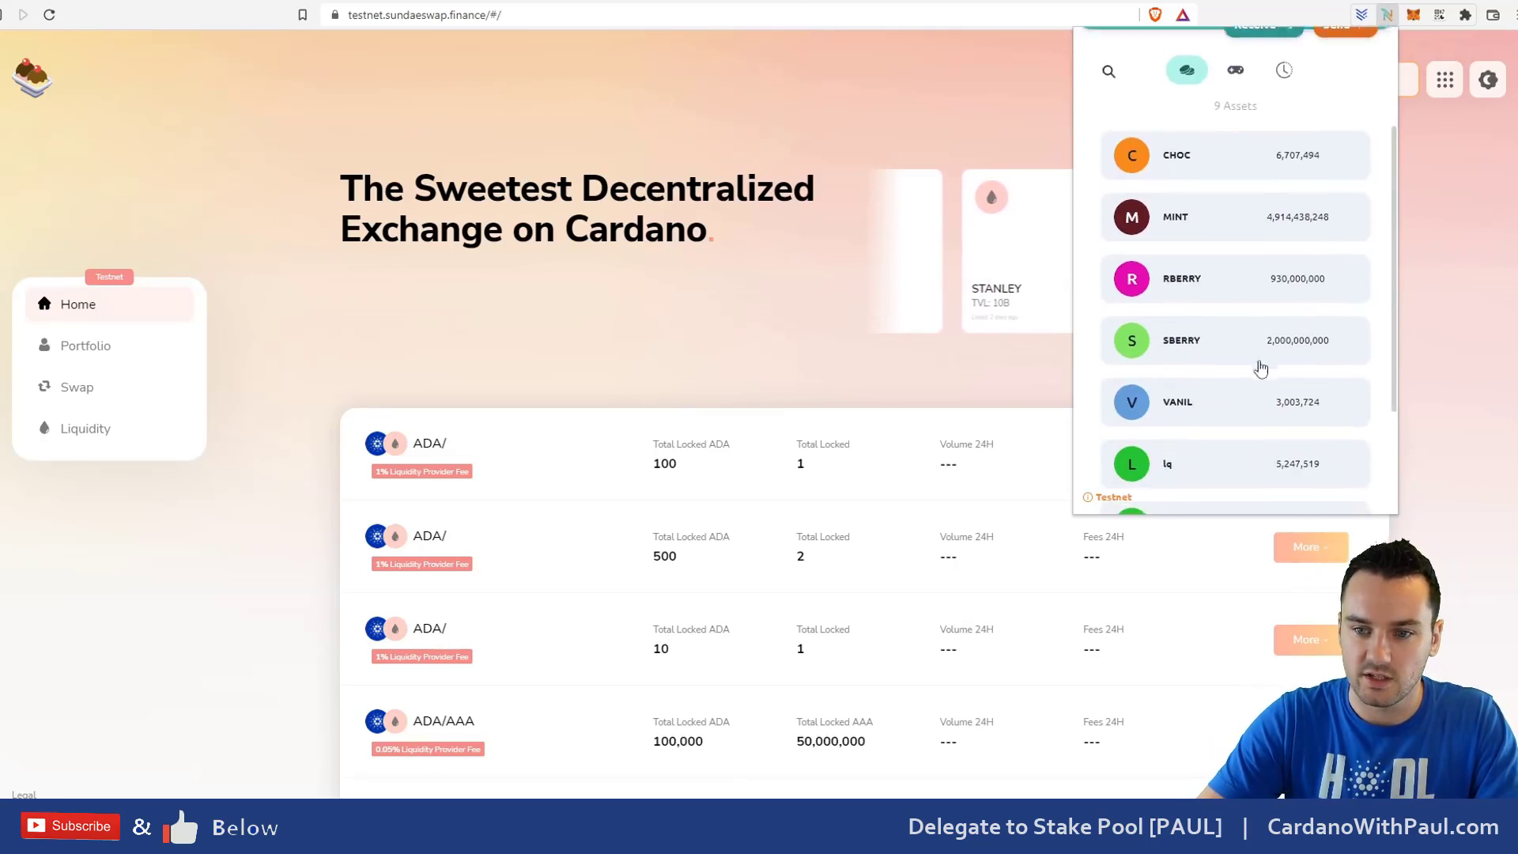
{"action": "scroll", "scroll_direction": "down", "scroll_amount": 3}
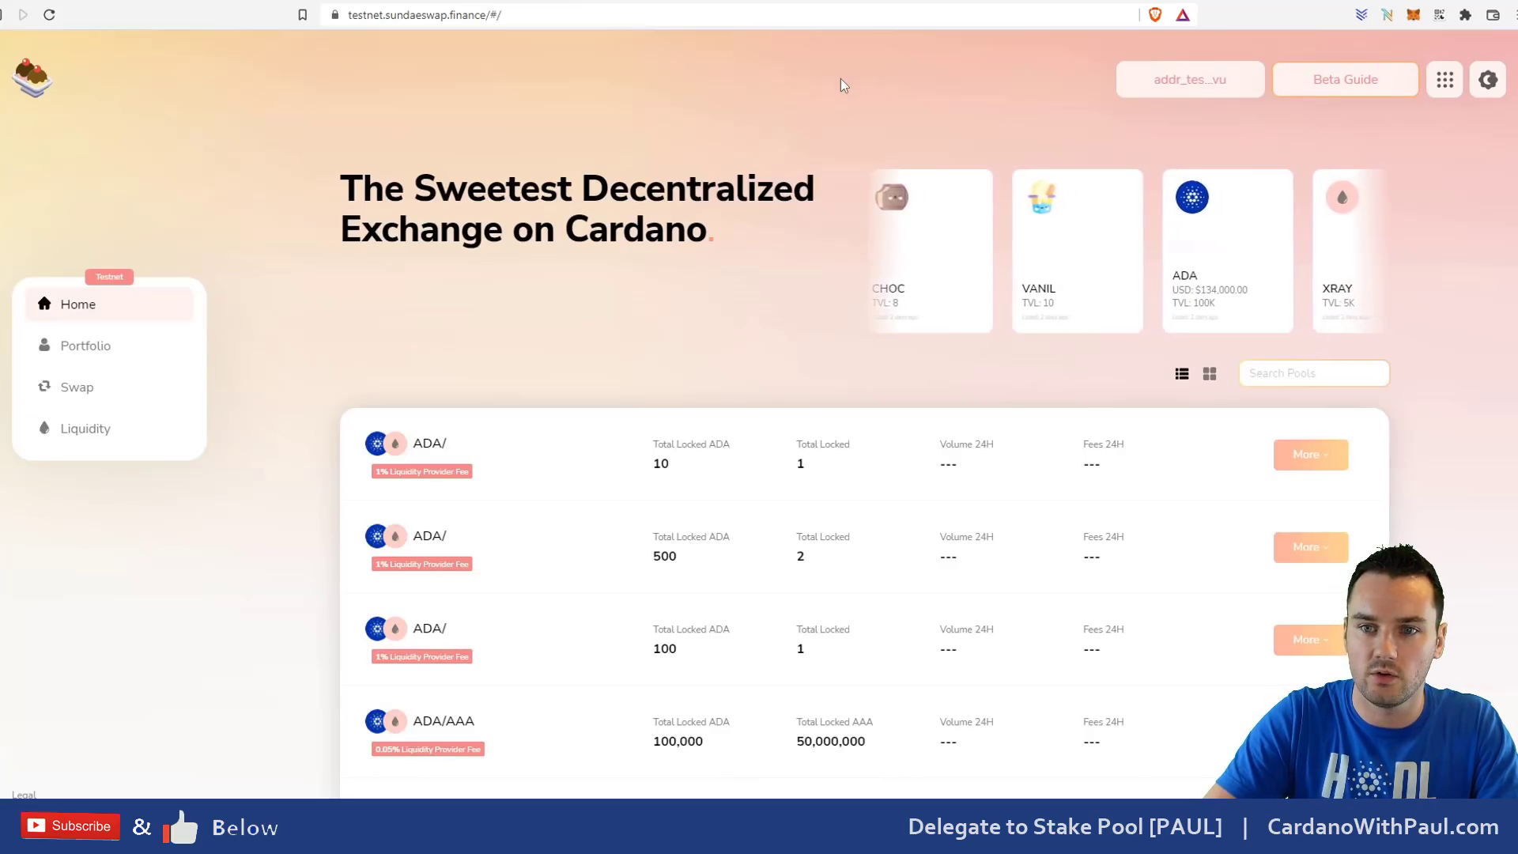
{"action": "left_click", "coordinate": [1190, 79]}
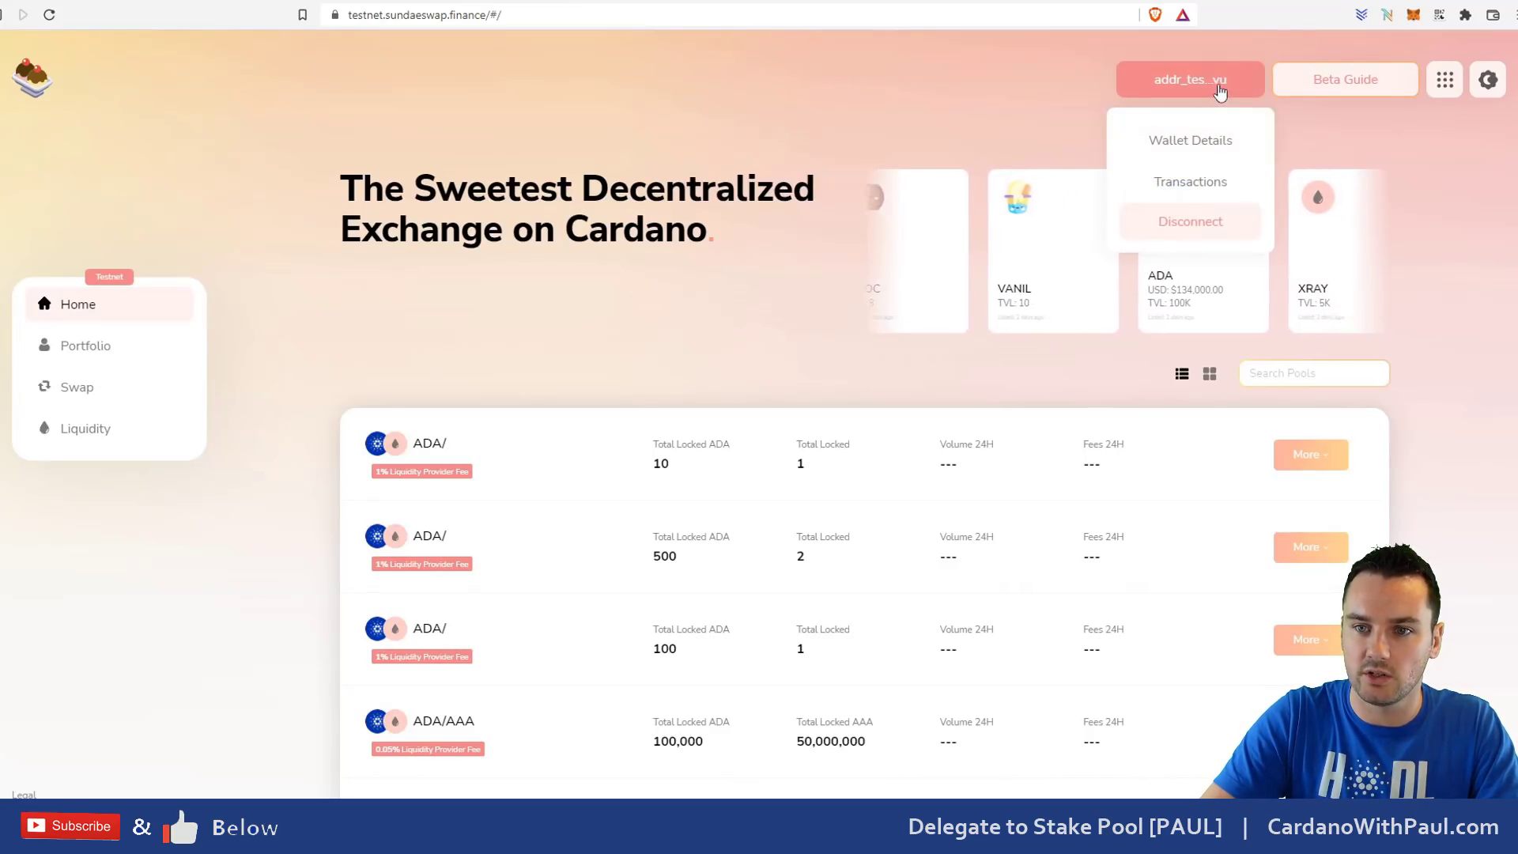
Step: Review the Portfolio (MINT, SBERRY, about 1,328 ADA, RBERRY, four pools), then return Home
{"action": "left_click", "coordinate": [86, 345]}
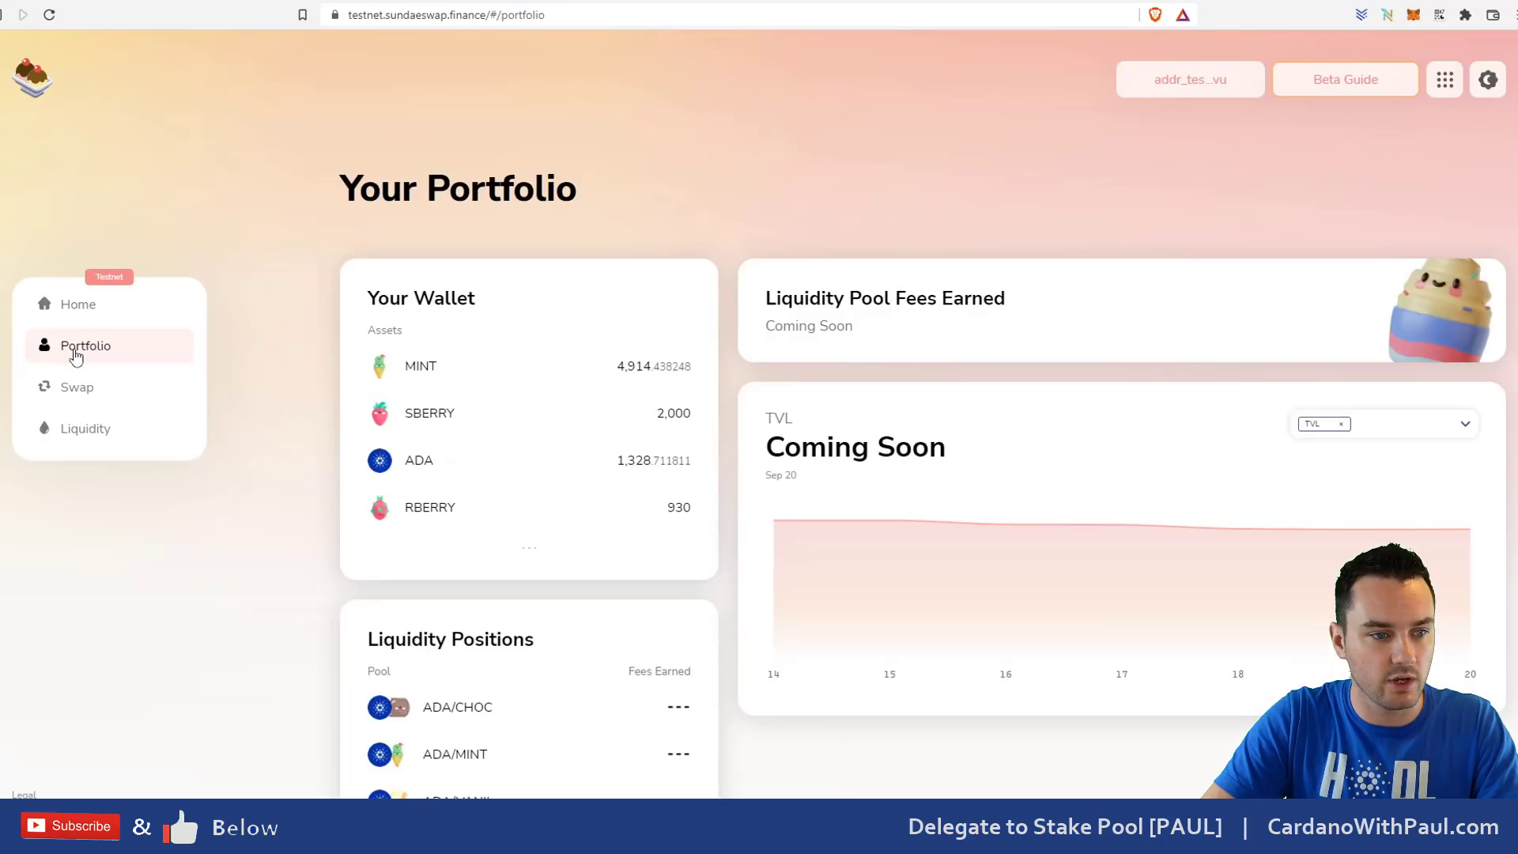
{"action": "mouse_move", "coordinate": [395, 548]}
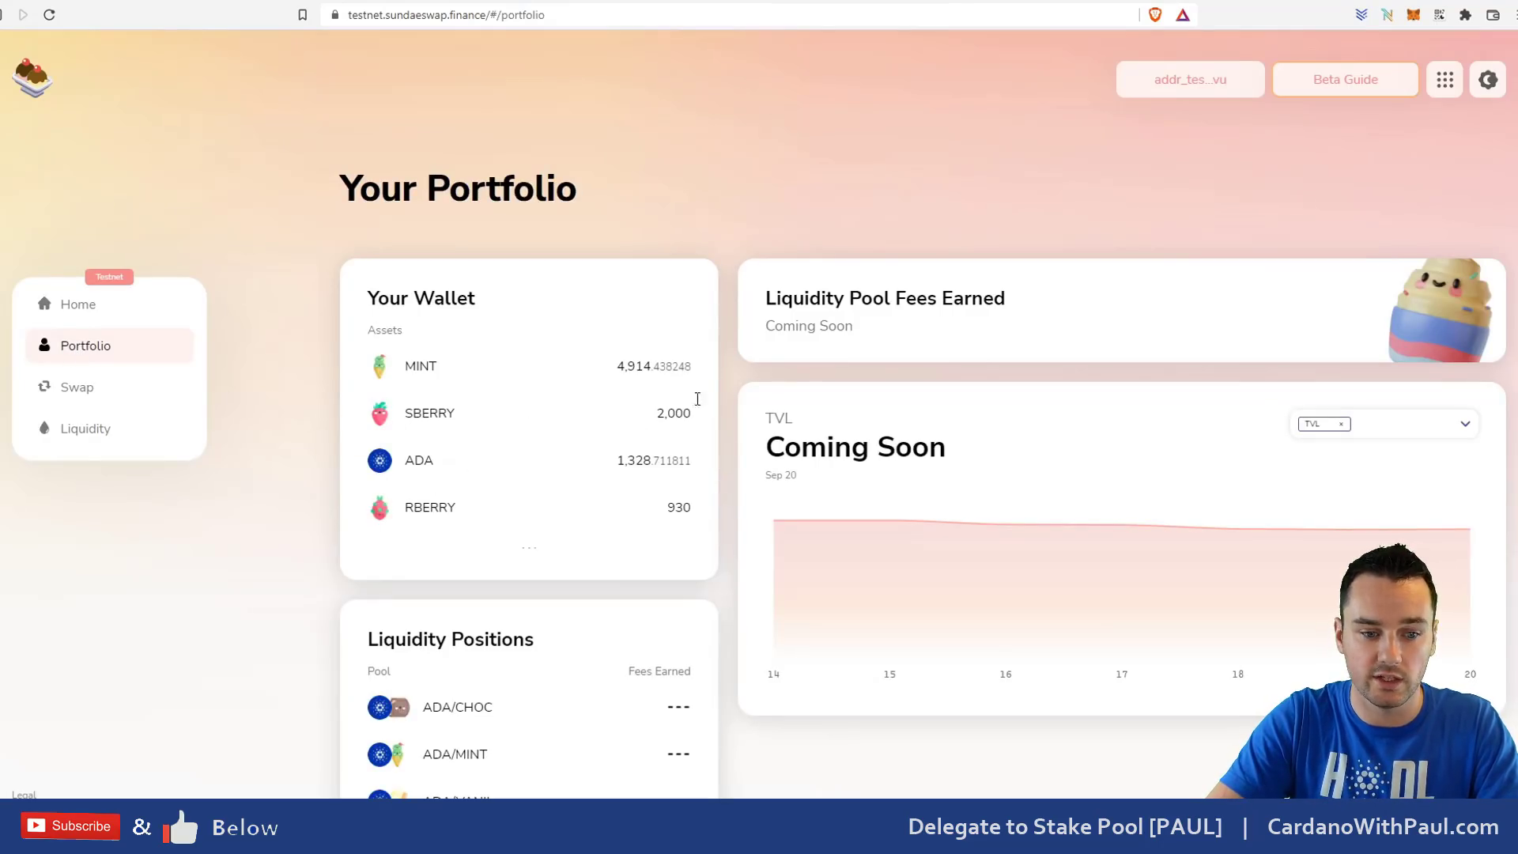
{"action": "scroll", "scroll_direction": "down", "scroll_amount": 3}
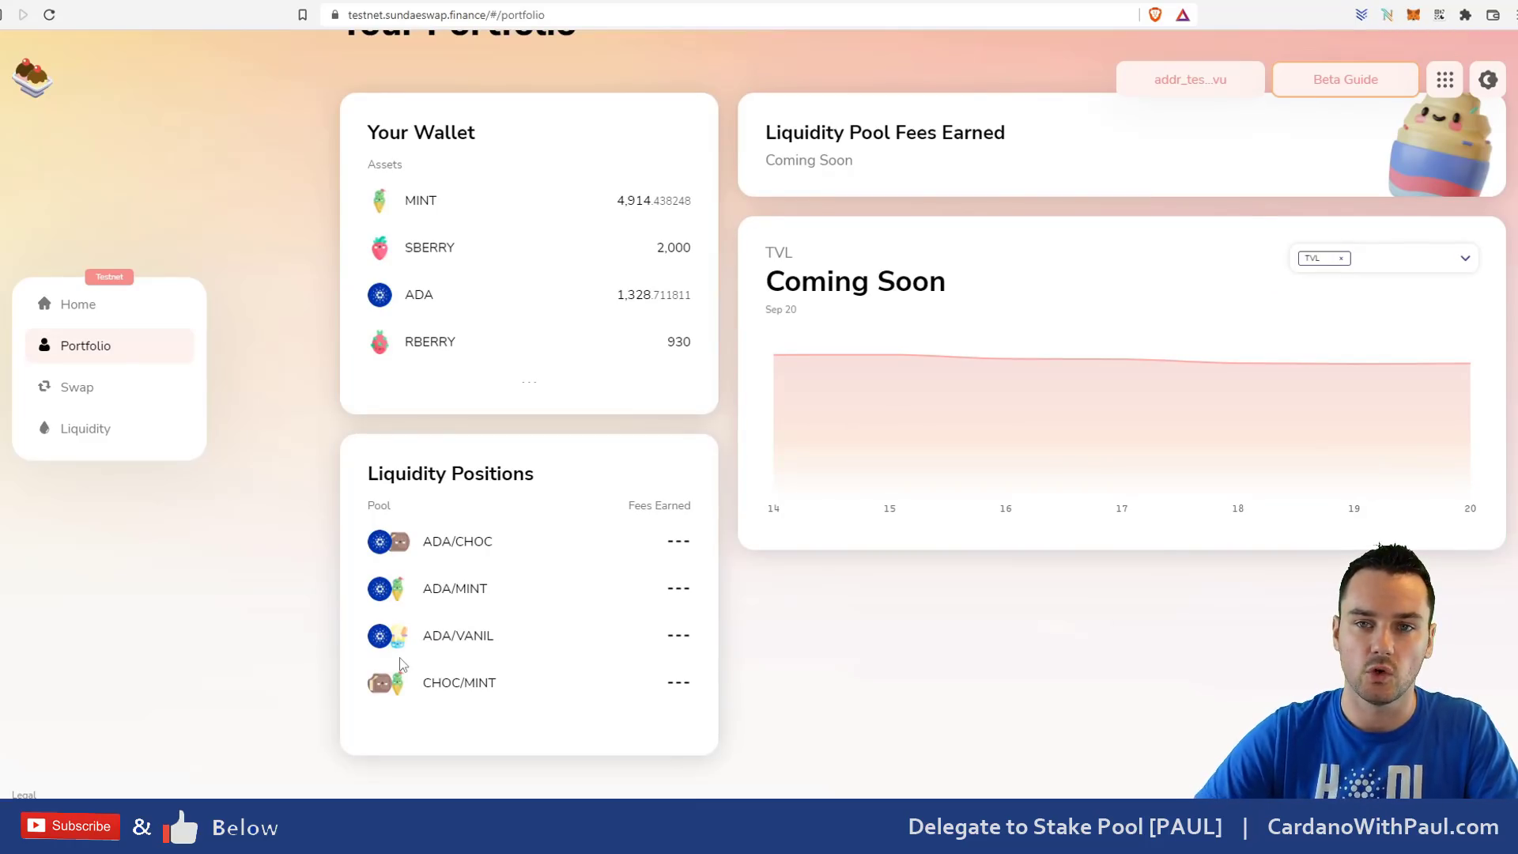
{"action": "mouse_move", "coordinate": [428, 629]}
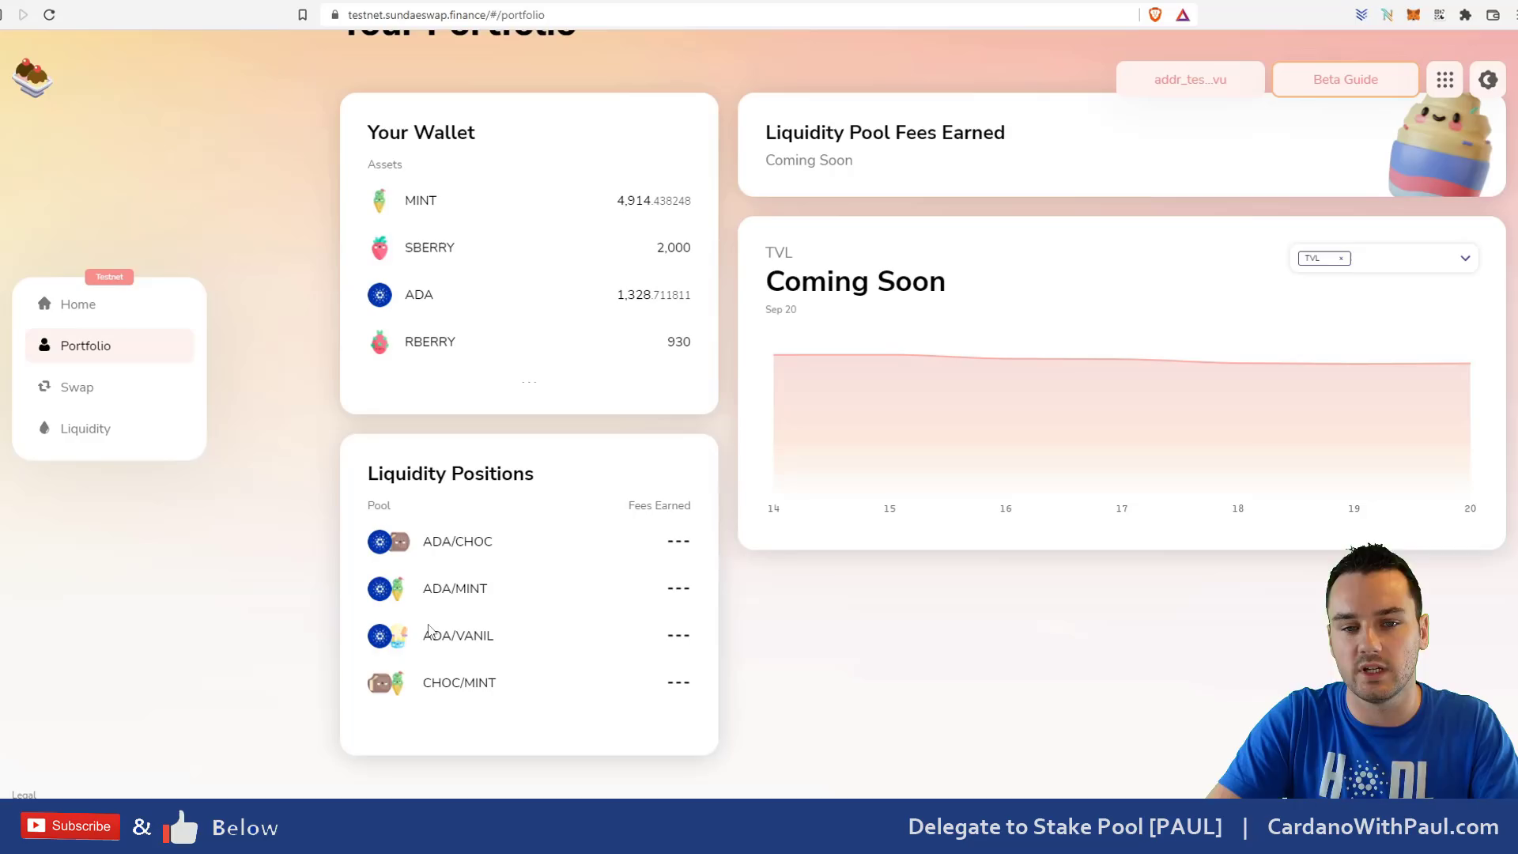
{"action": "mouse_move", "coordinate": [267, 469]}
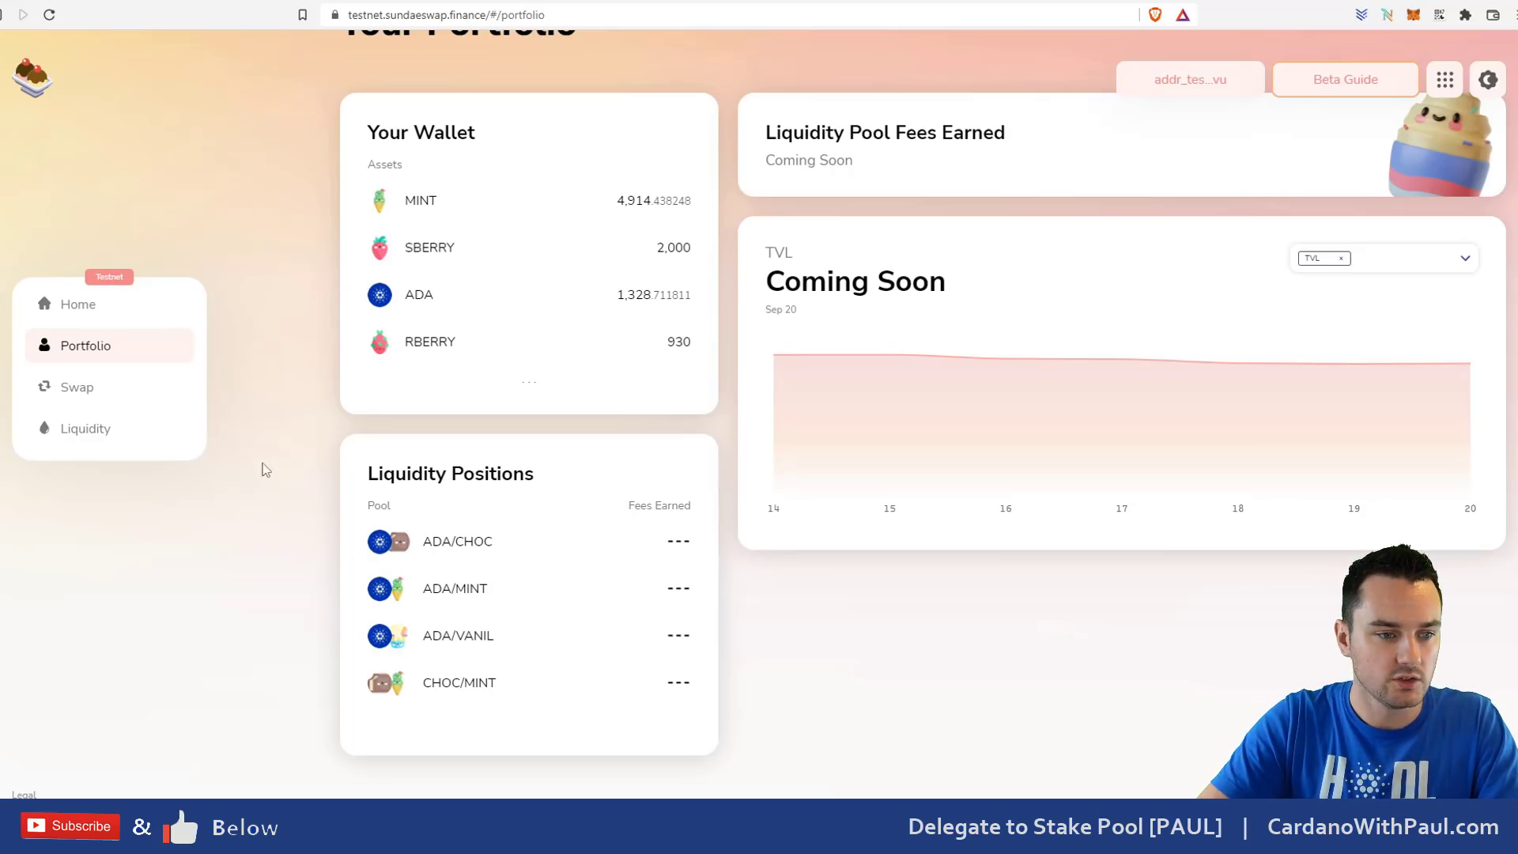
{"action": "mouse_move", "coordinate": [283, 351]}
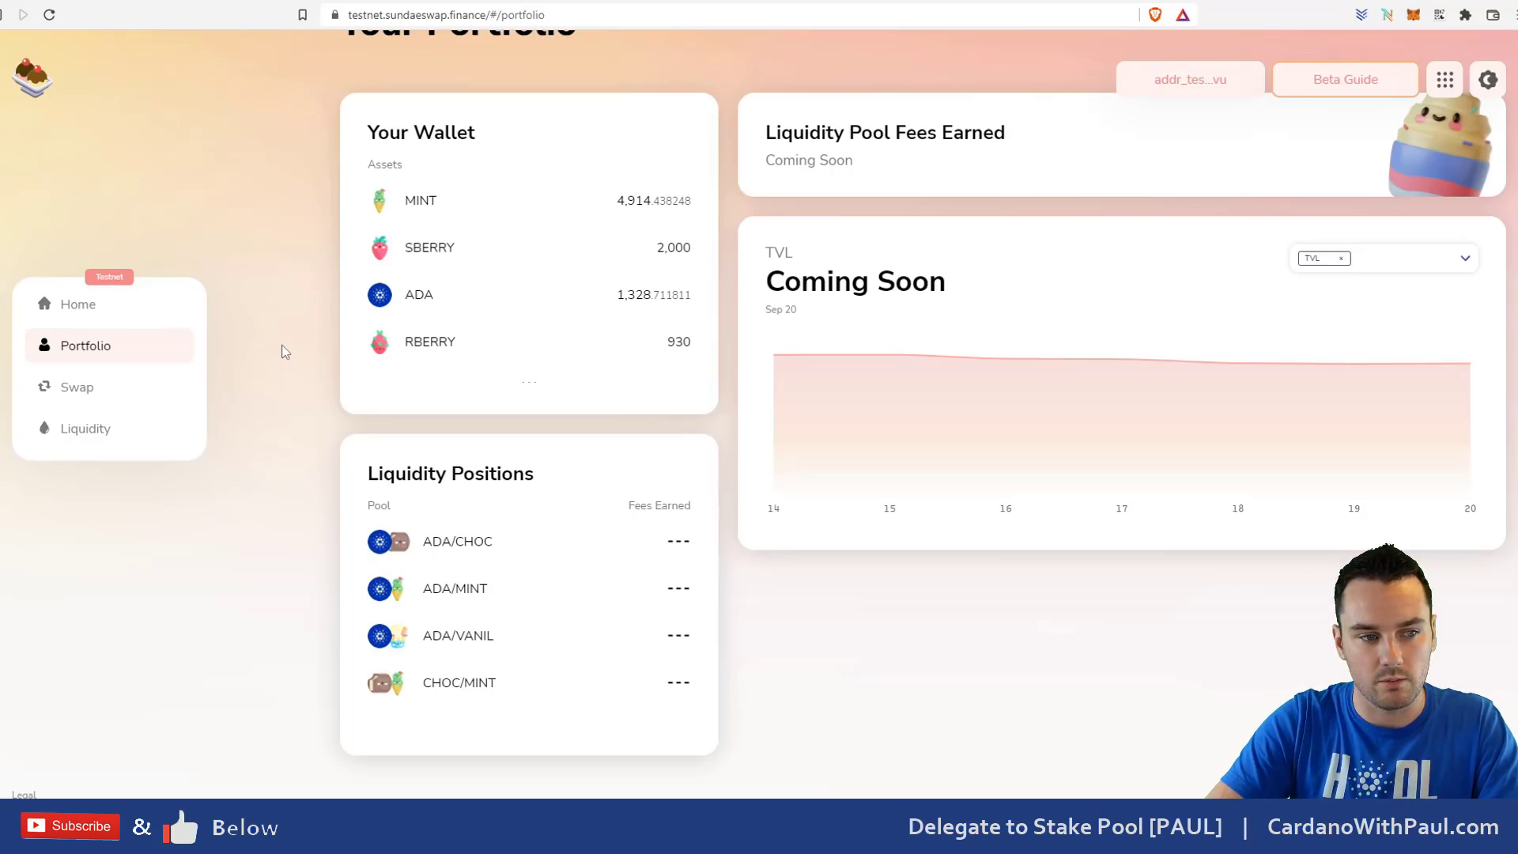
{"action": "left_click", "coordinate": [78, 303]}
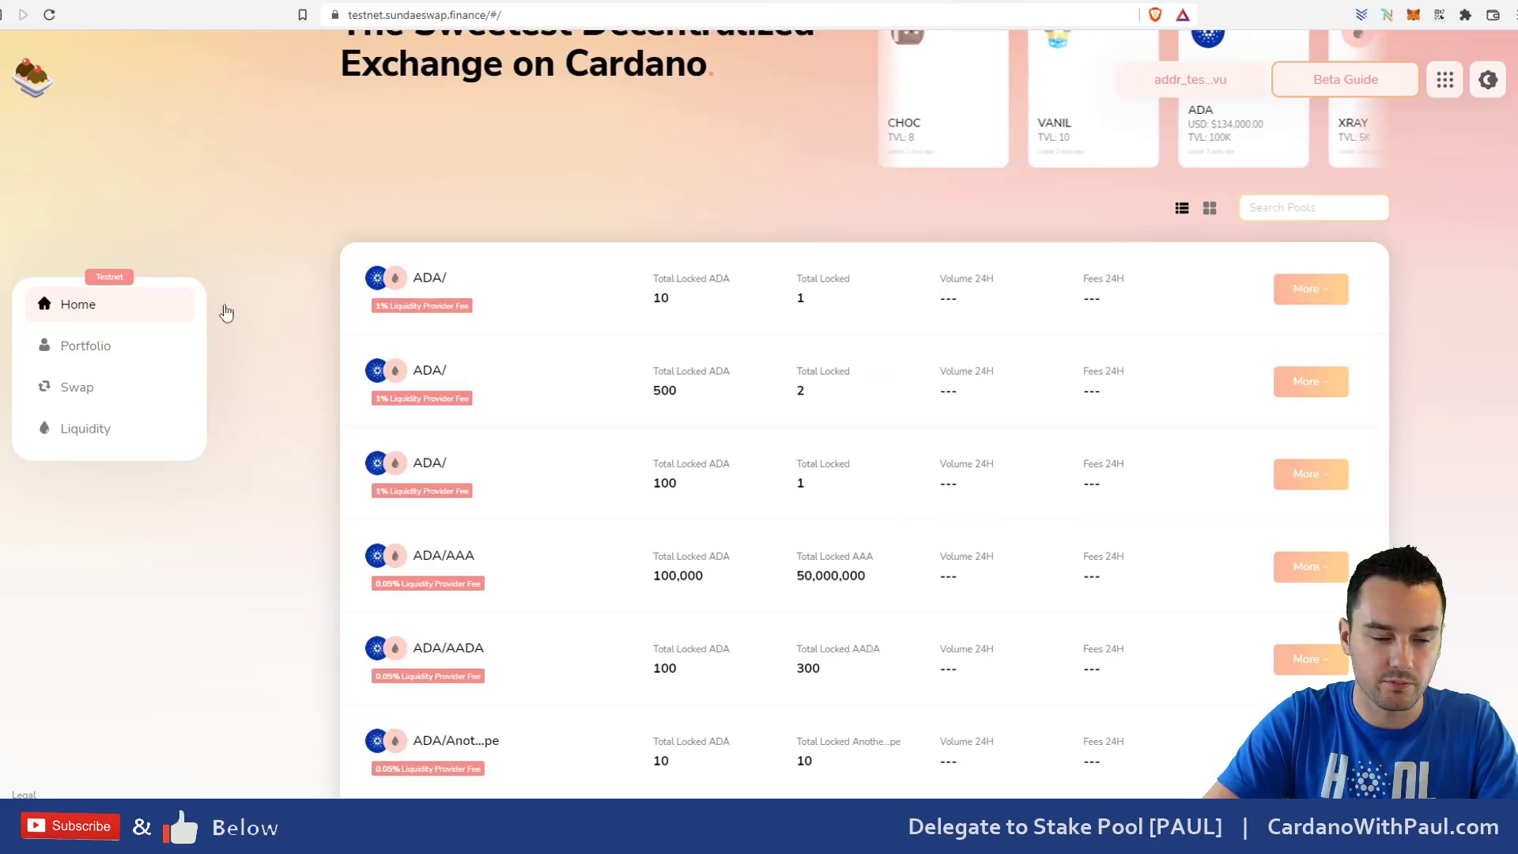
{"action": "scroll", "scroll_direction": "down", "scroll_amount": 3}
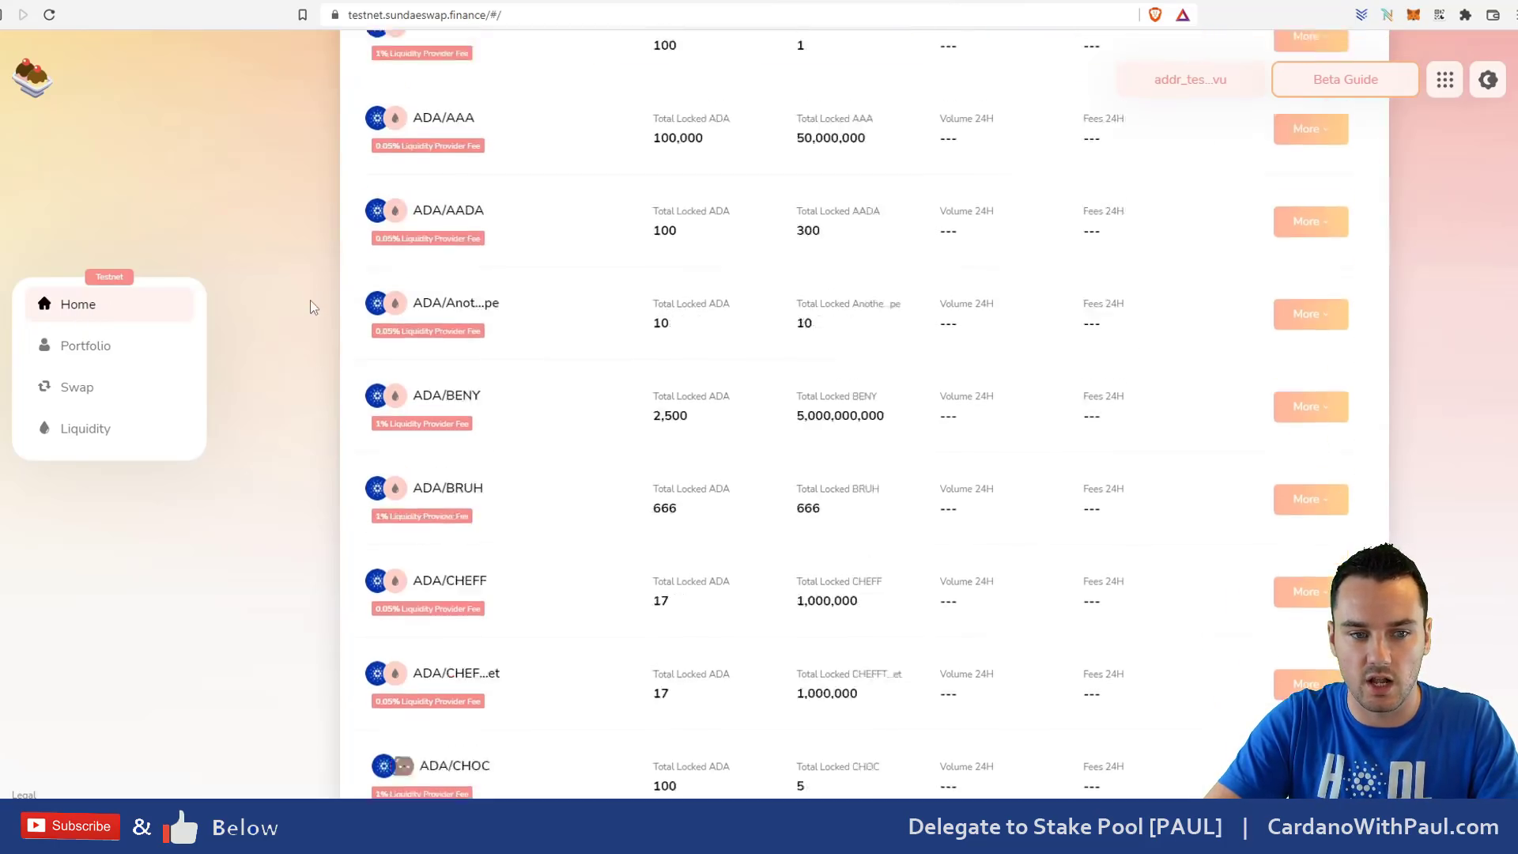
{"action": "scroll", "scroll_direction": "down", "scroll_amount": 3}
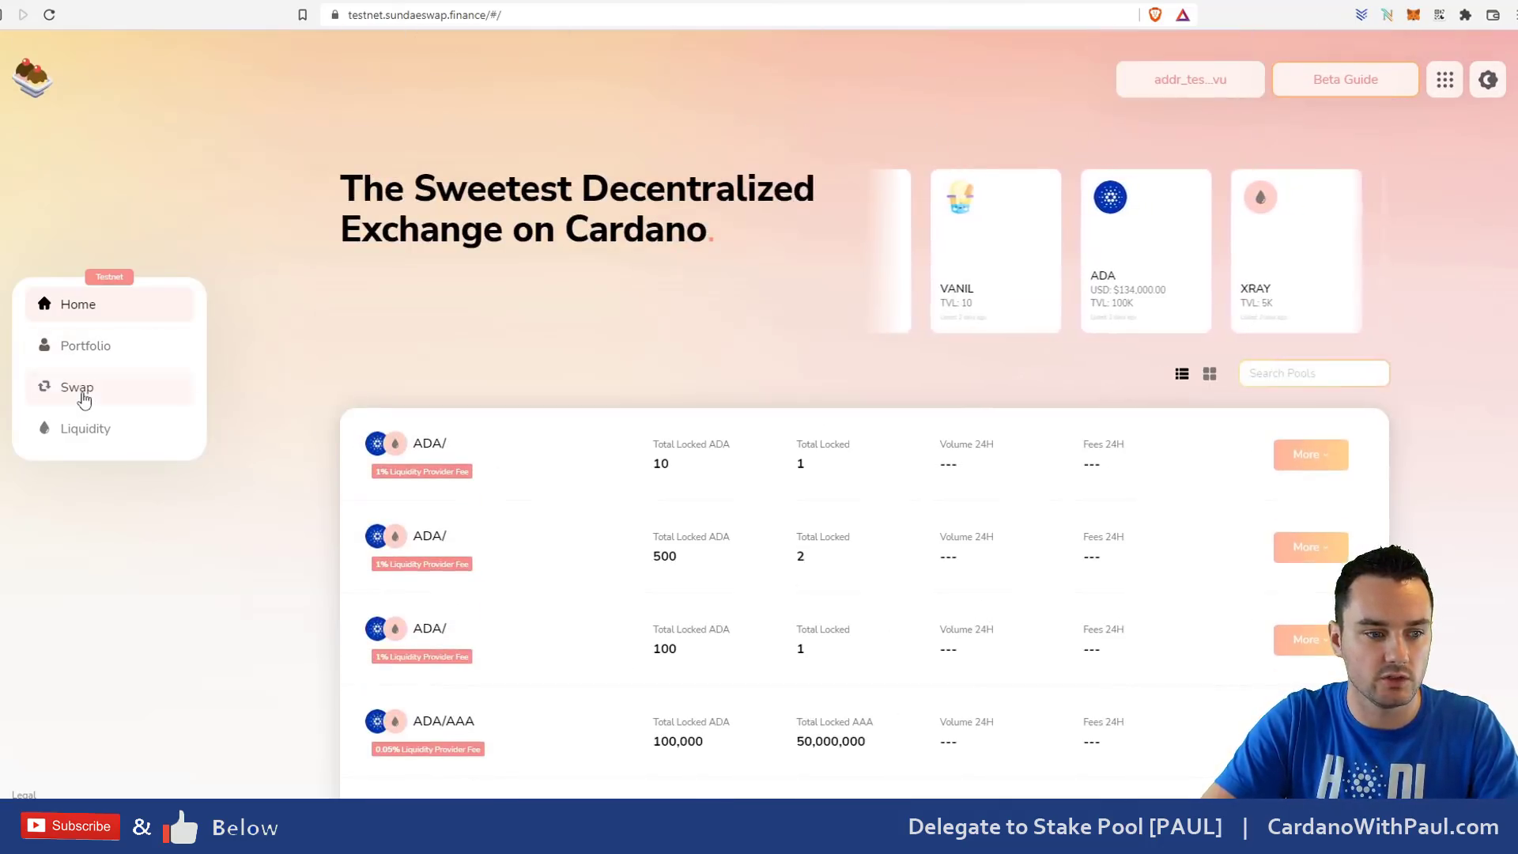
Step: Quote a 20 ADA to HOSKY swap for about 16,616,666 HOSKY at 16.666% impact
{"action": "left_click", "coordinate": [77, 387]}
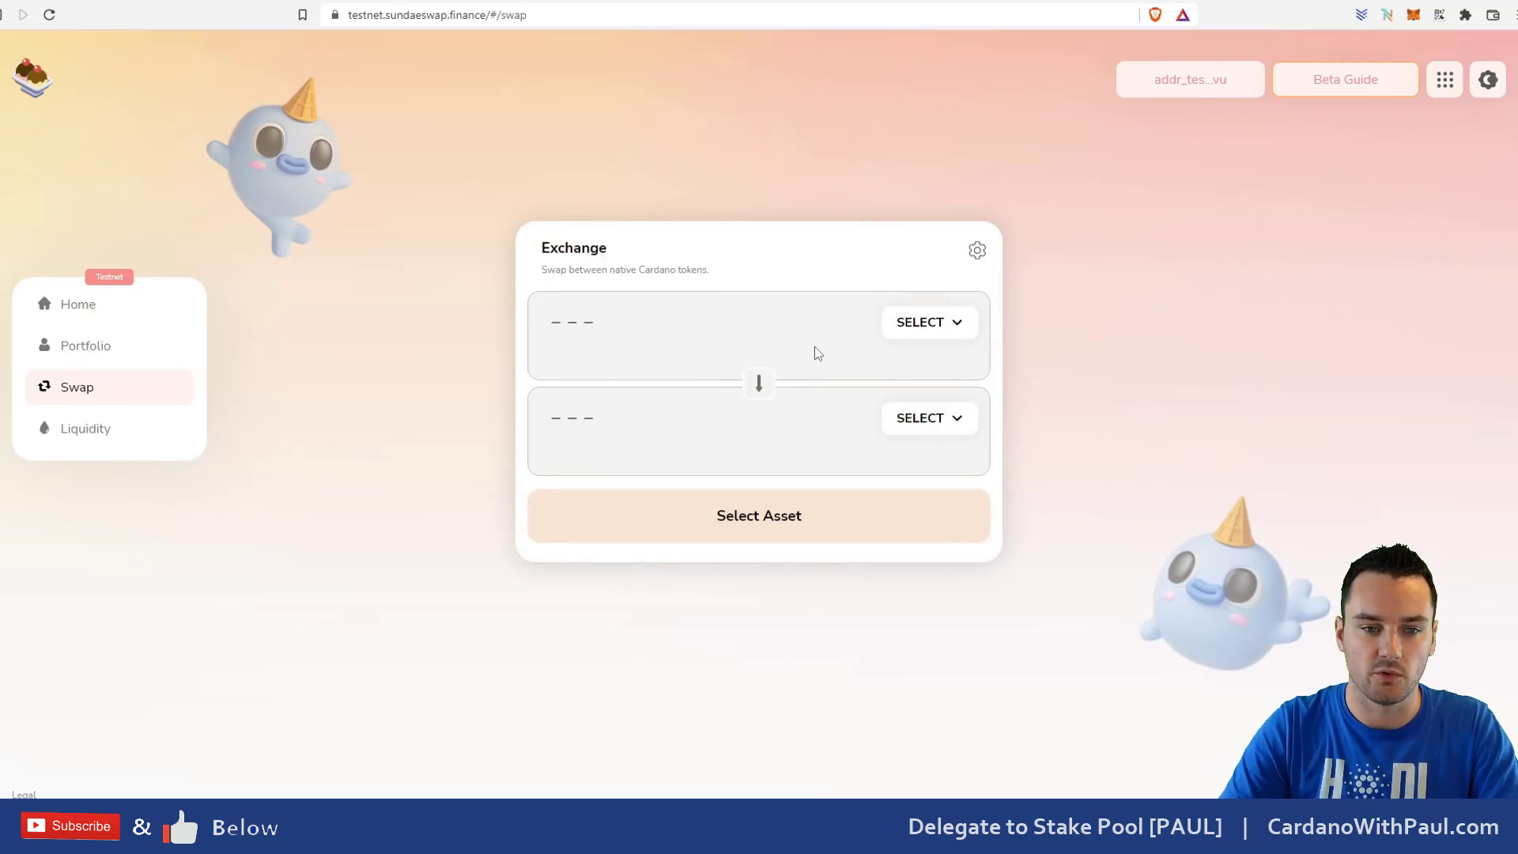
{"action": "left_click", "coordinate": [927, 322]}
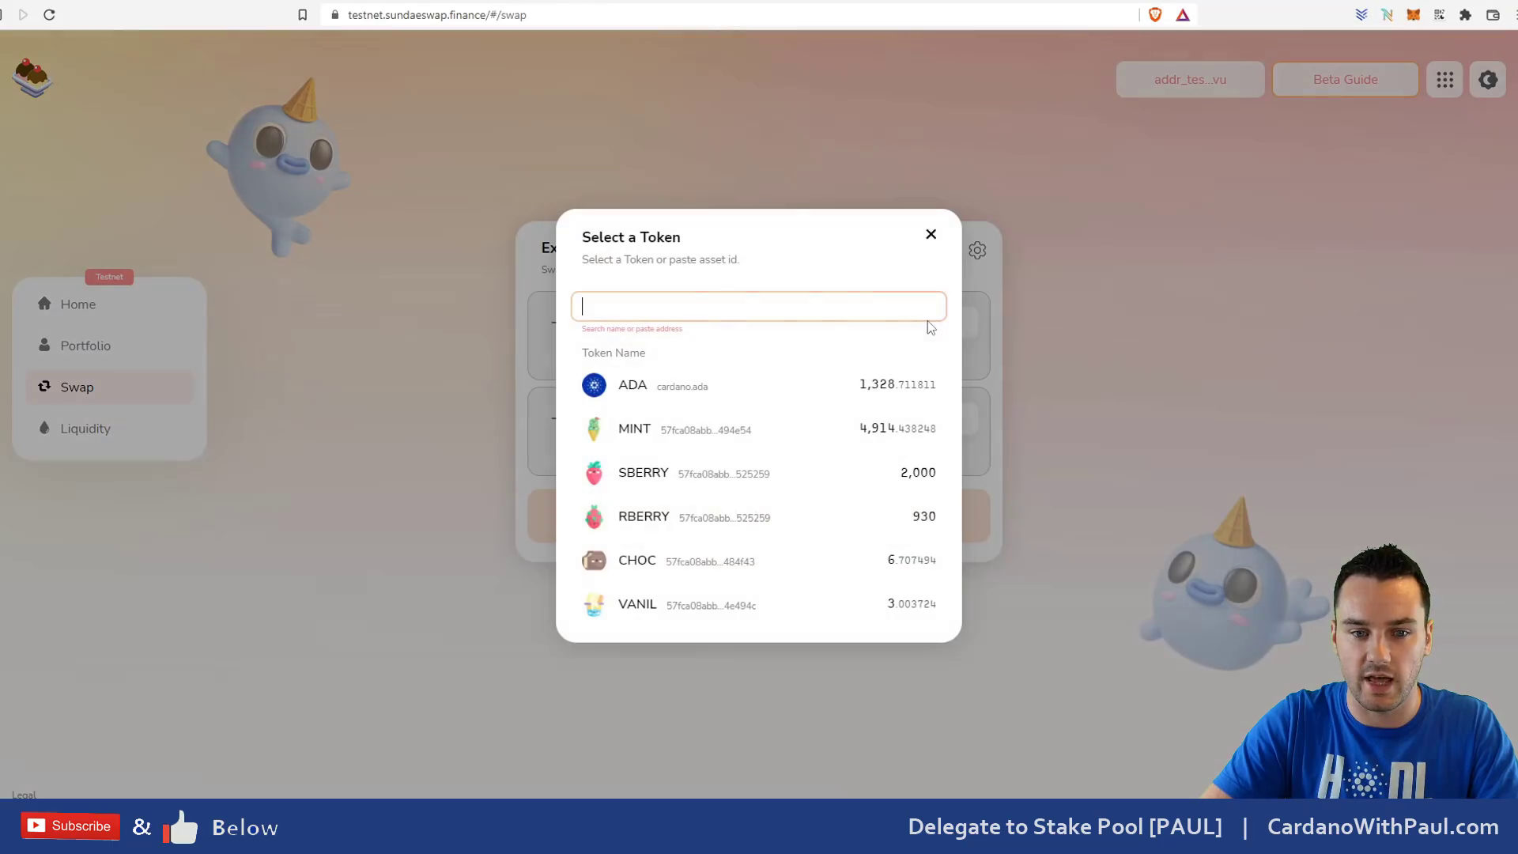
{"action": "mouse_move", "coordinate": [727, 387]}
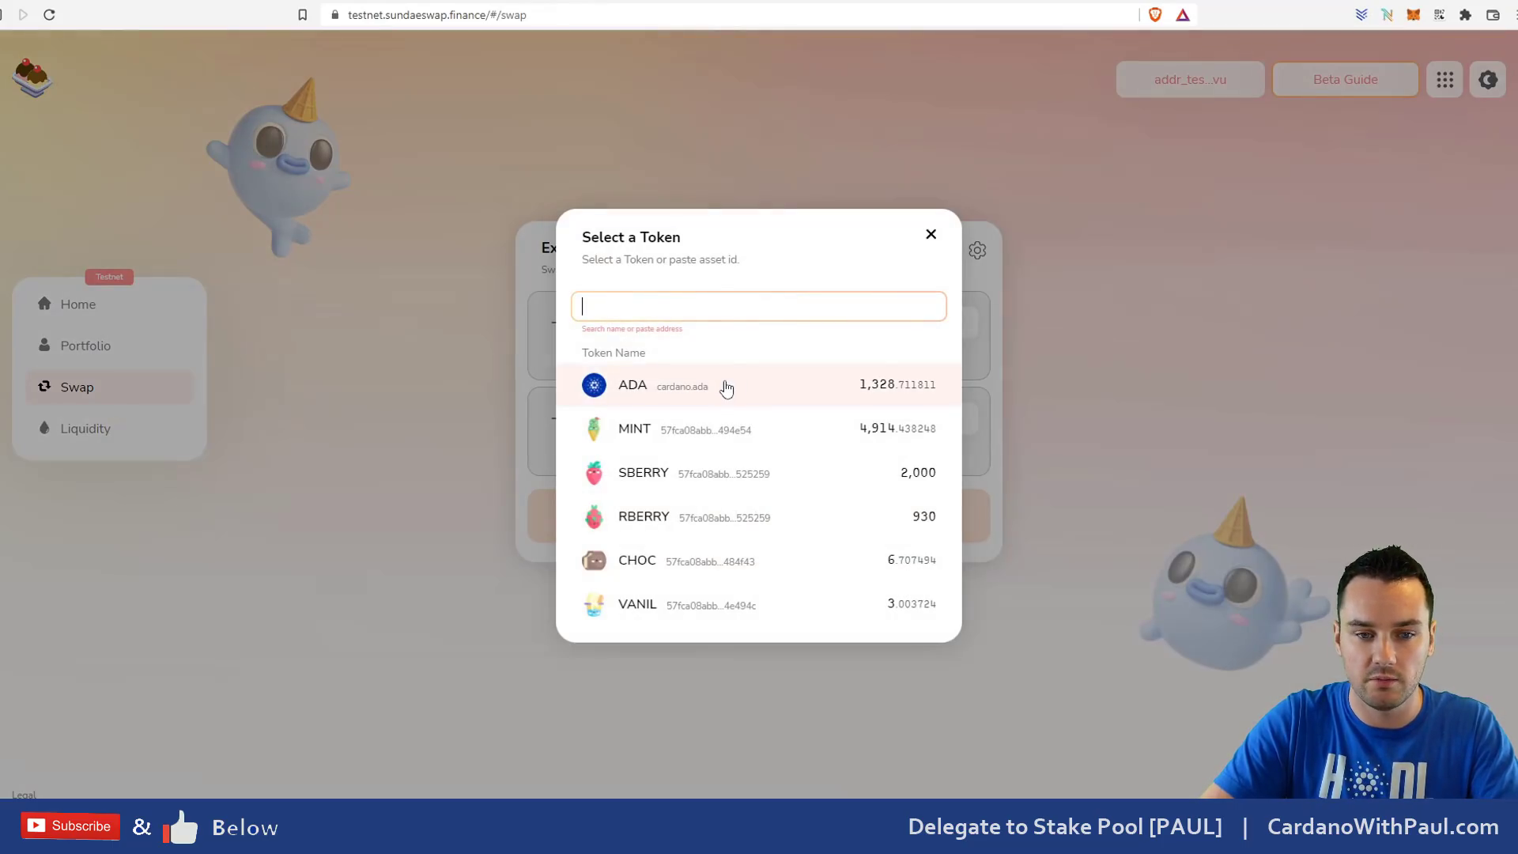
{"action": "left_click", "coordinate": [677, 384]}
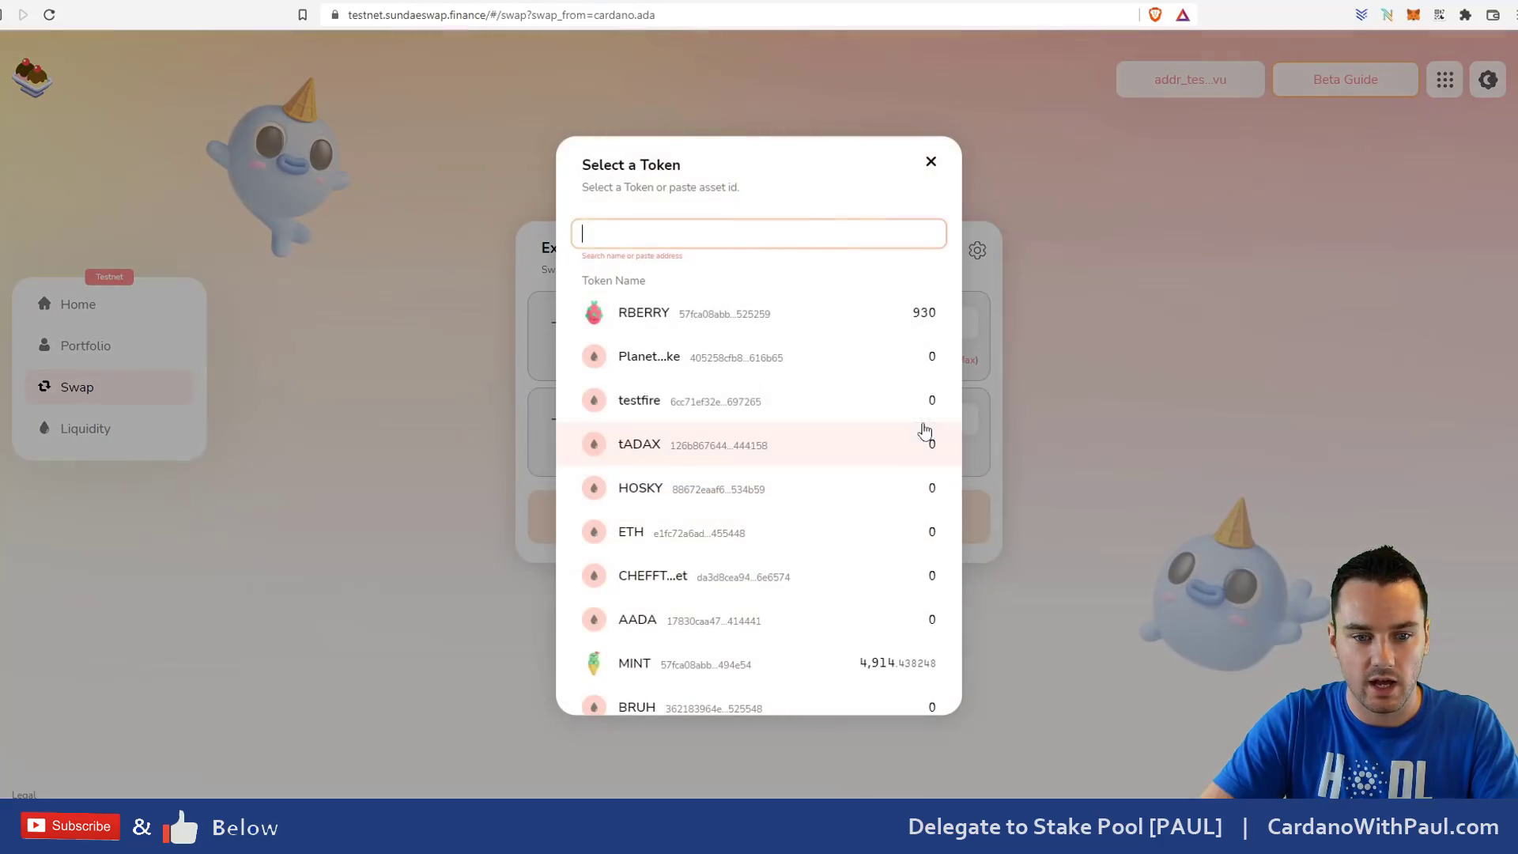
{"action": "mouse_move", "coordinate": [805, 543]}
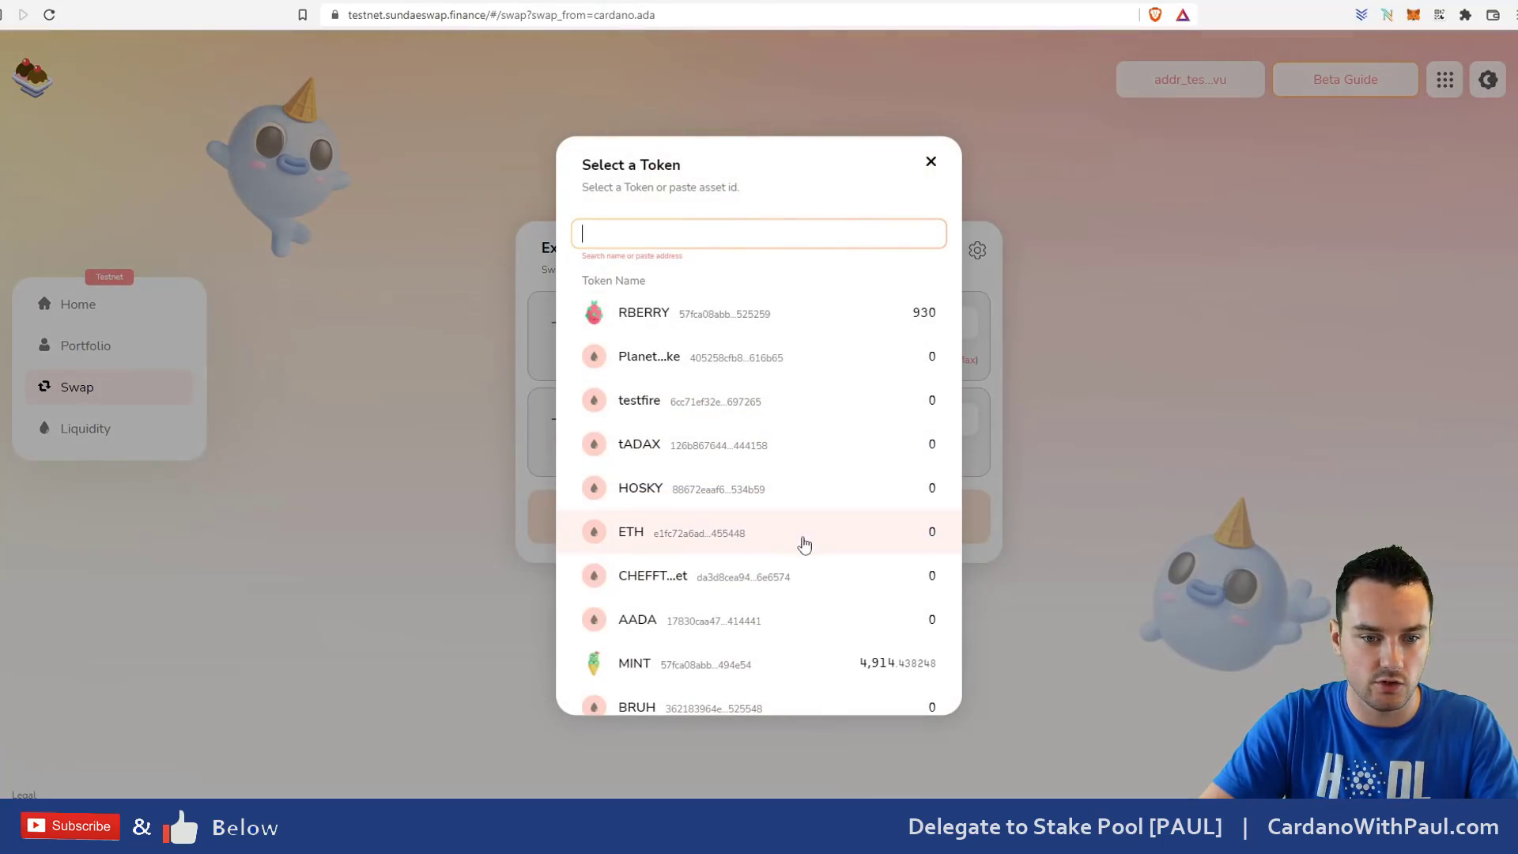
{"action": "left_click", "coordinate": [639, 488]}
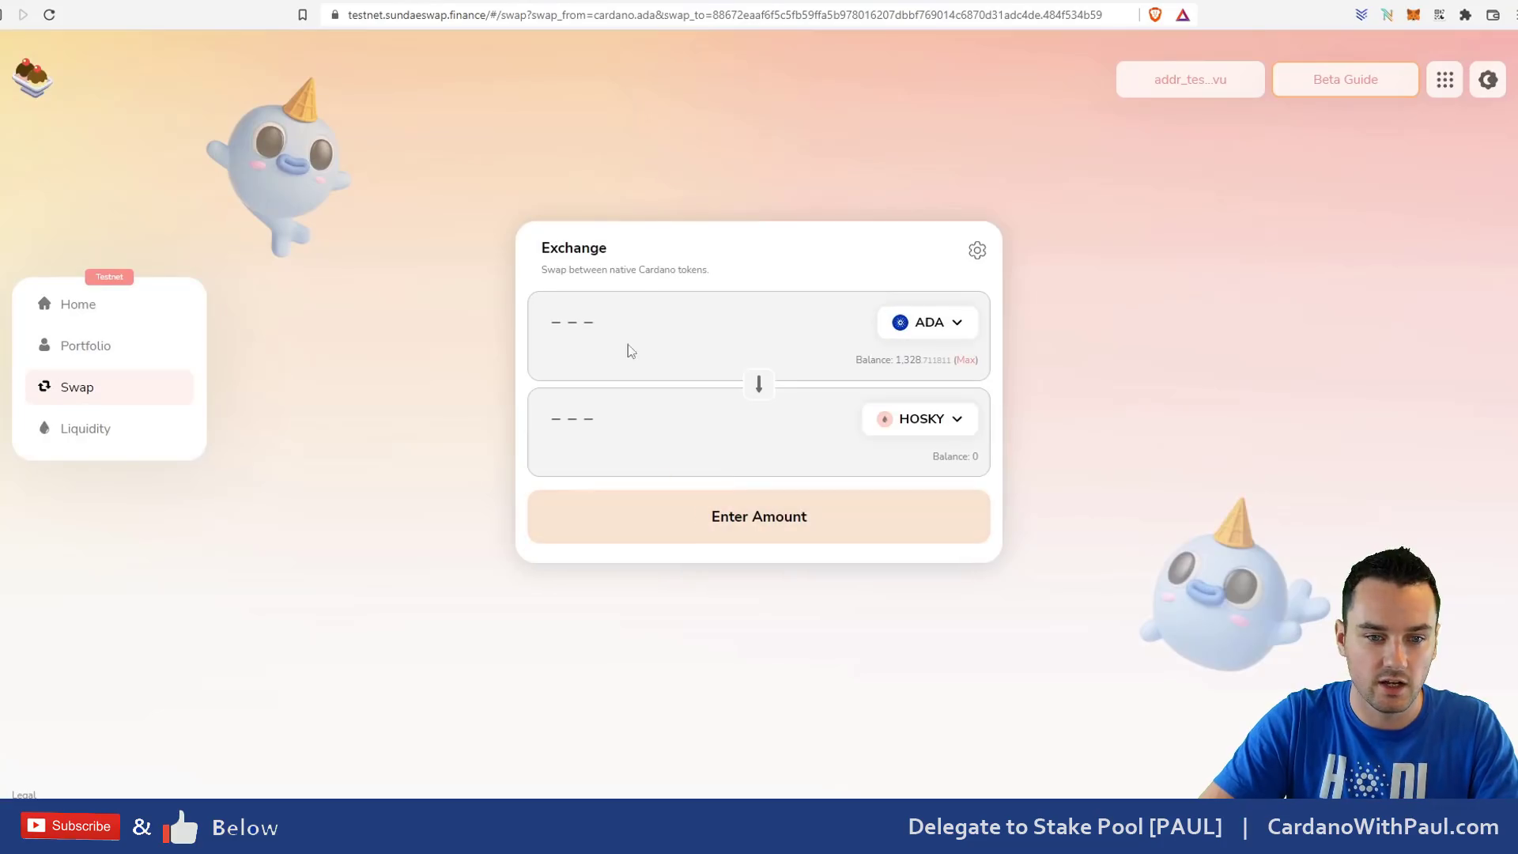
{"action": "type", "text": "10"}
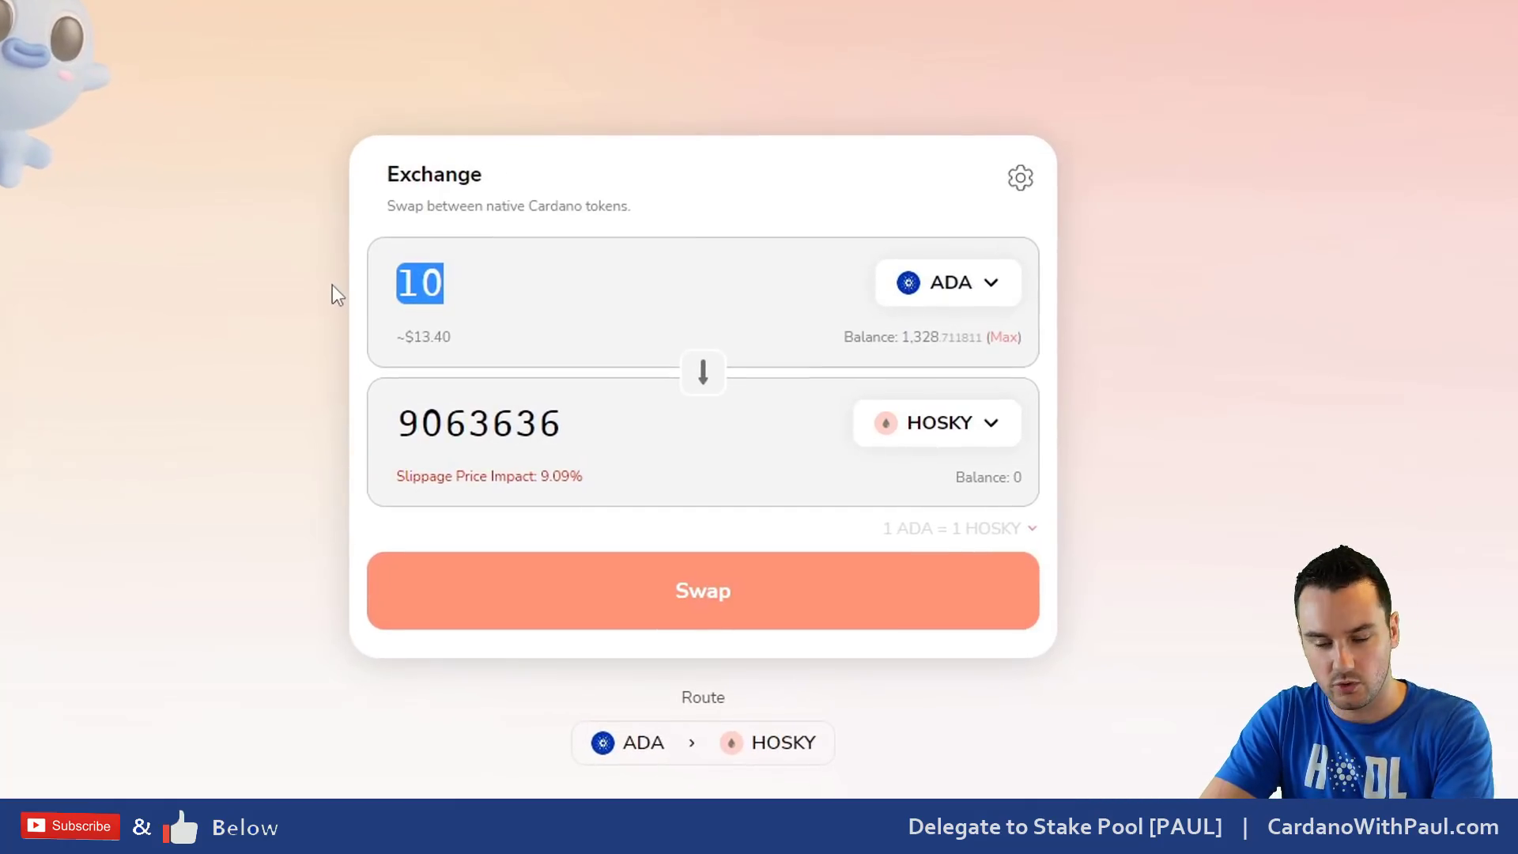
{"action": "type", "text": "2"}
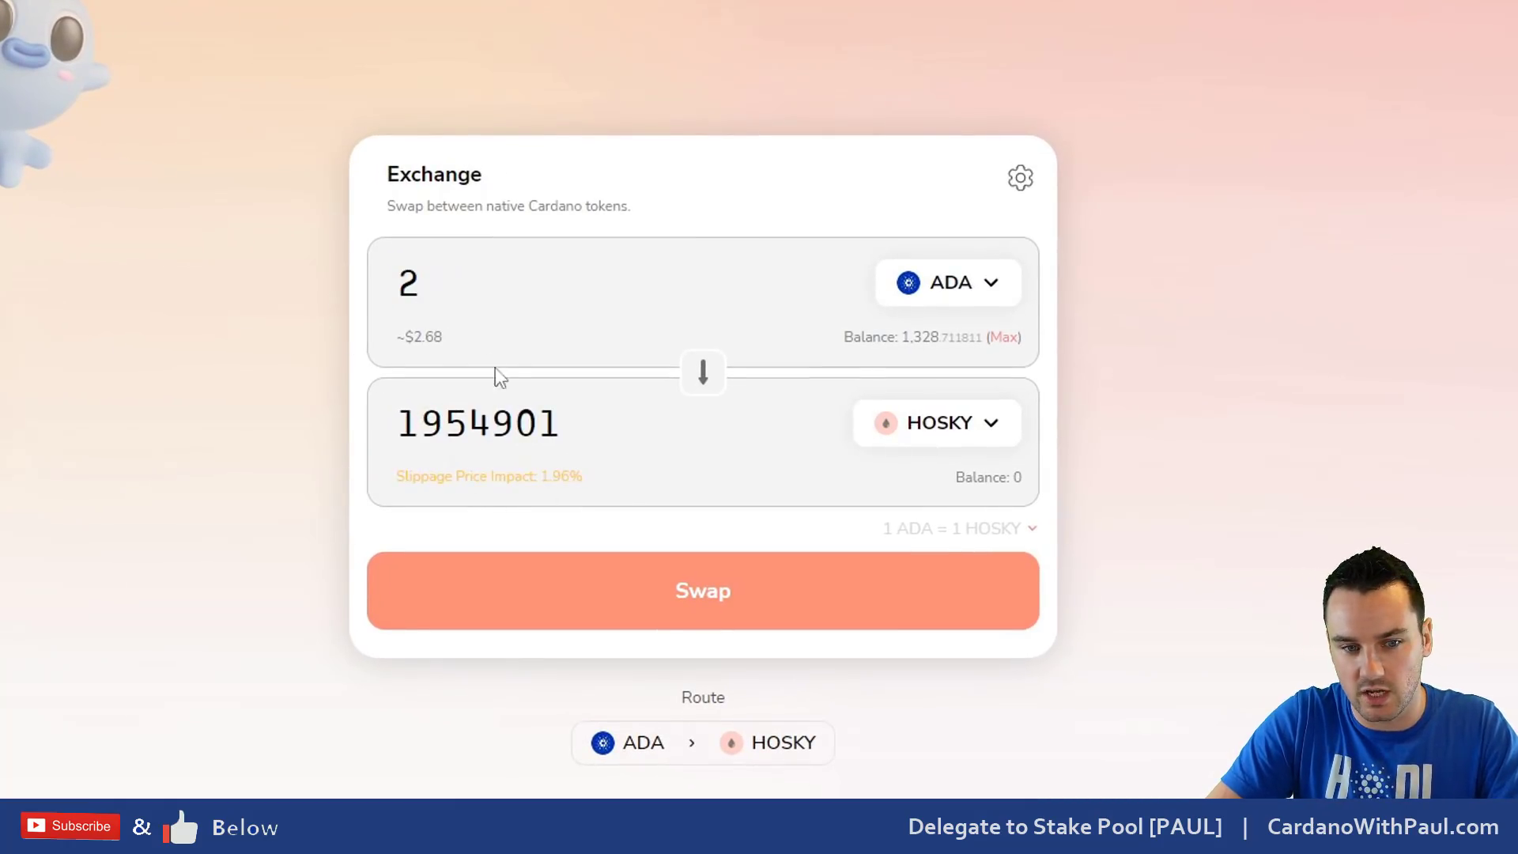
{"action": "mouse_move", "coordinate": [484, 316]}
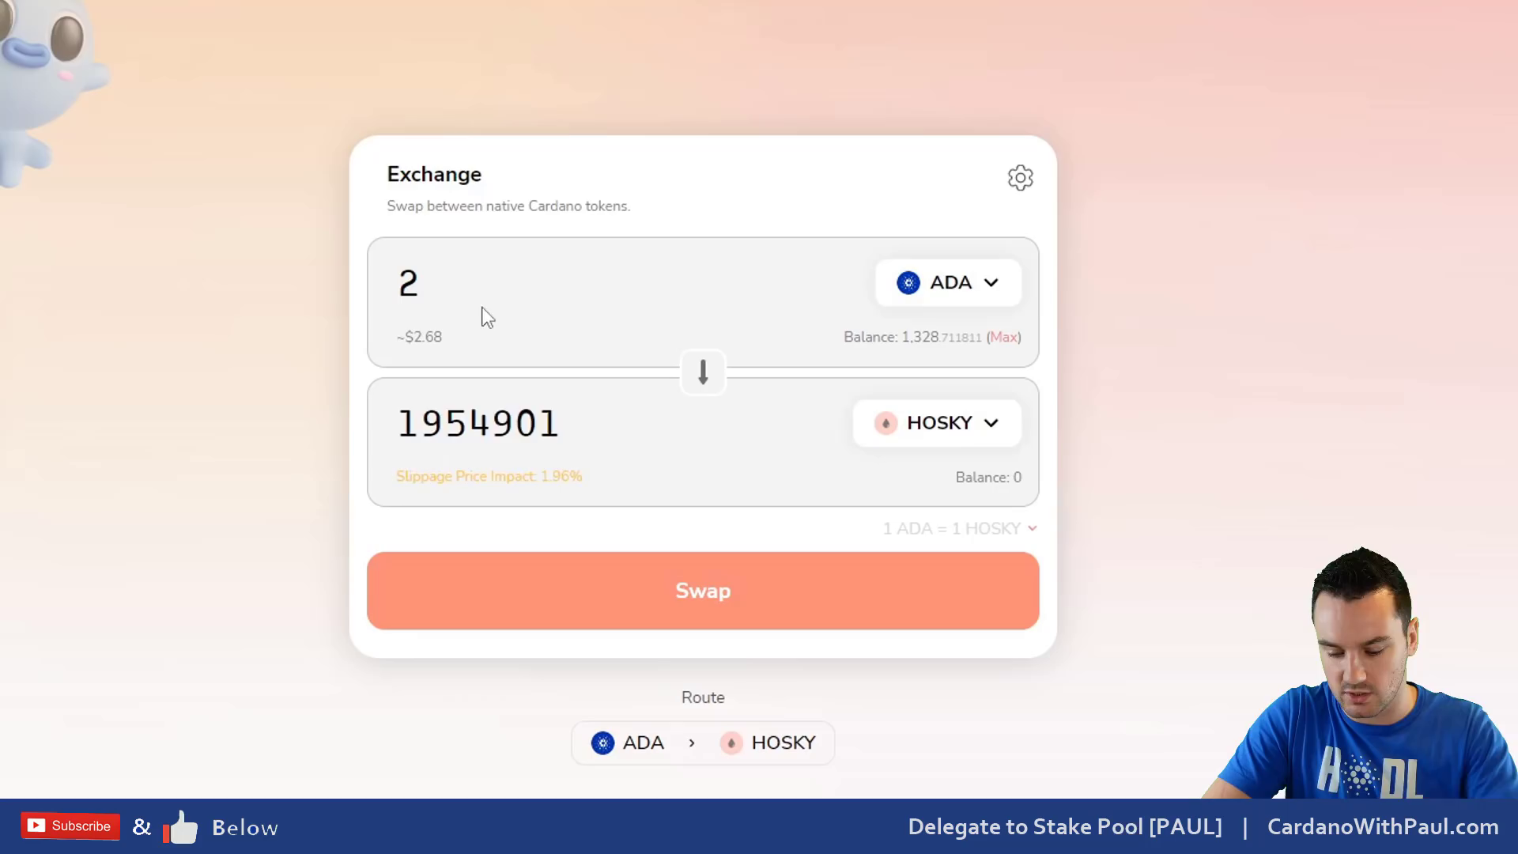
{"action": "type", "text": "0"}
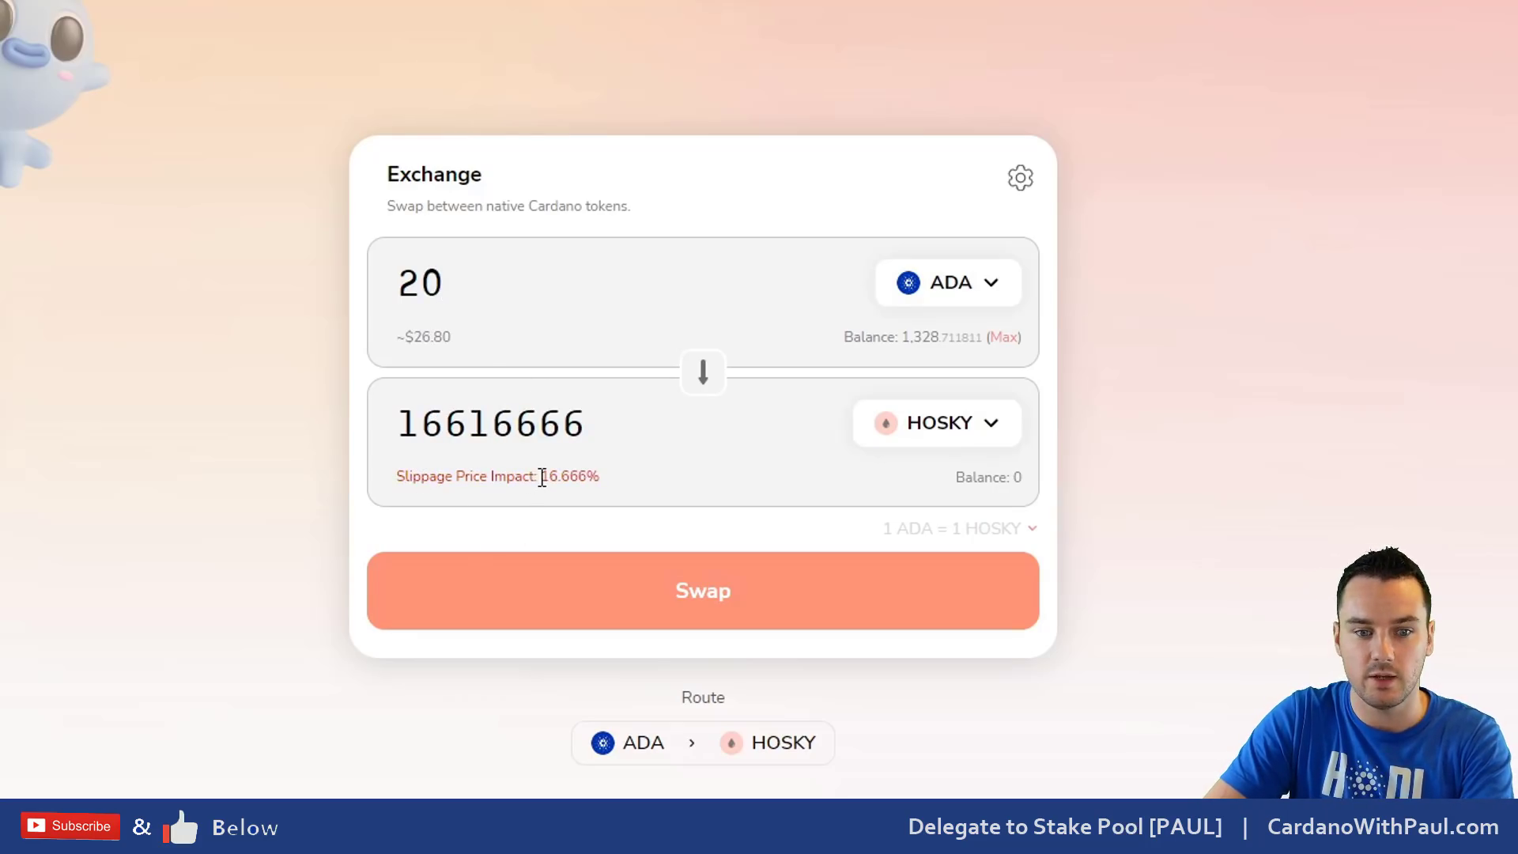
{"action": "double_click", "coordinate": [569, 475]}
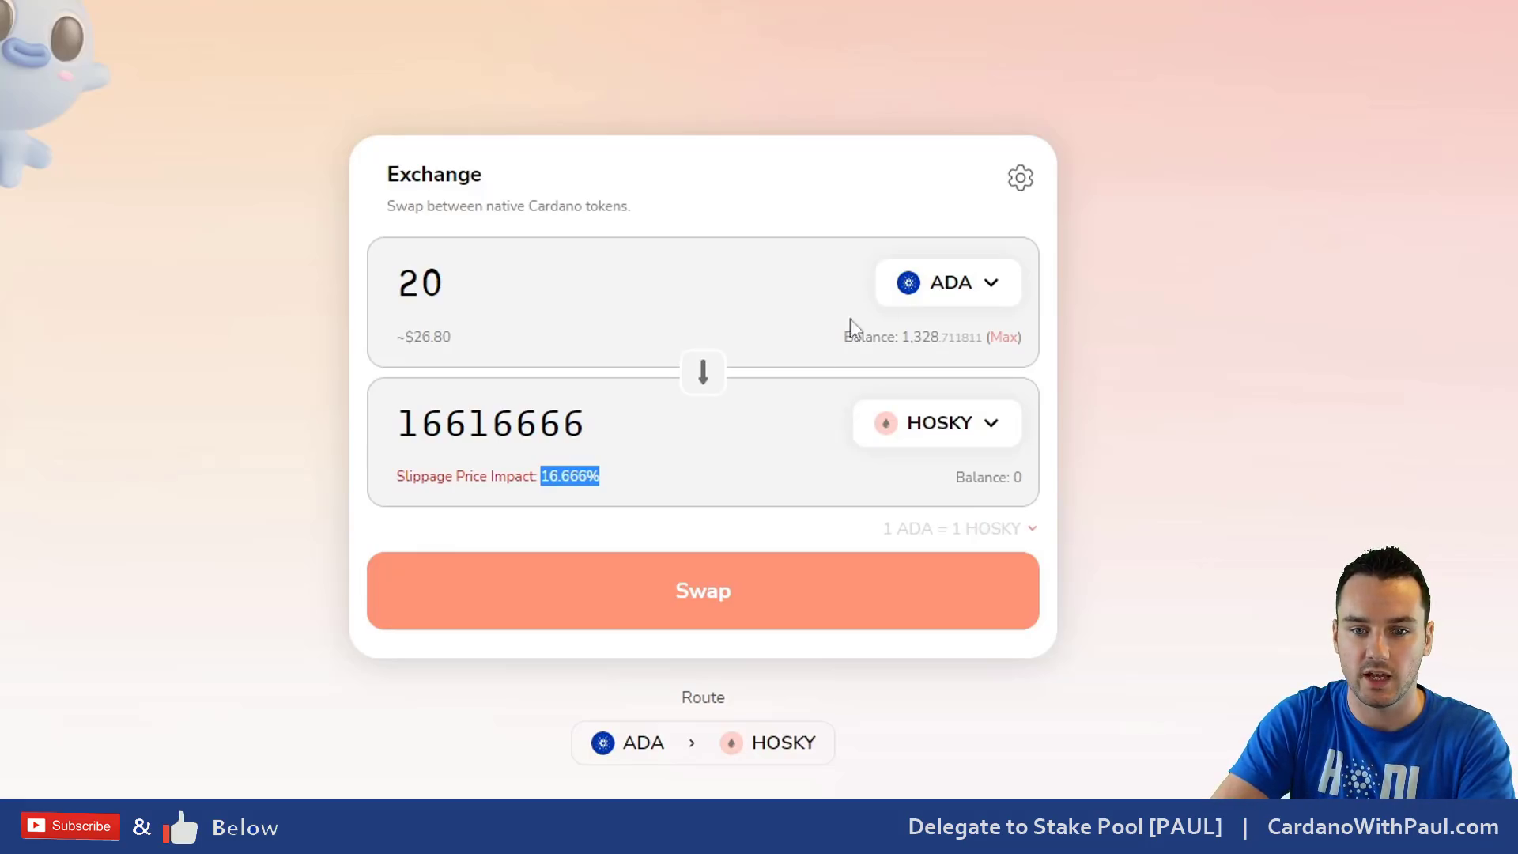
Step: Review slippage presets, keep 10% tolerance, and change the swap amount to 10 ADA
{"action": "left_click", "coordinate": [1019, 177]}
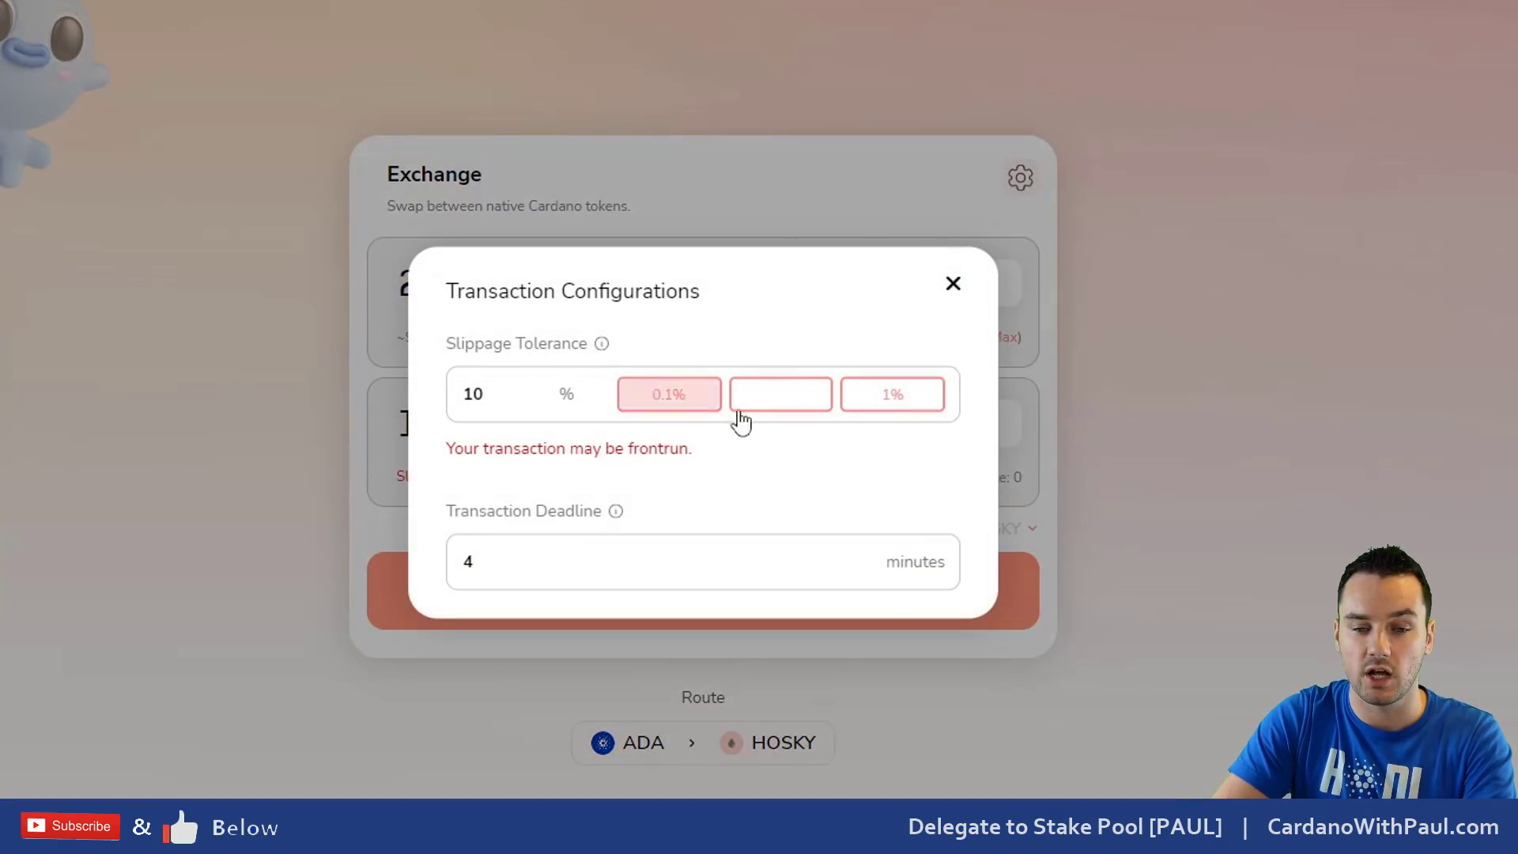
{"action": "left_click", "coordinate": [780, 394]}
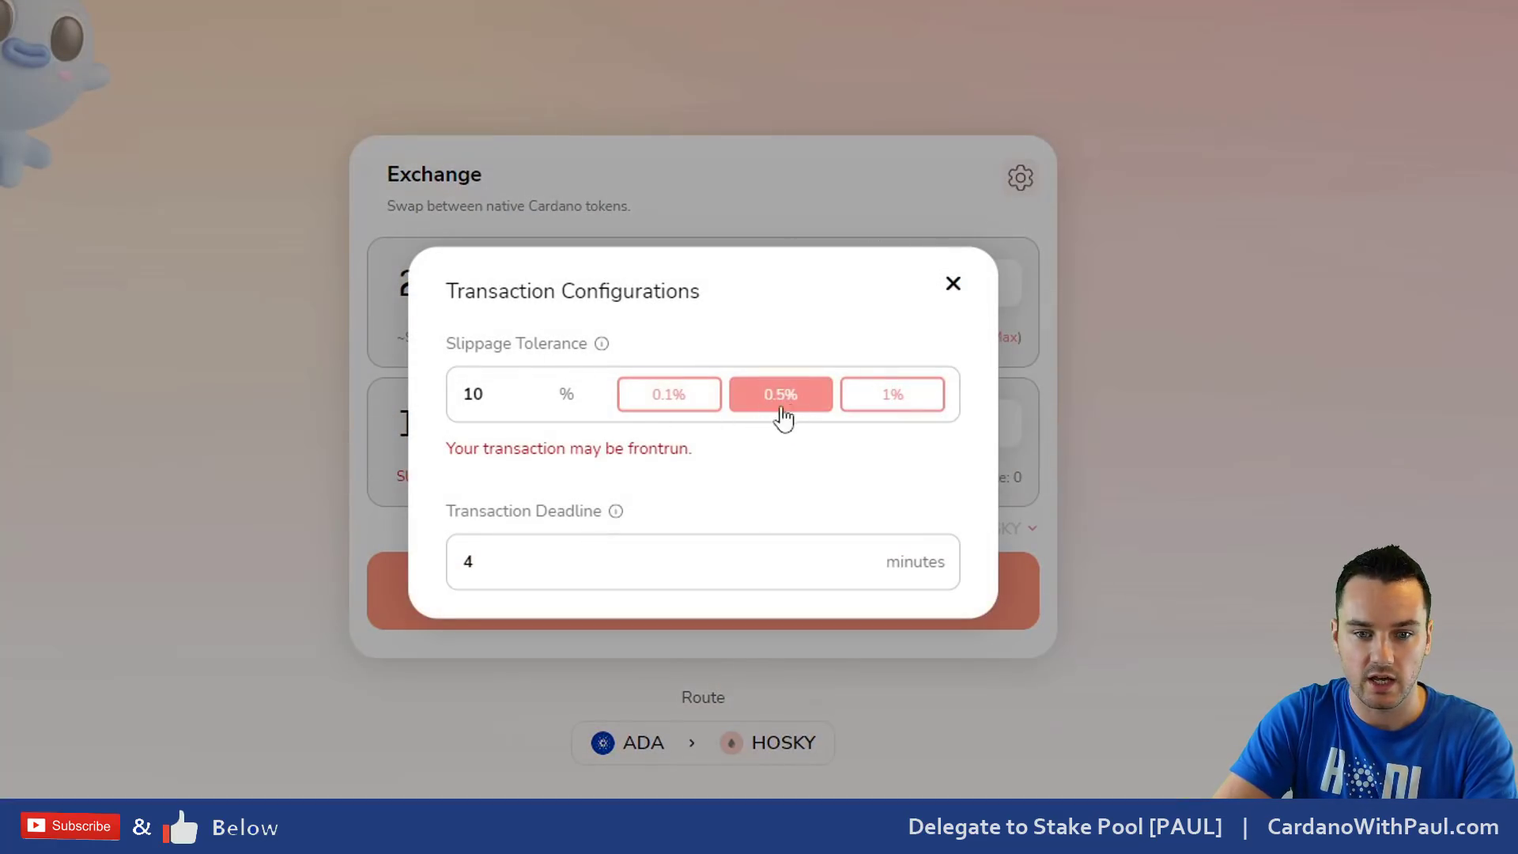
{"action": "left_click", "coordinate": [892, 394]}
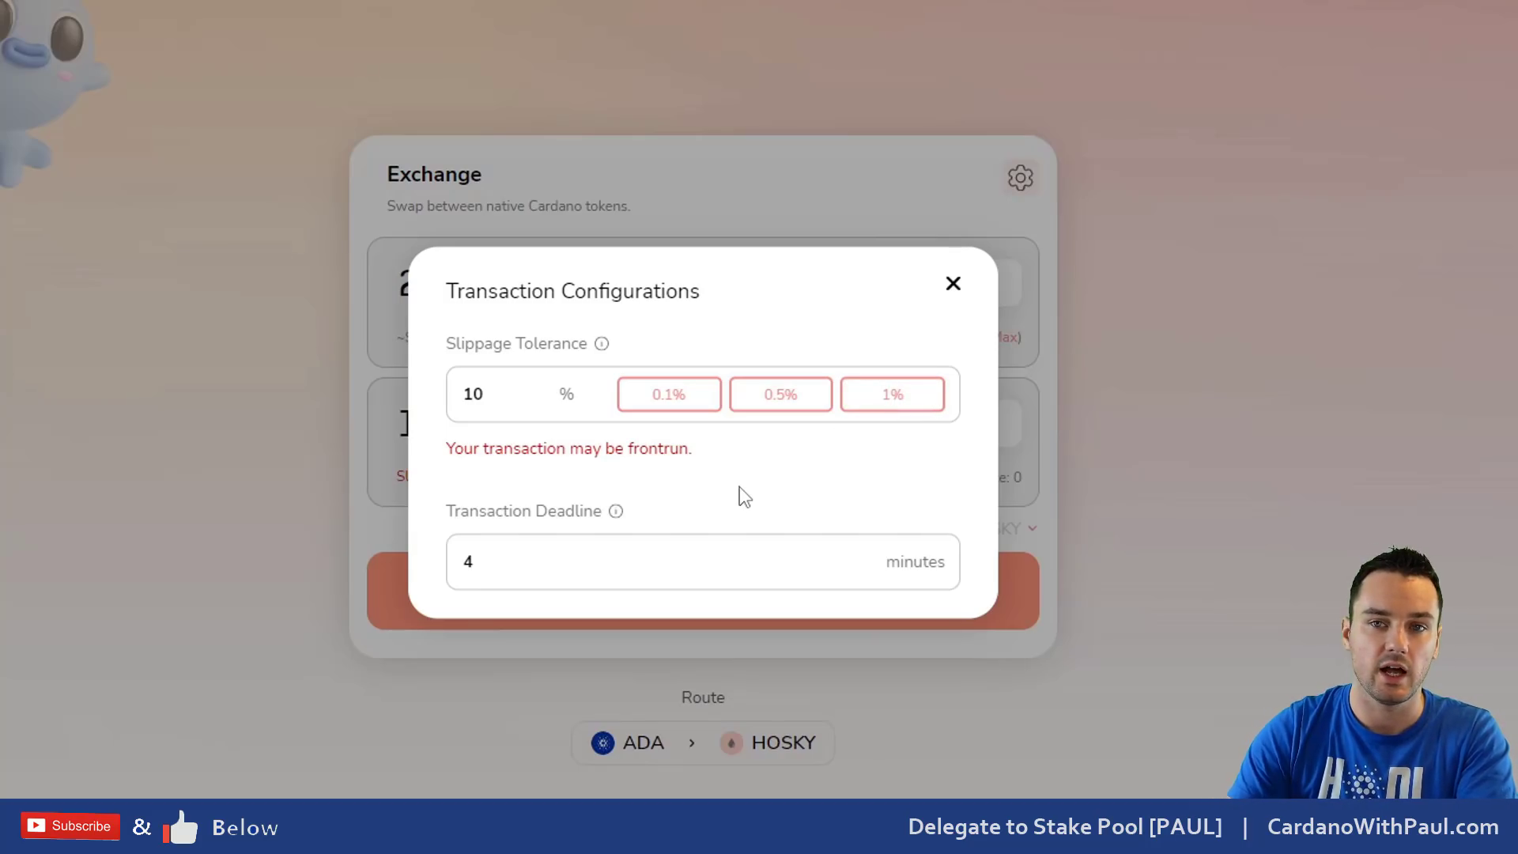
{"action": "left_click", "coordinate": [473, 394]}
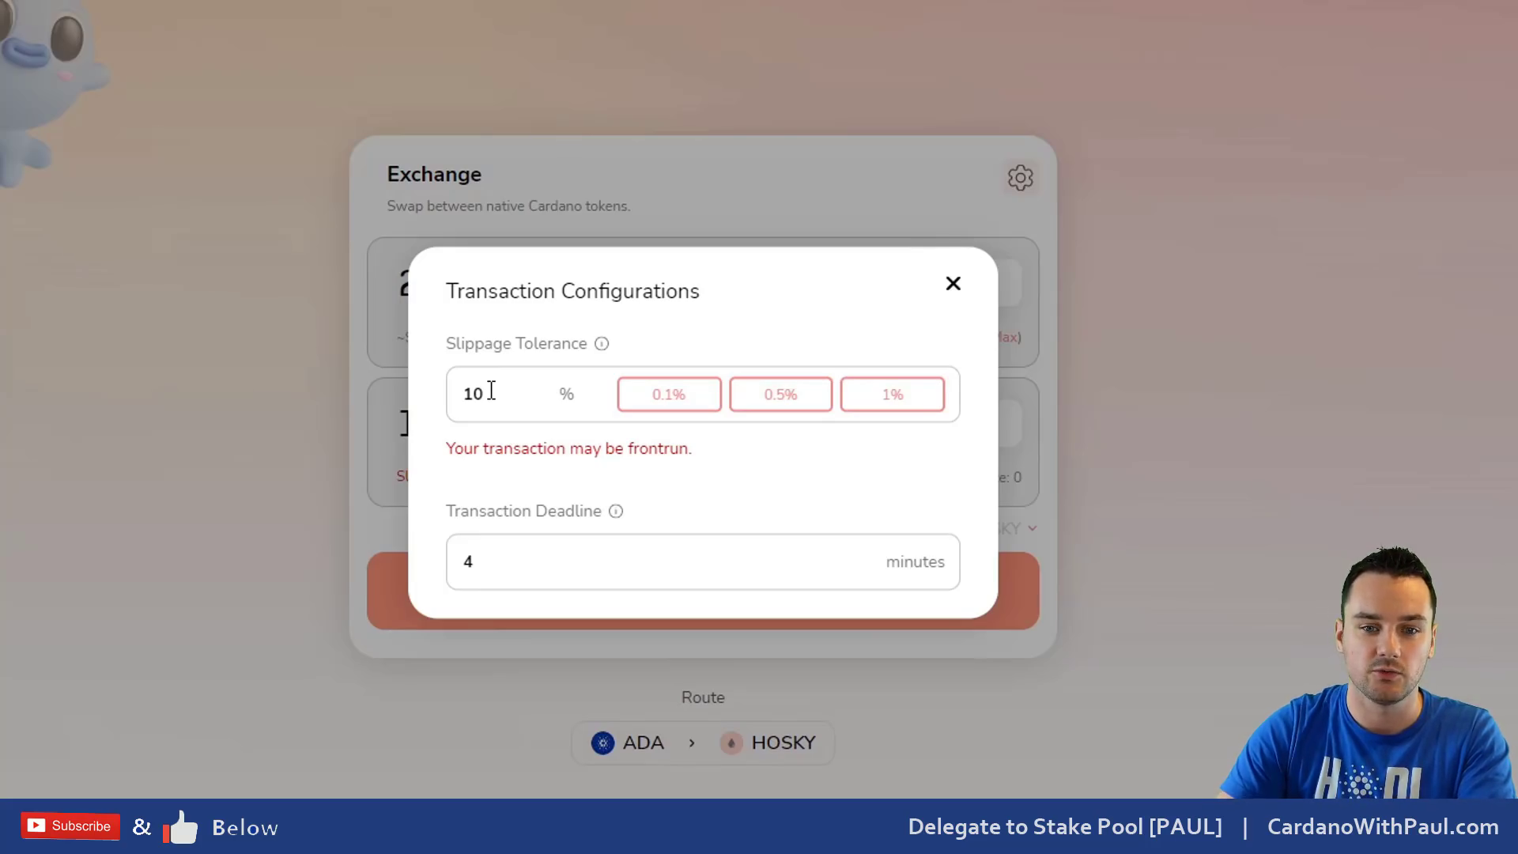
{"action": "mouse_move", "coordinate": [822, 355]}
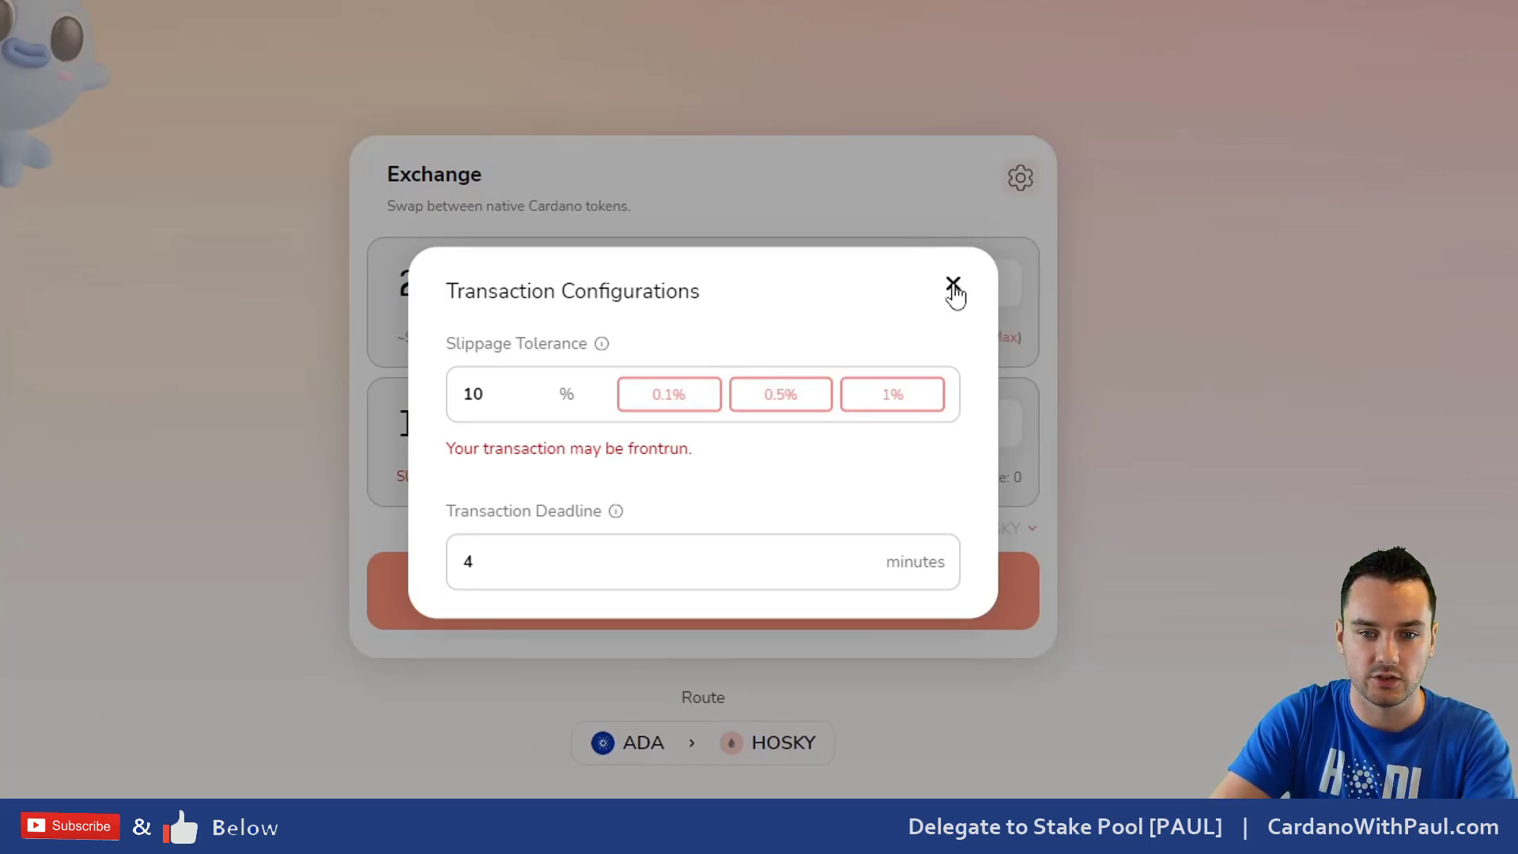
{"action": "left_click", "coordinate": [954, 289]}
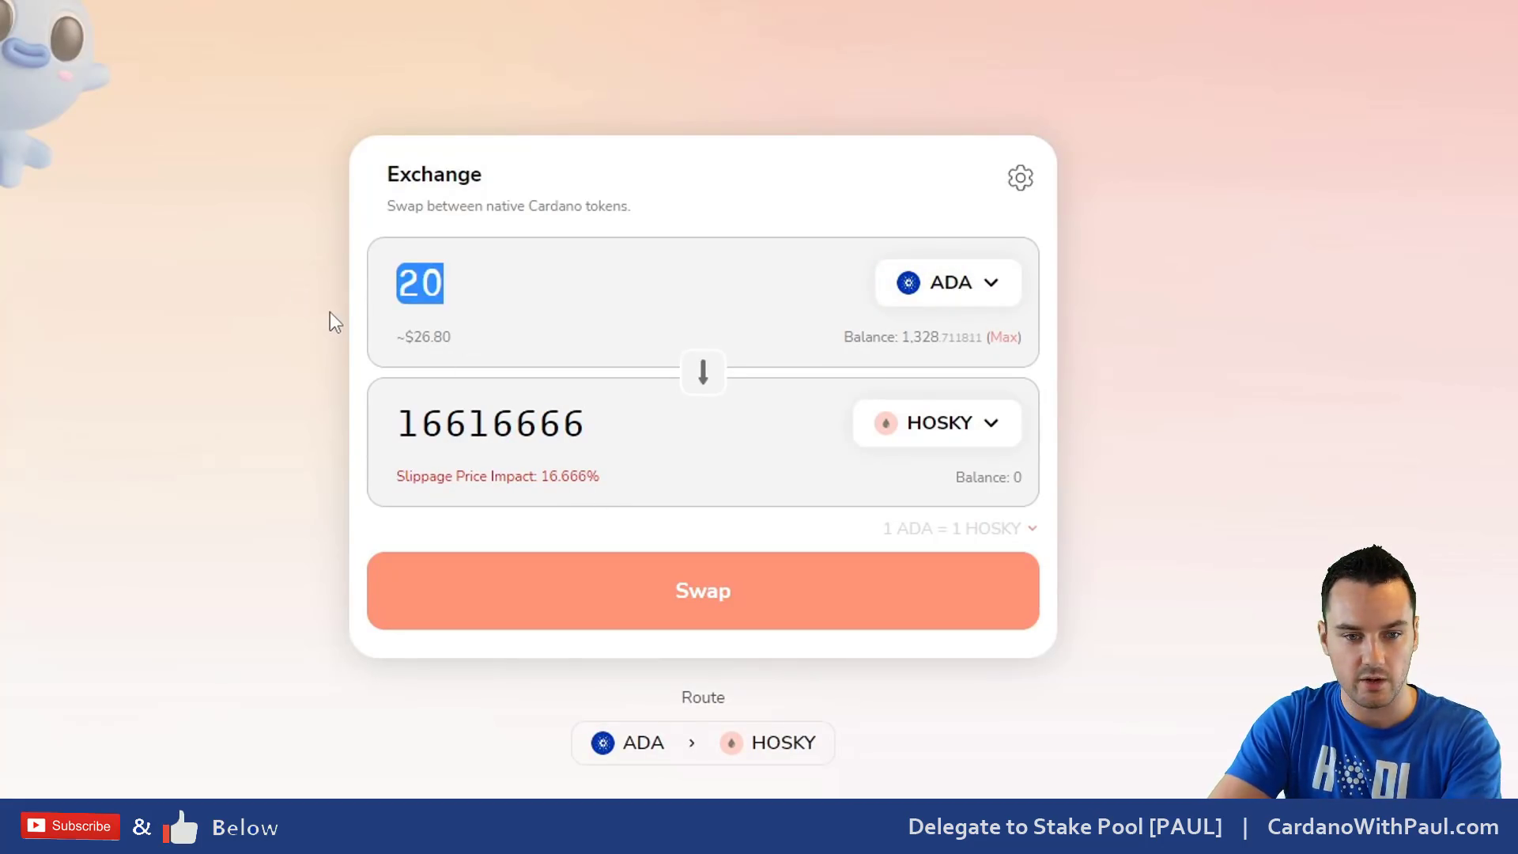
{"action": "type", "text": "10"}
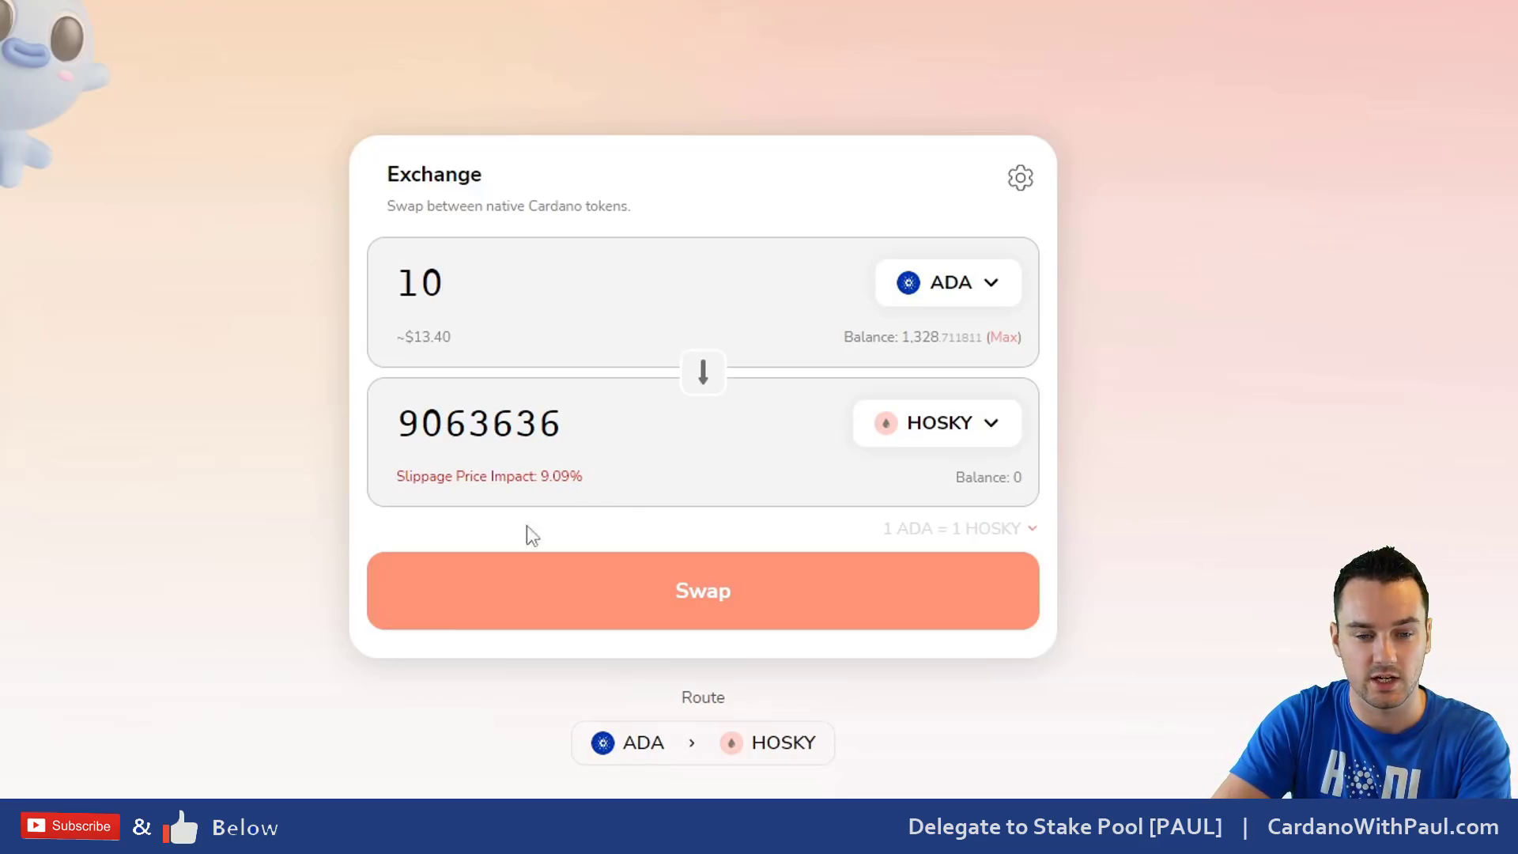
{"action": "left_click", "coordinate": [703, 591]}
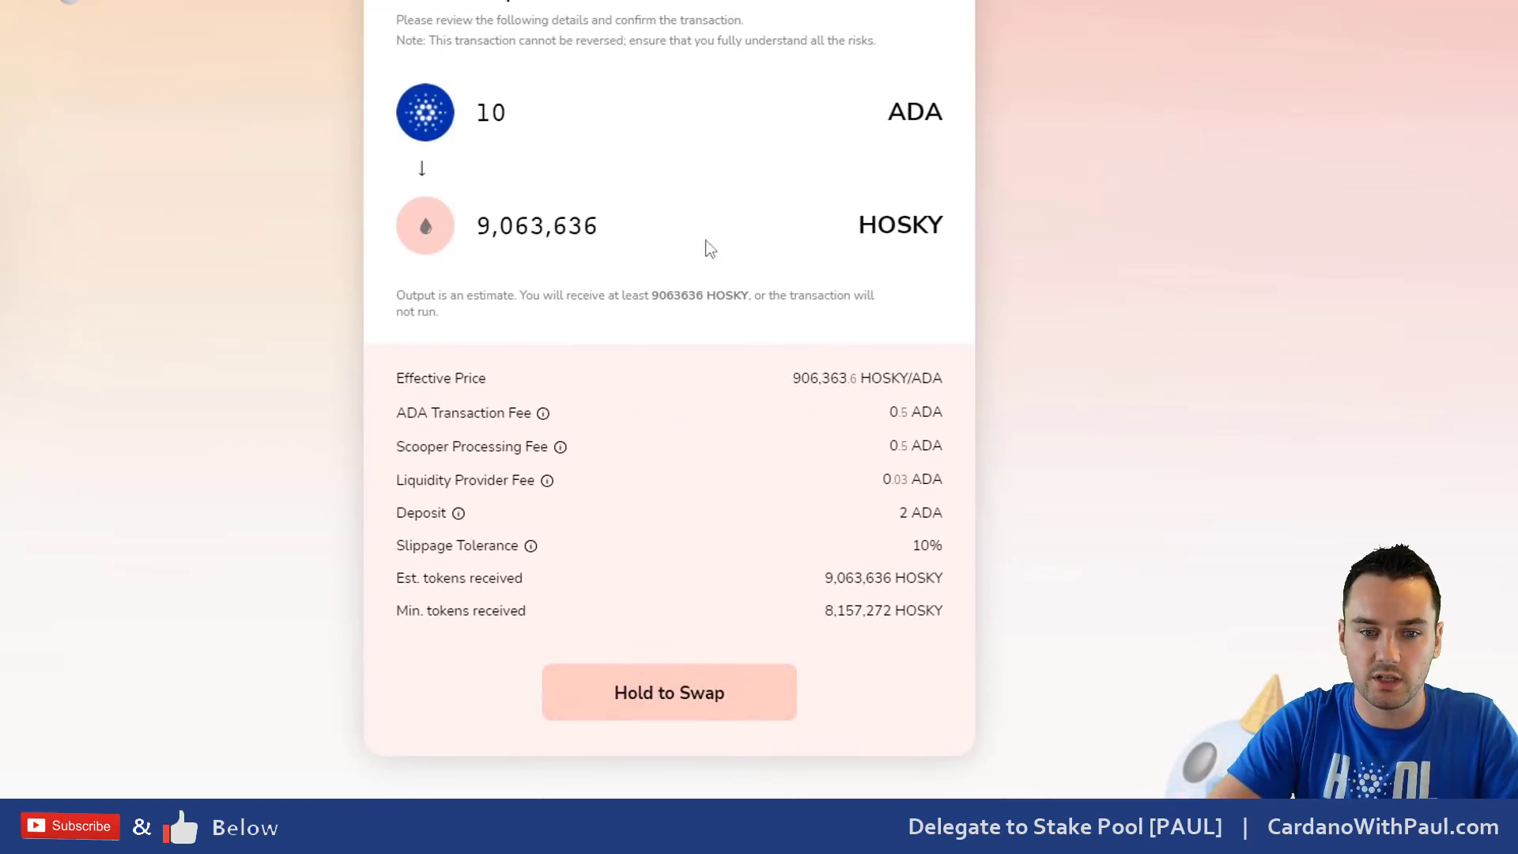
{"action": "mouse_move", "coordinate": [864, 409]}
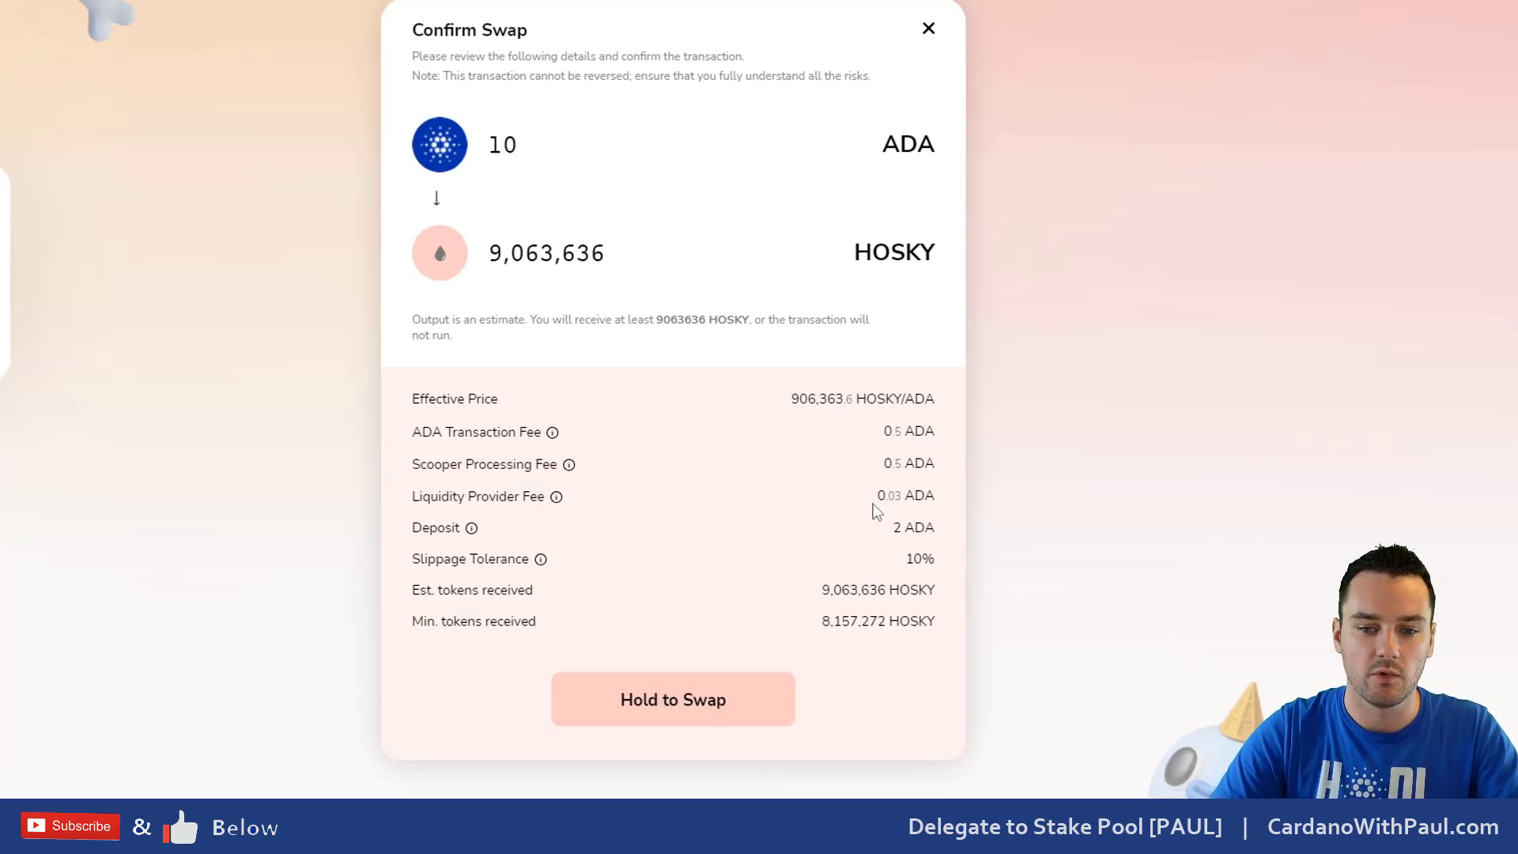
{"action": "mouse_move", "coordinate": [874, 482]}
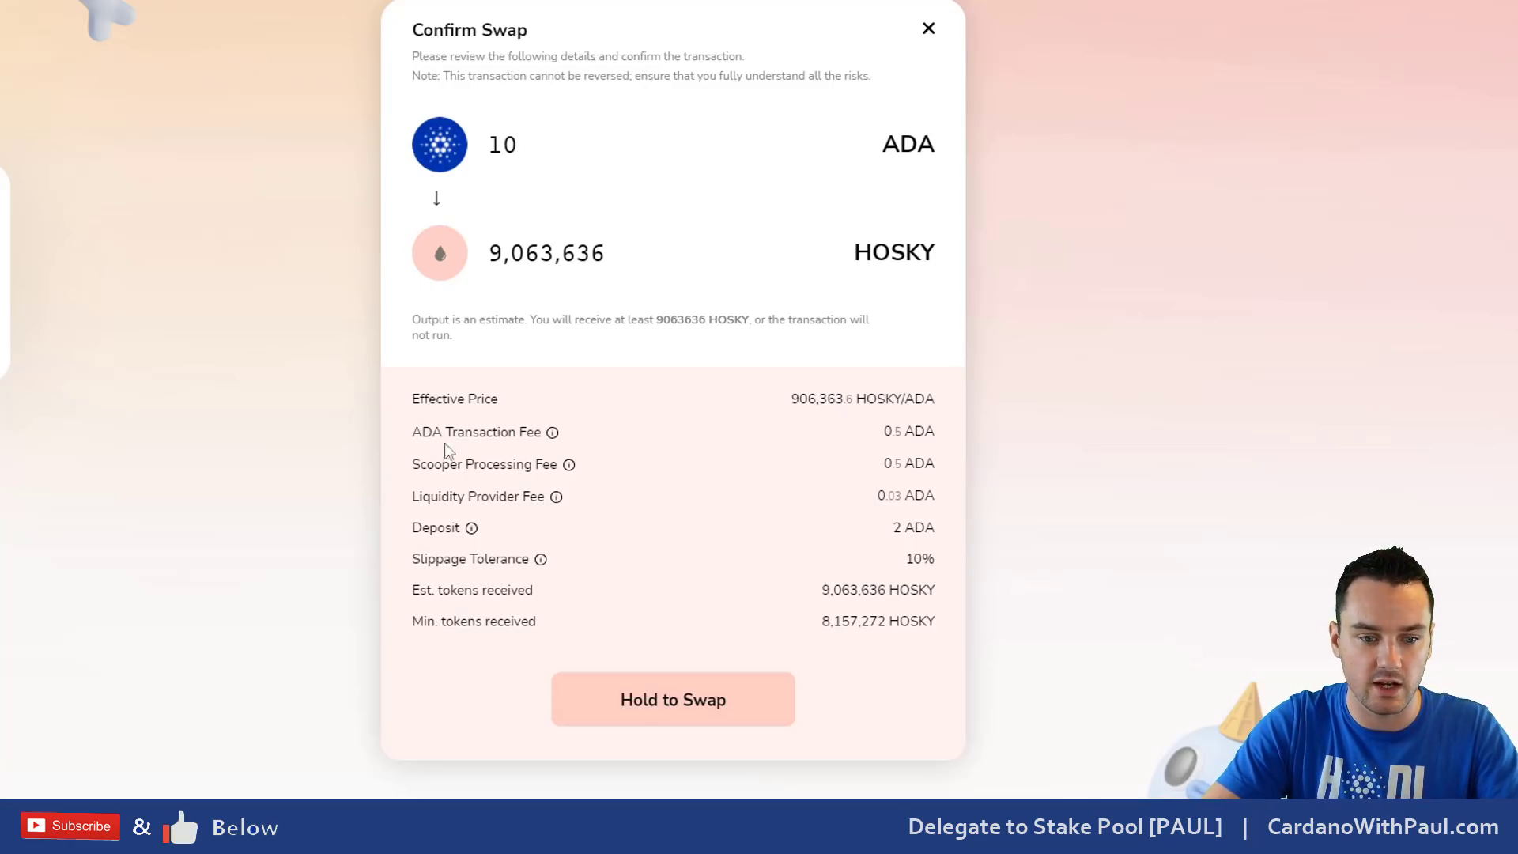
{"action": "mouse_move", "coordinate": [438, 510]}
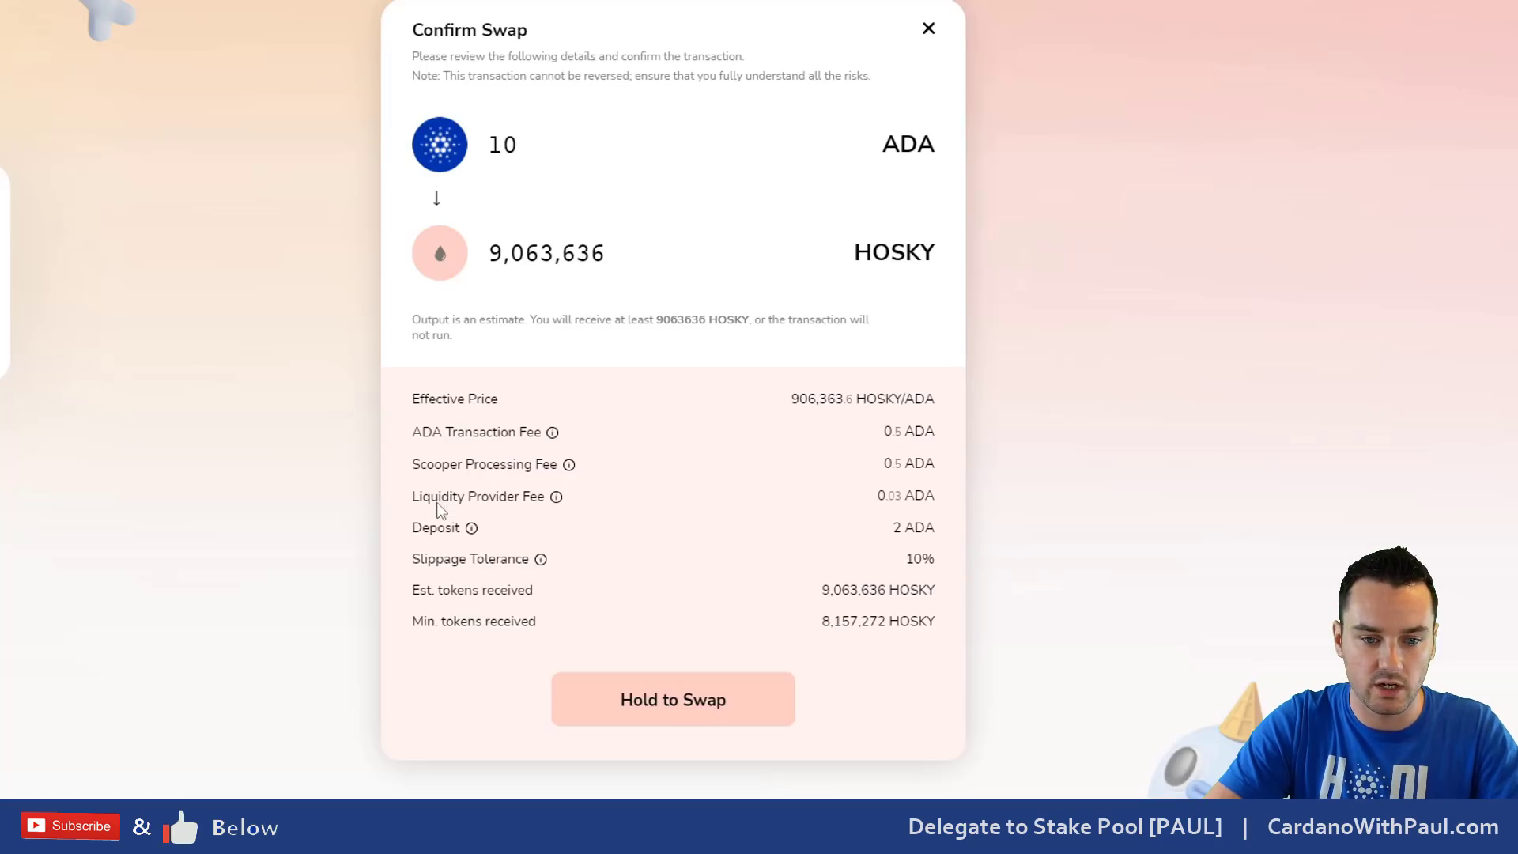
{"action": "mouse_move", "coordinate": [914, 548]}
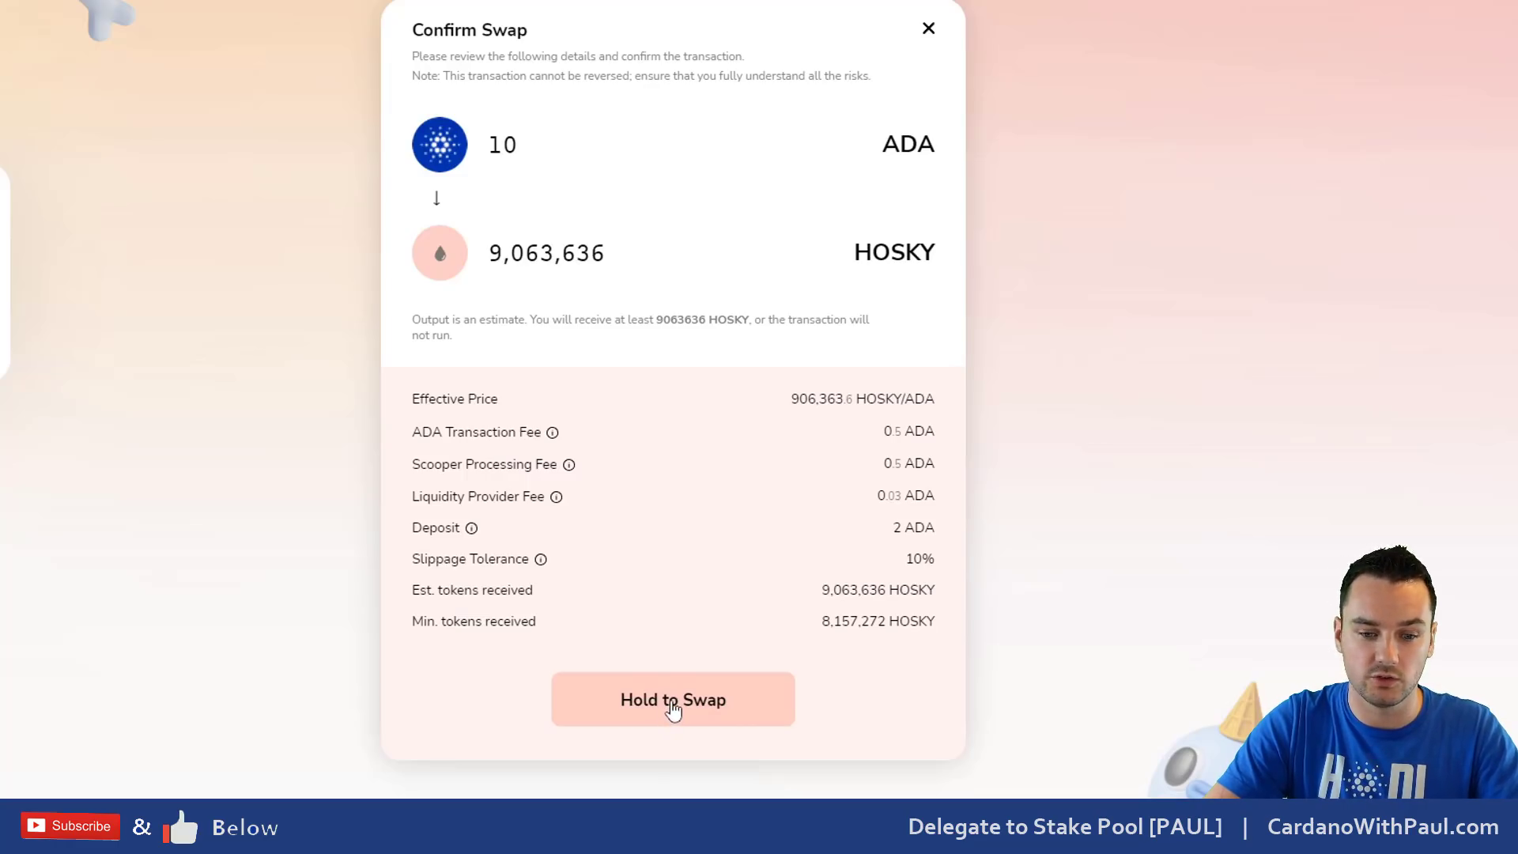
Step: Hold to confirm the swap of 10 ADA for about 9,063,636 HOSKY
{"action": "left_click", "coordinate": [672, 699]}
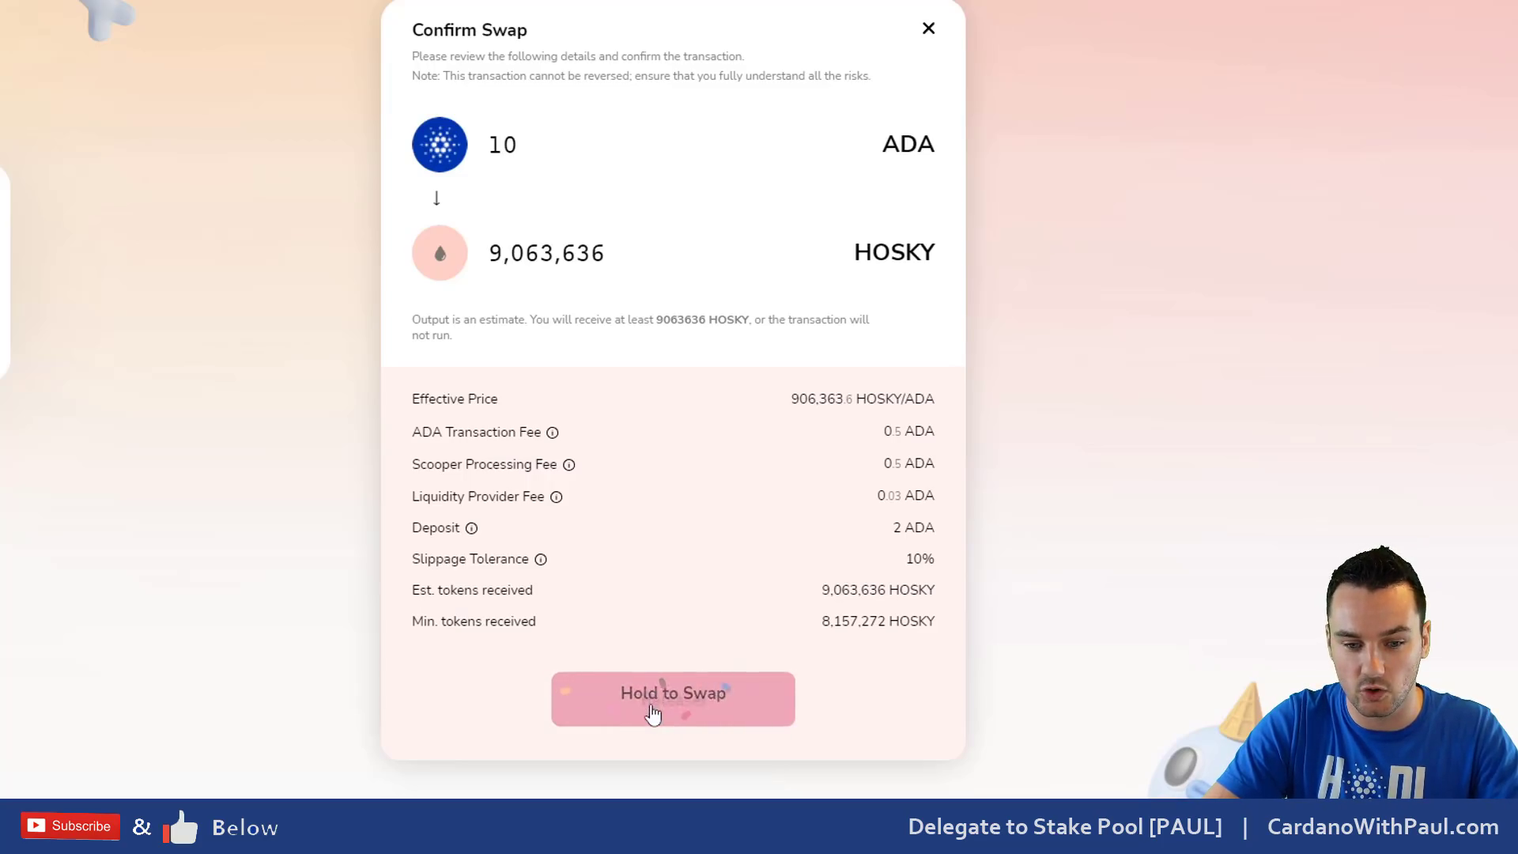
{"action": "left_click", "coordinate": [672, 698]}
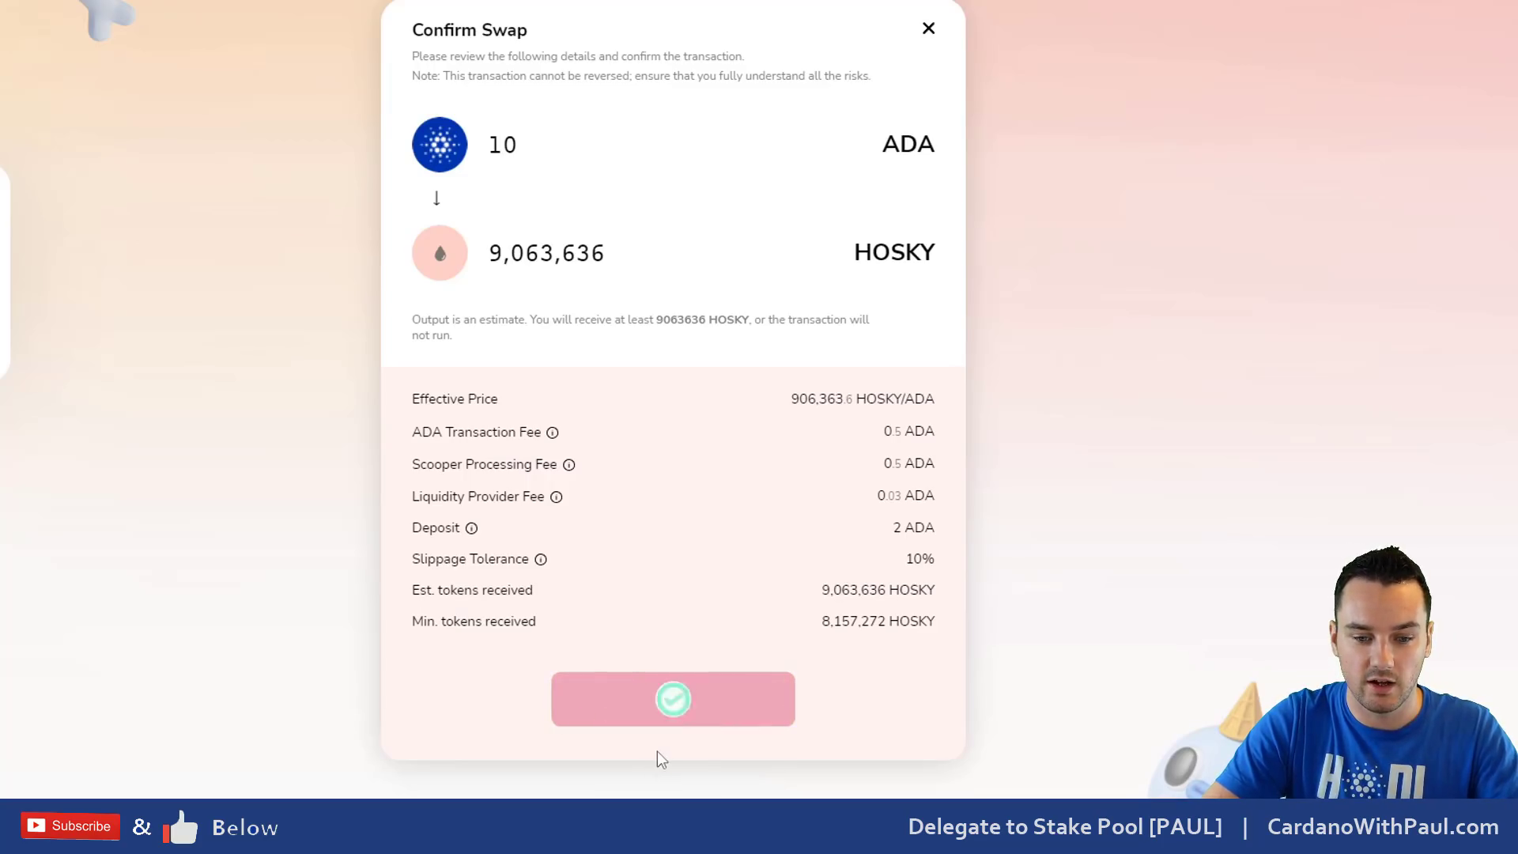
{"action": "left_click", "coordinate": [672, 699]}
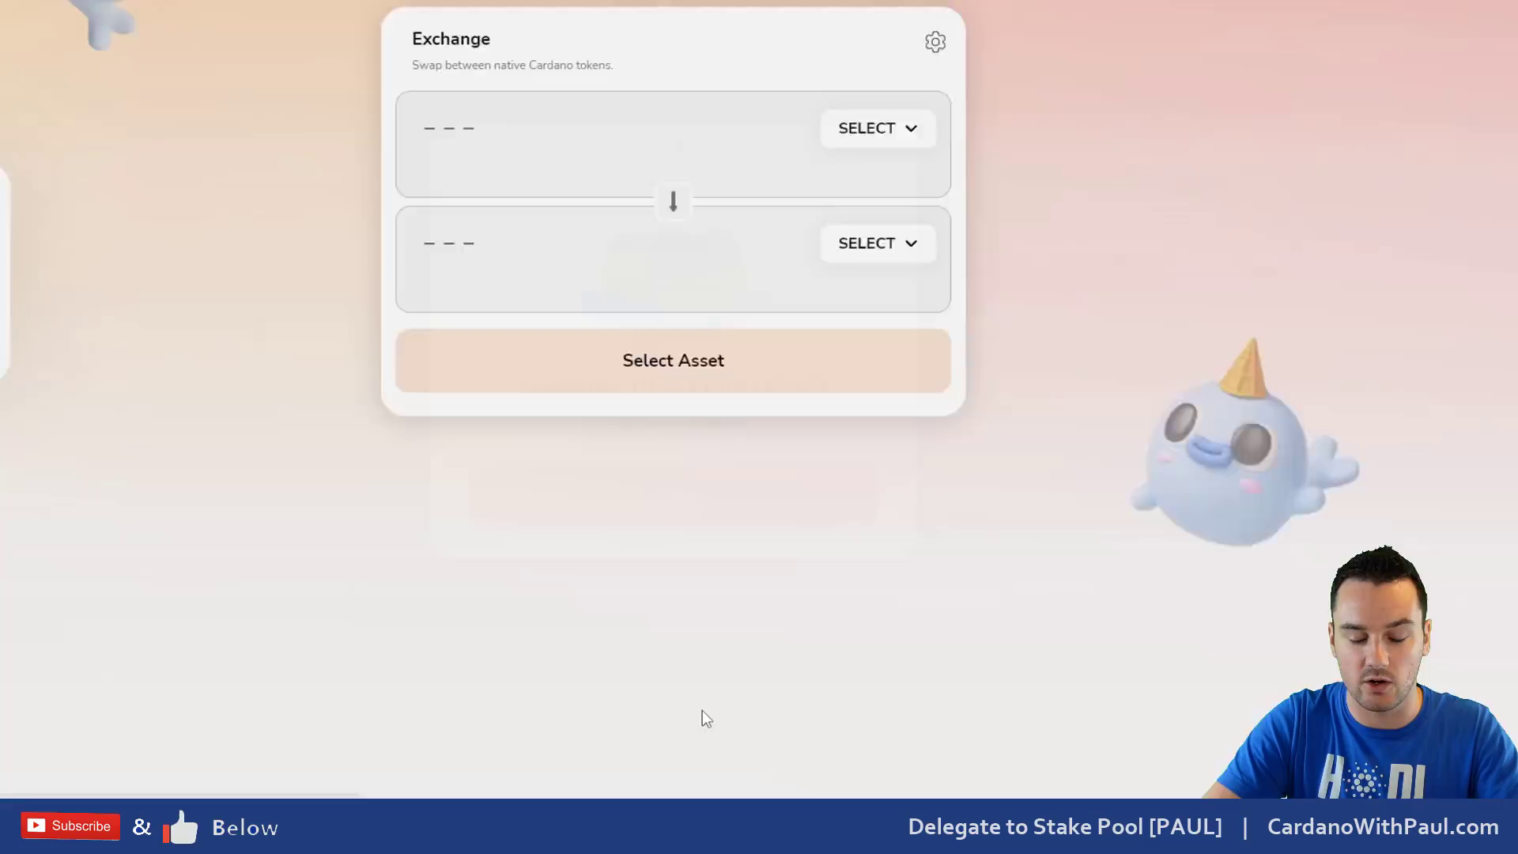
Step: Sign the 10 ADA-to-HOSKY swap transaction in Nami with the wallet password
{"action": "left_click", "coordinate": [672, 361]}
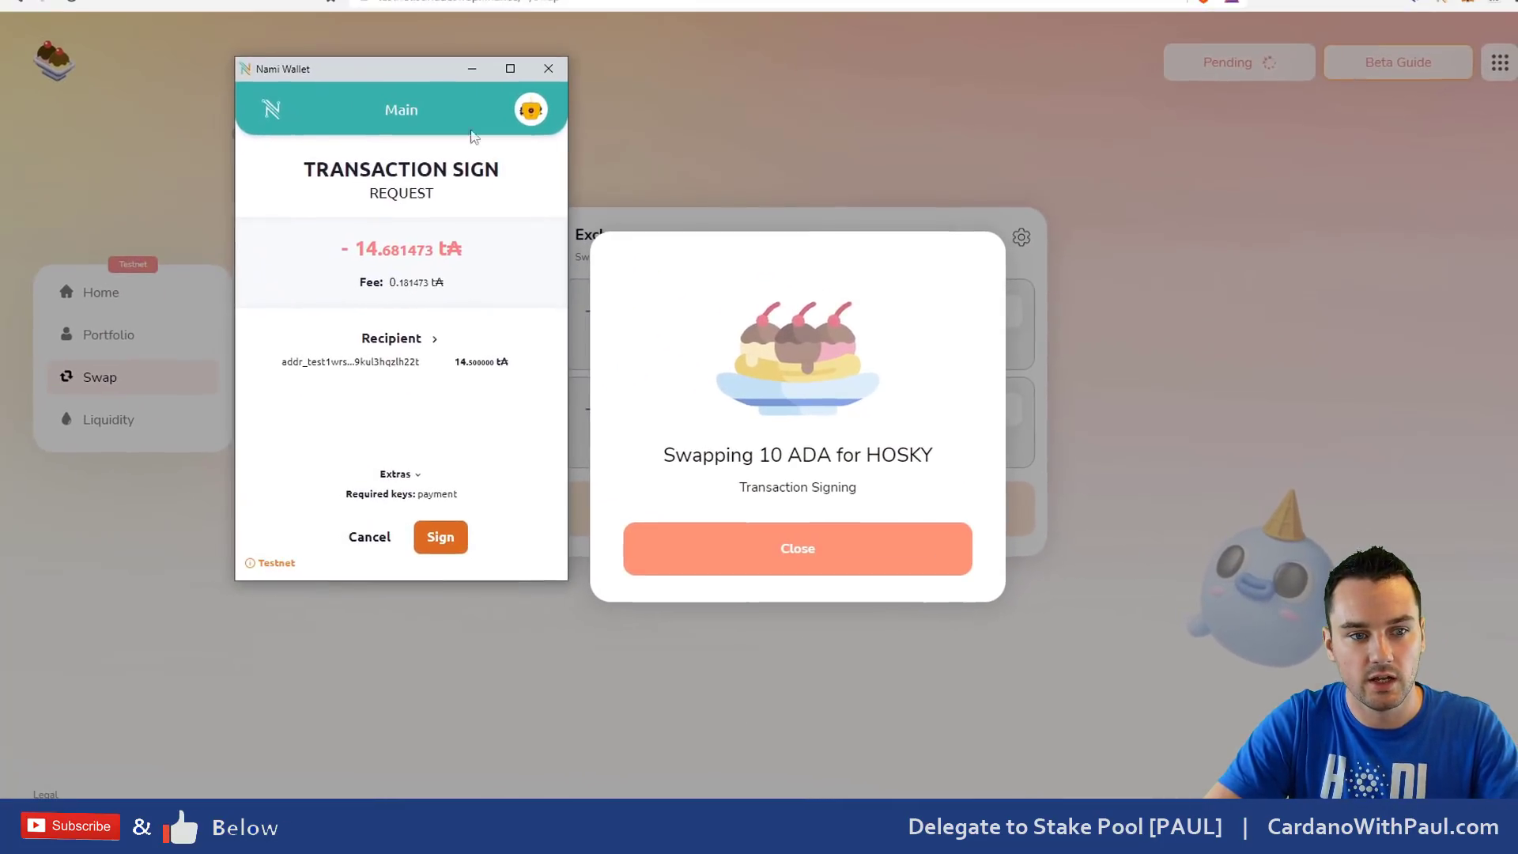
{"action": "mouse_move", "coordinate": [404, 129]}
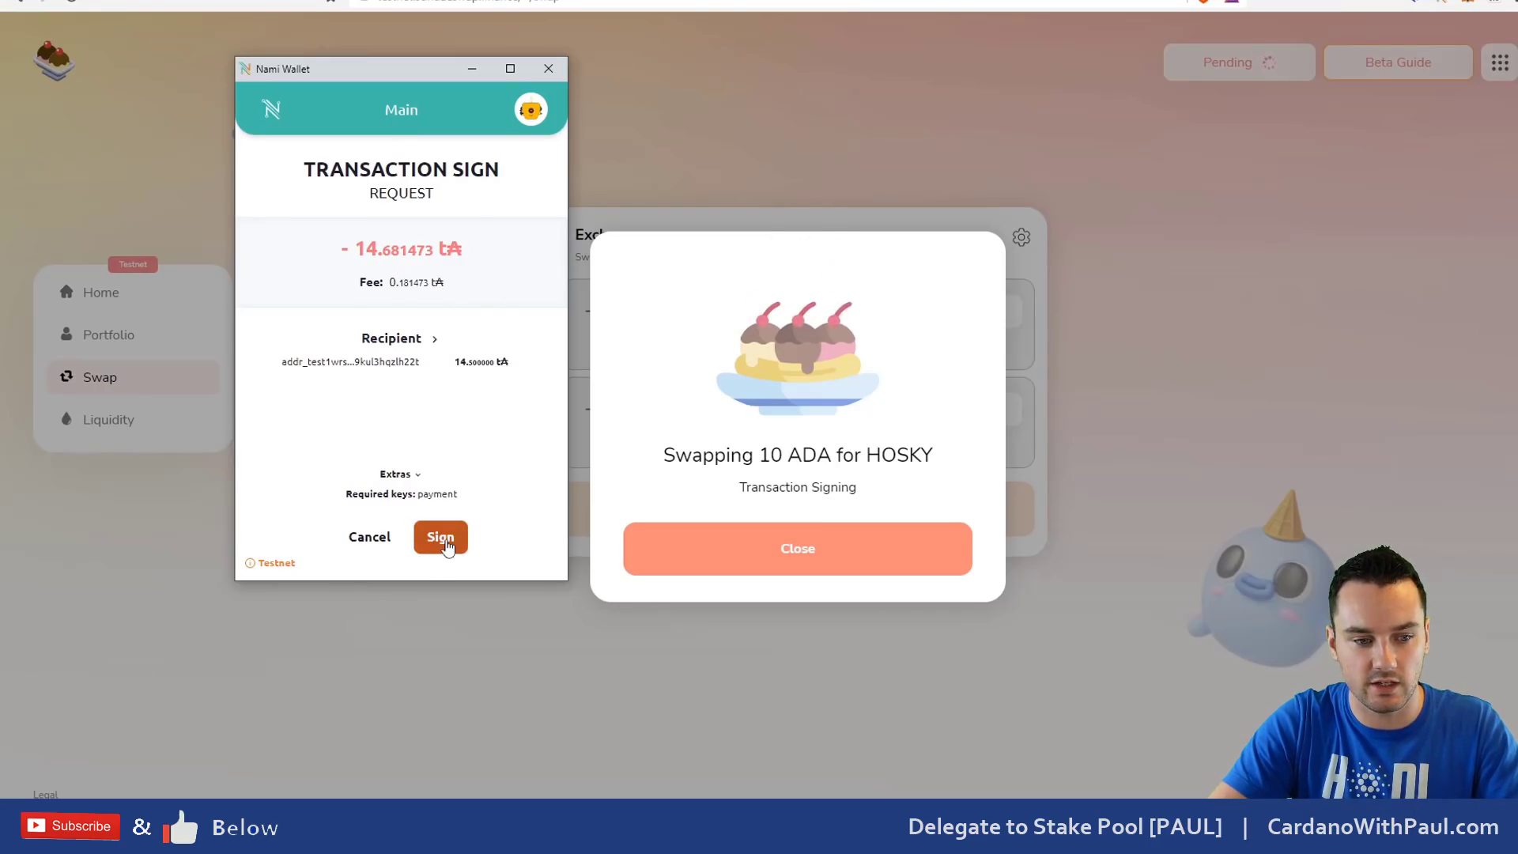
{"action": "left_click", "coordinate": [440, 538]}
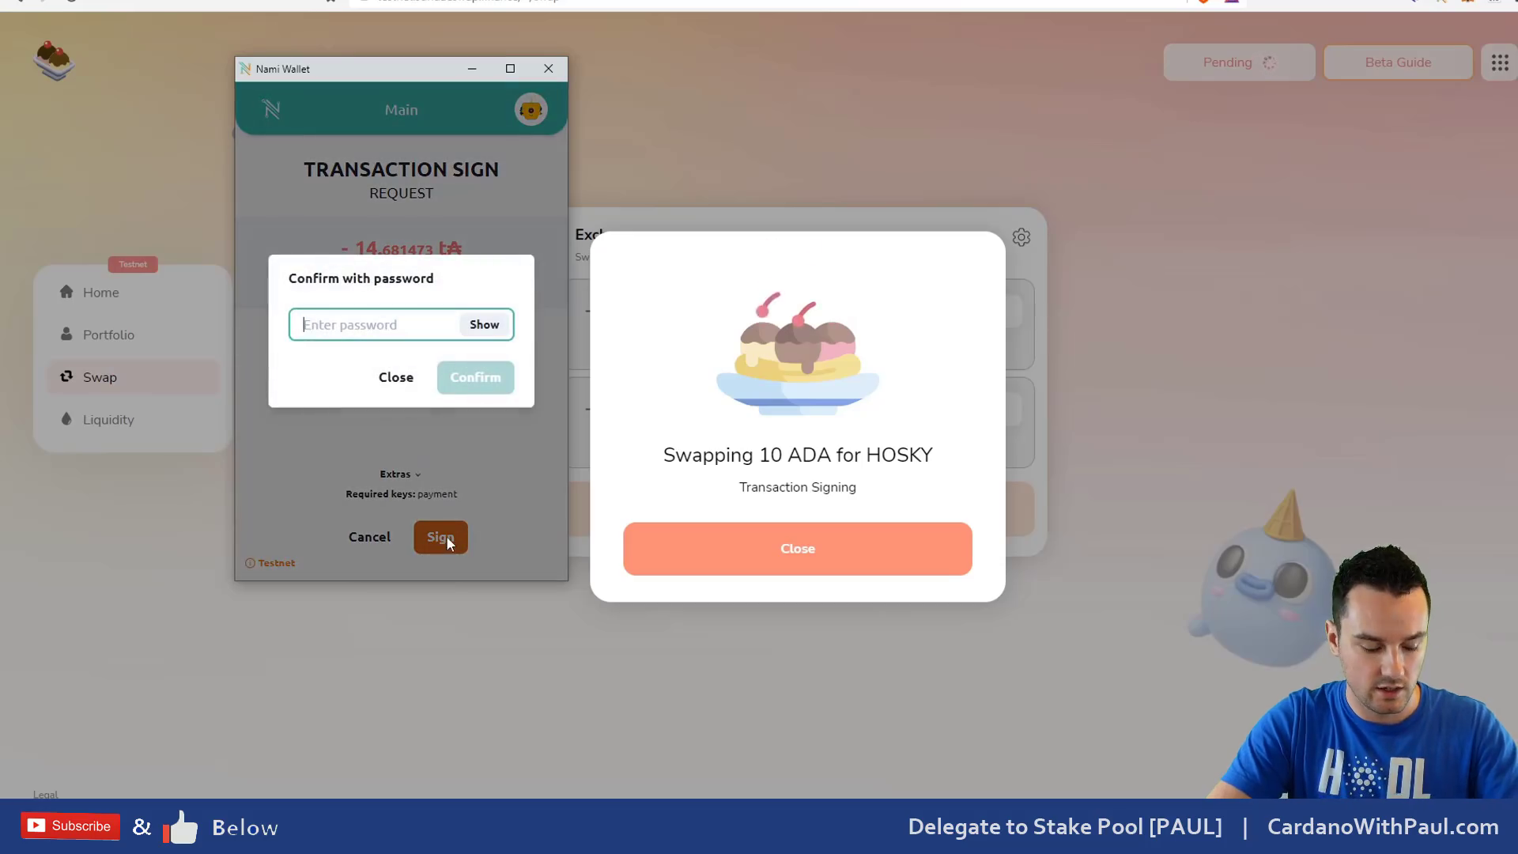
{"action": "type", "text": "••"}
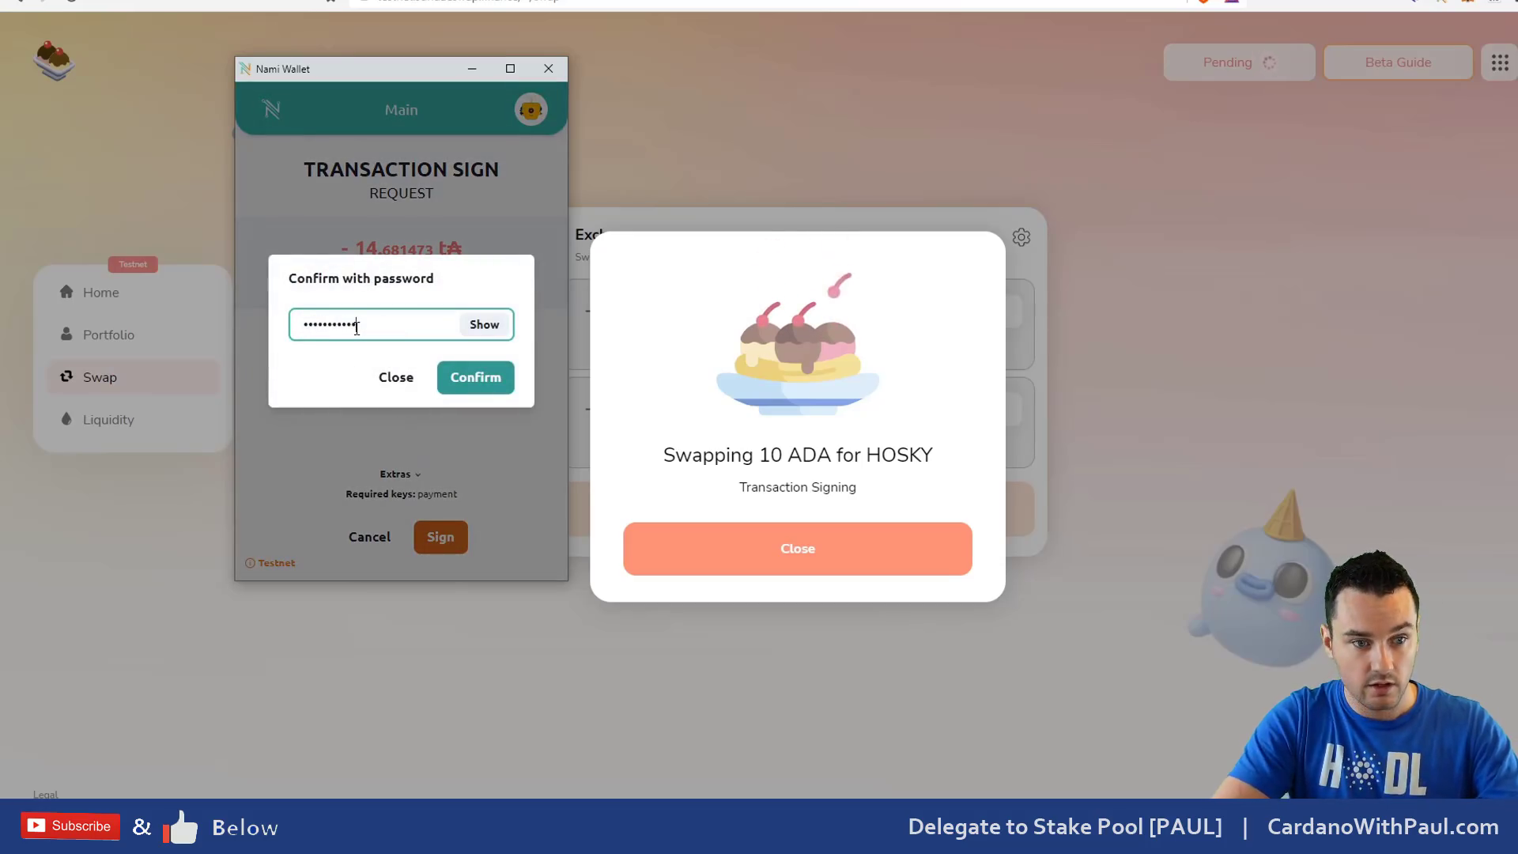
{"action": "left_click", "coordinate": [475, 376]}
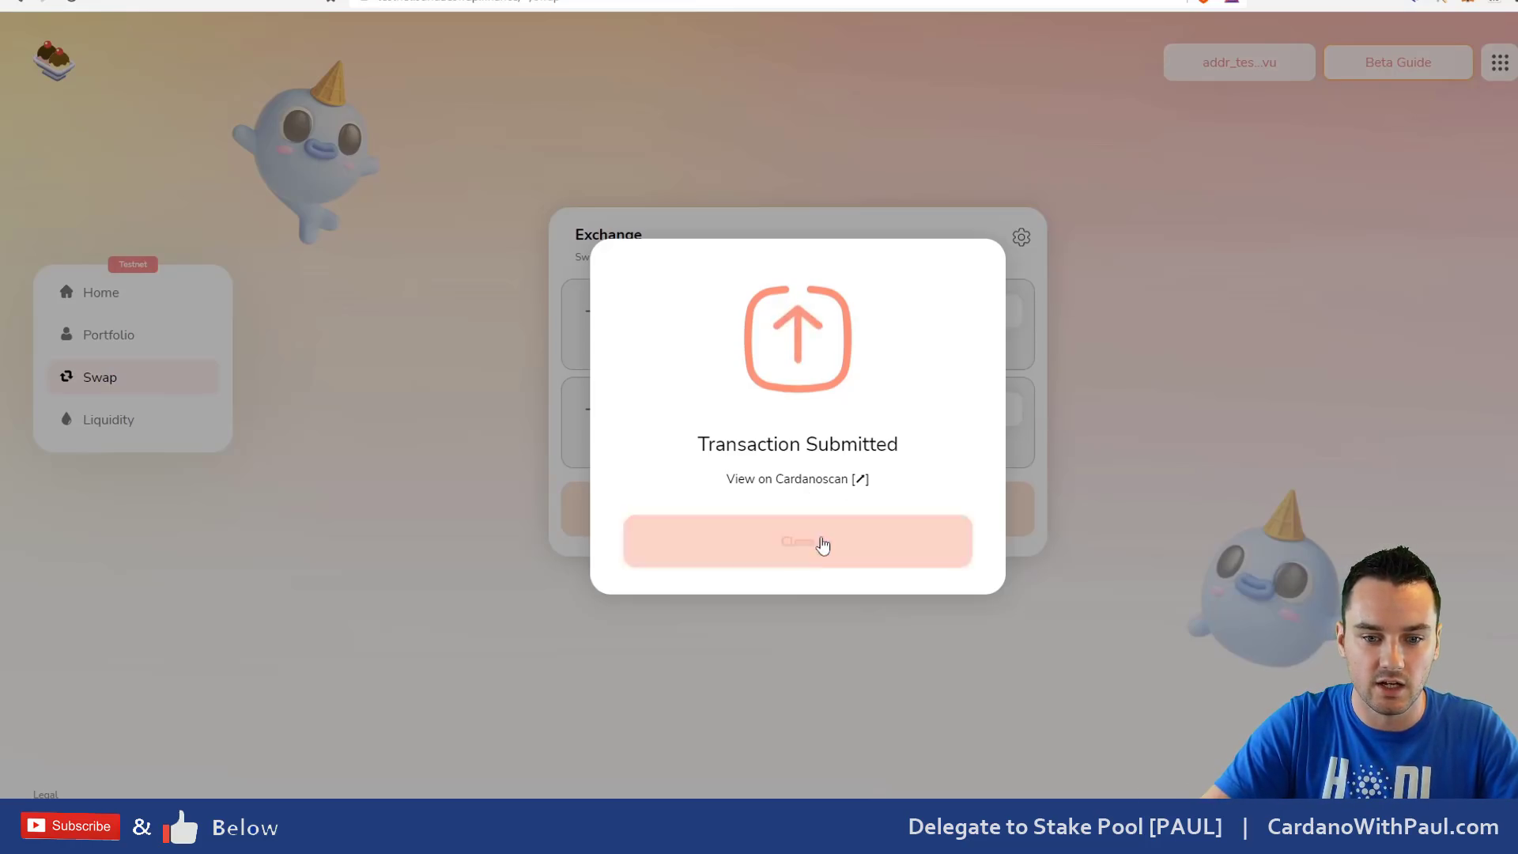
Step: Look up the wallet address on Cardanoscan testnet to see its recent transactions
{"action": "left_click", "coordinate": [797, 541]}
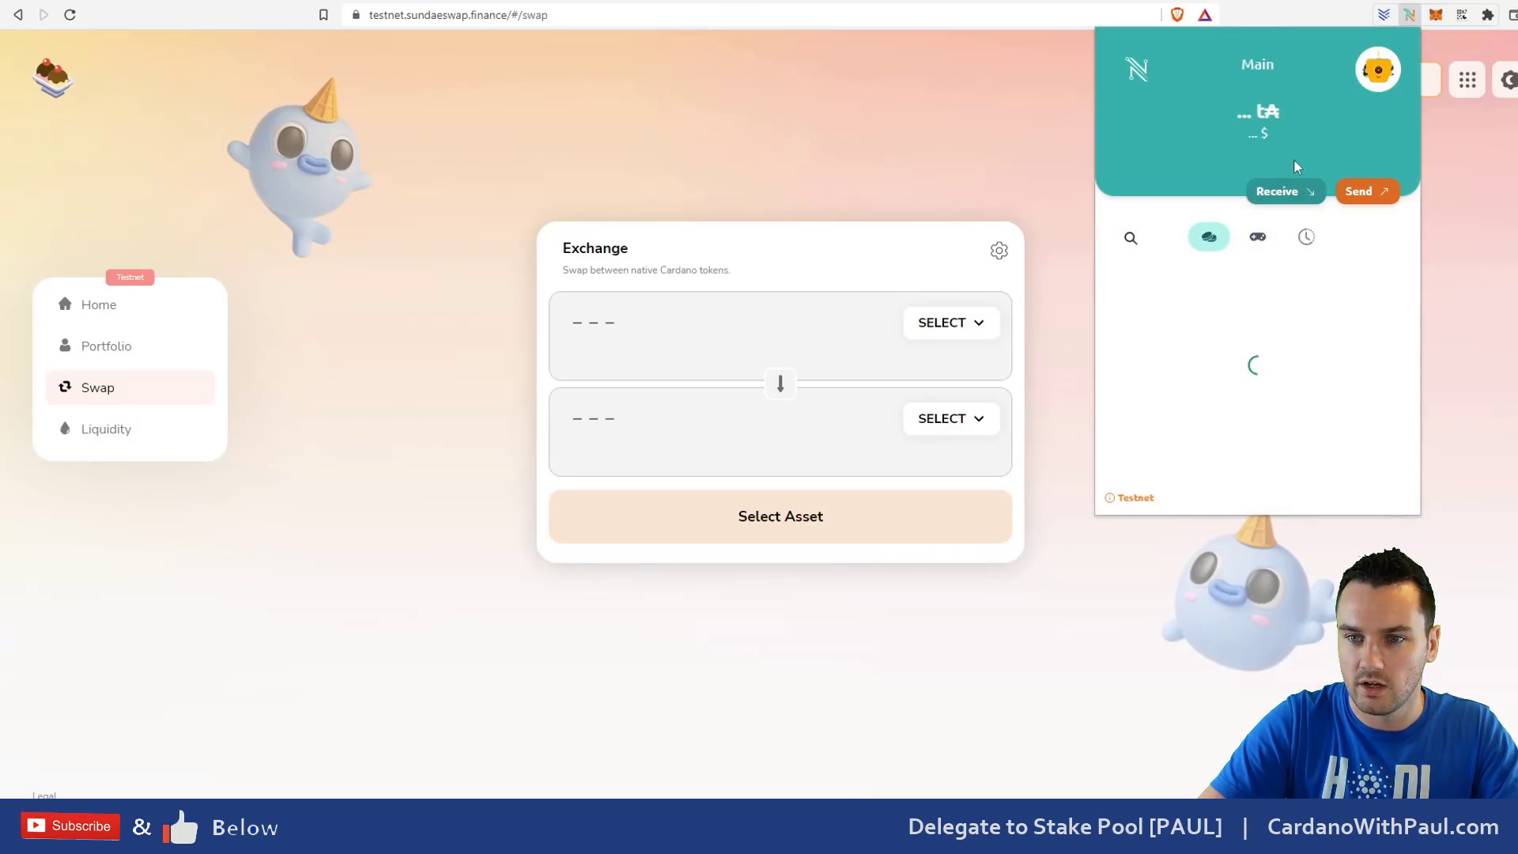
{"action": "left_click", "coordinate": [1329, 410]}
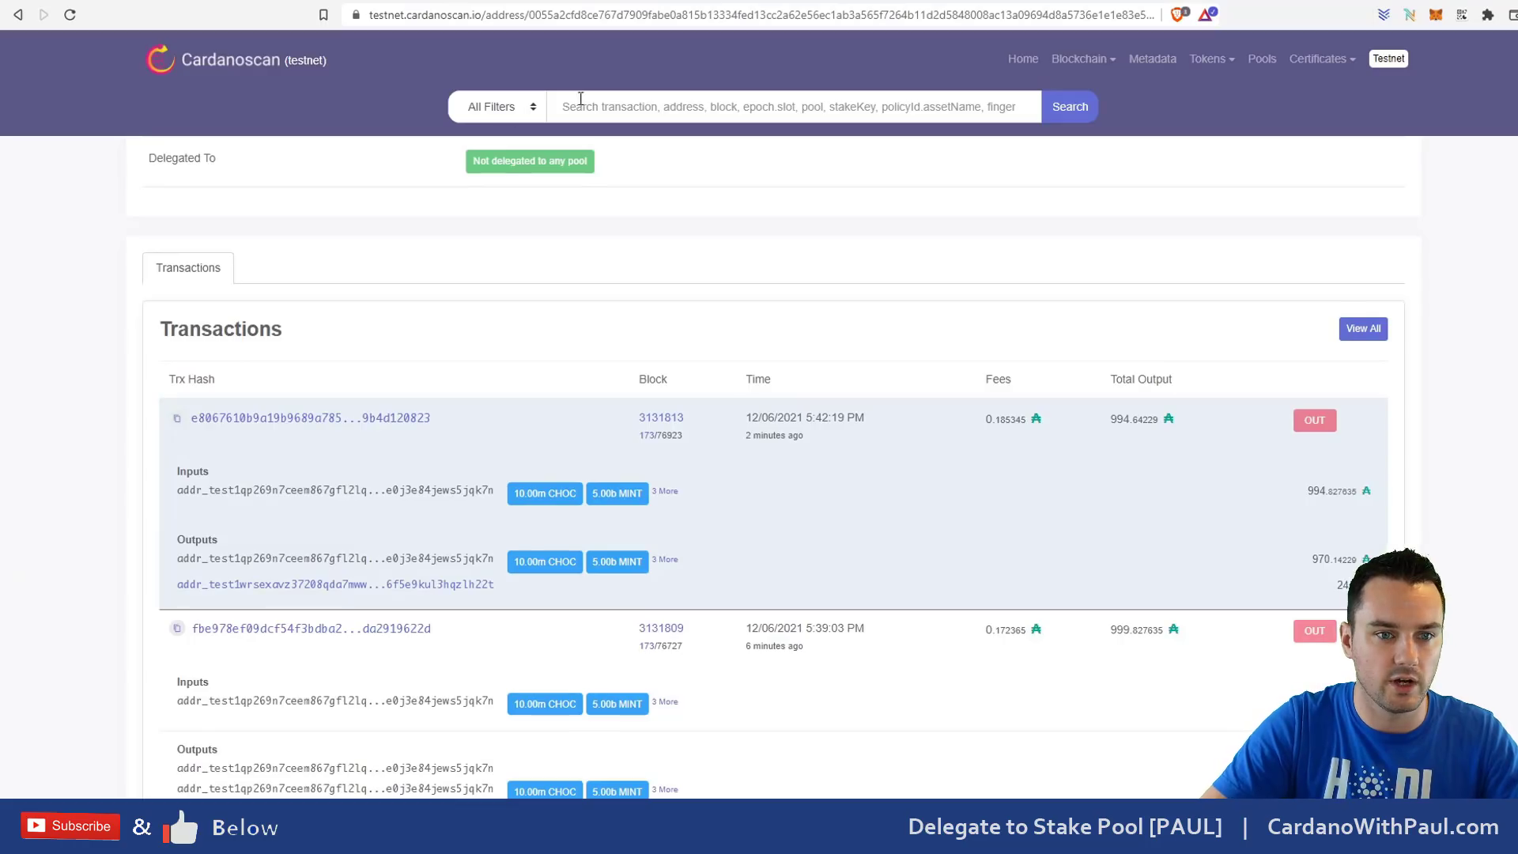
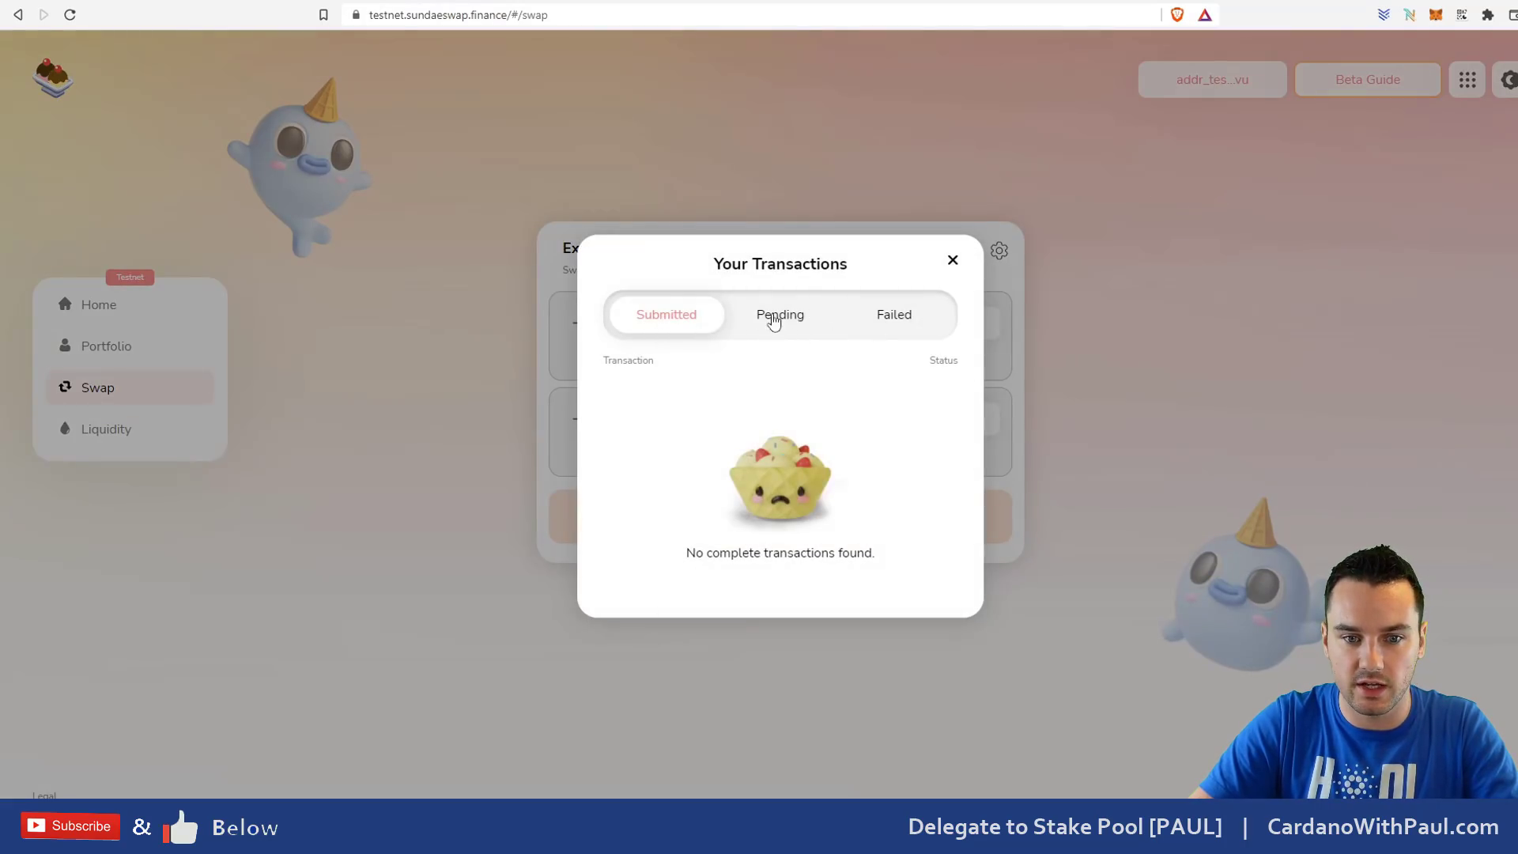
Step: Check the Pending and Failed lists, finding the 10 ADA-to-HOSKY swap still pending
{"action": "left_click", "coordinate": [780, 313]}
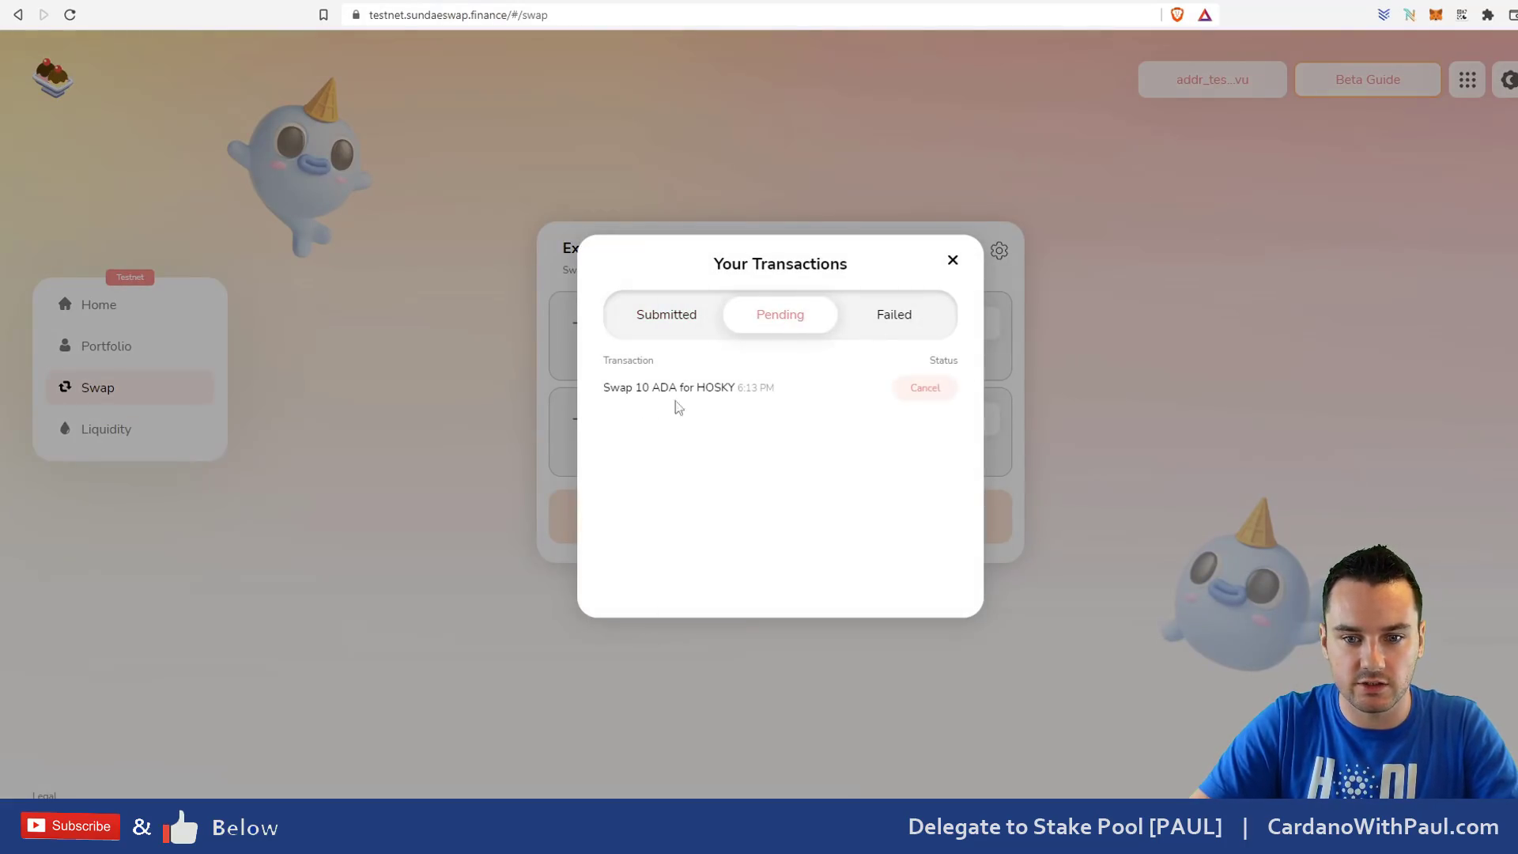
{"action": "mouse_move", "coordinate": [750, 402]}
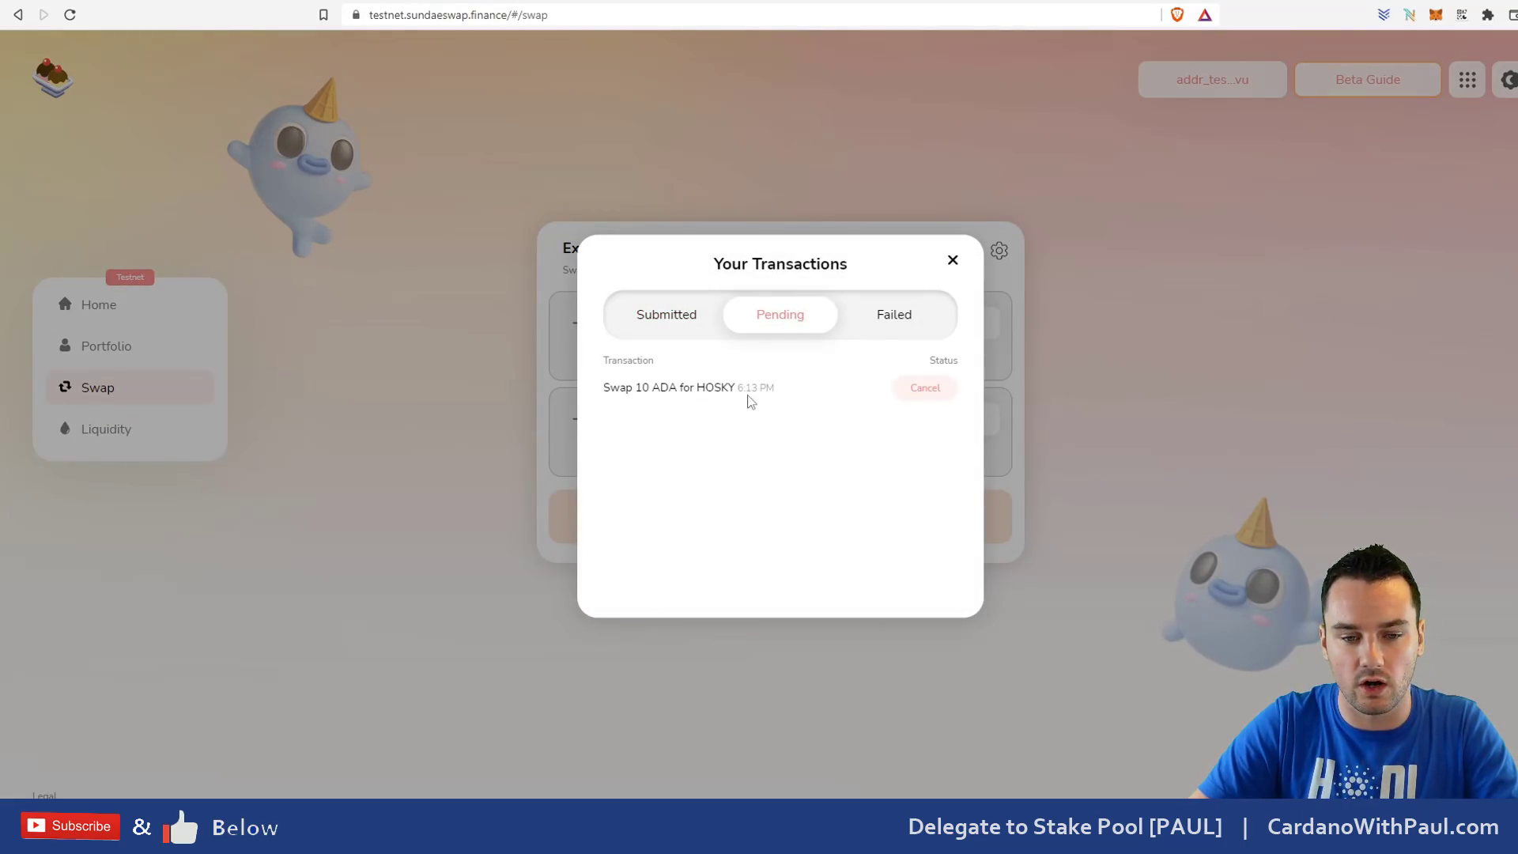
{"action": "left_click", "coordinate": [892, 314]}
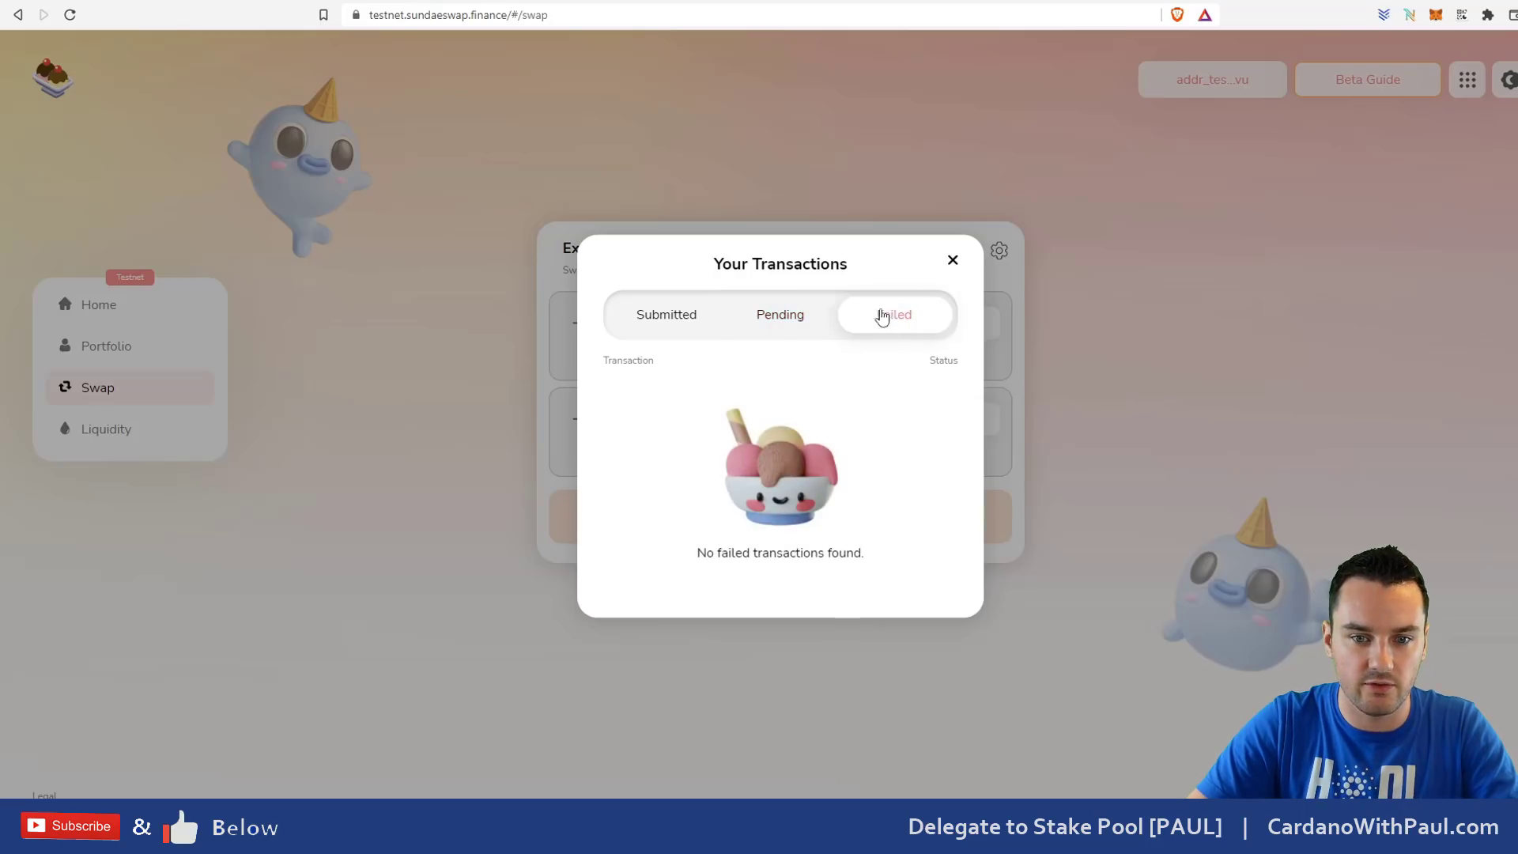
{"action": "left_click", "coordinate": [780, 314]}
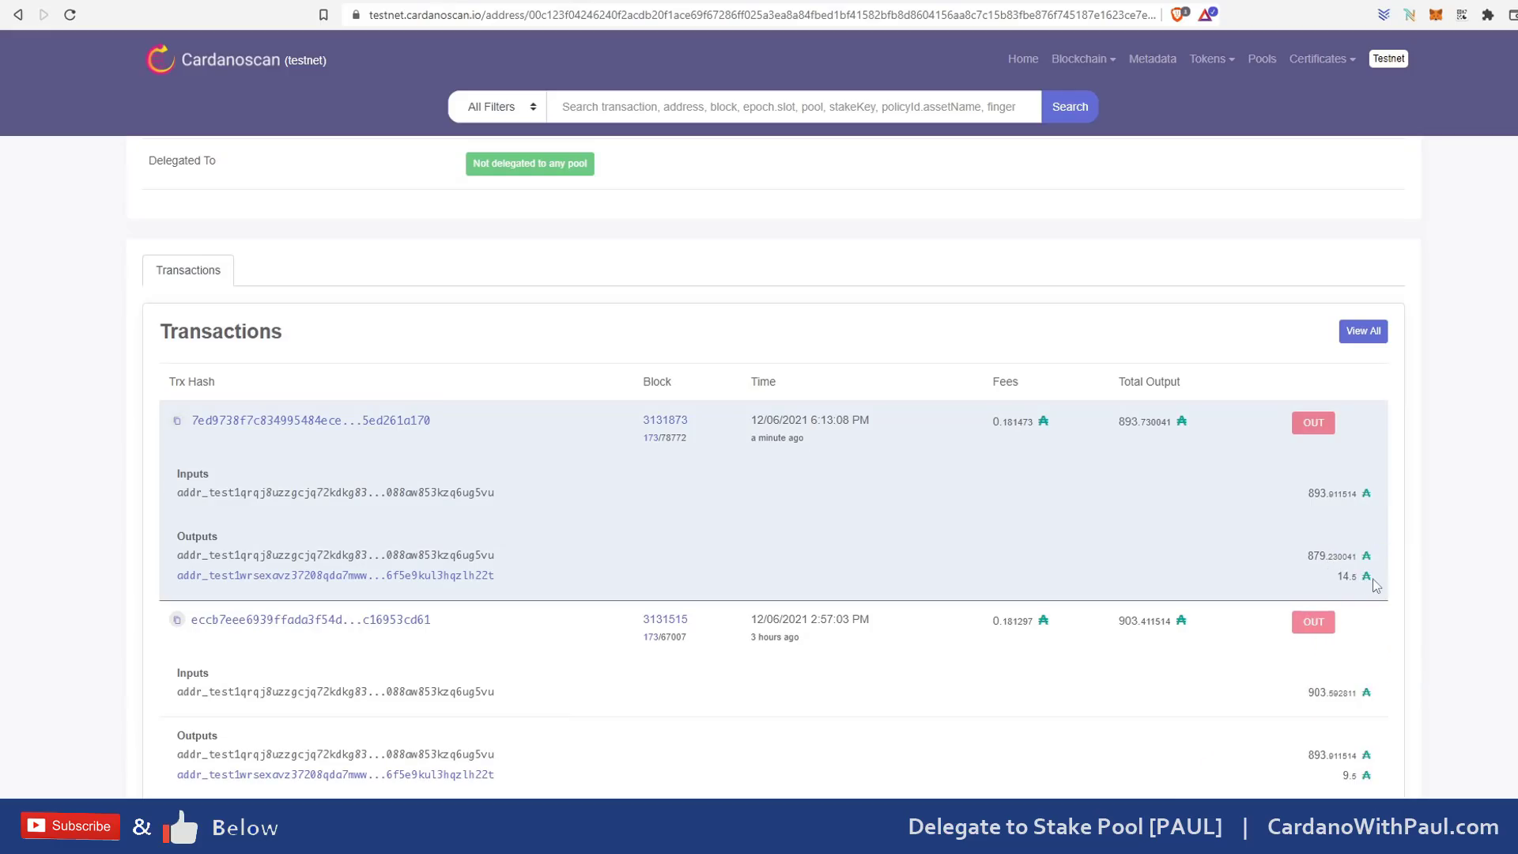
{"action": "mouse_move", "coordinate": [713, 256]}
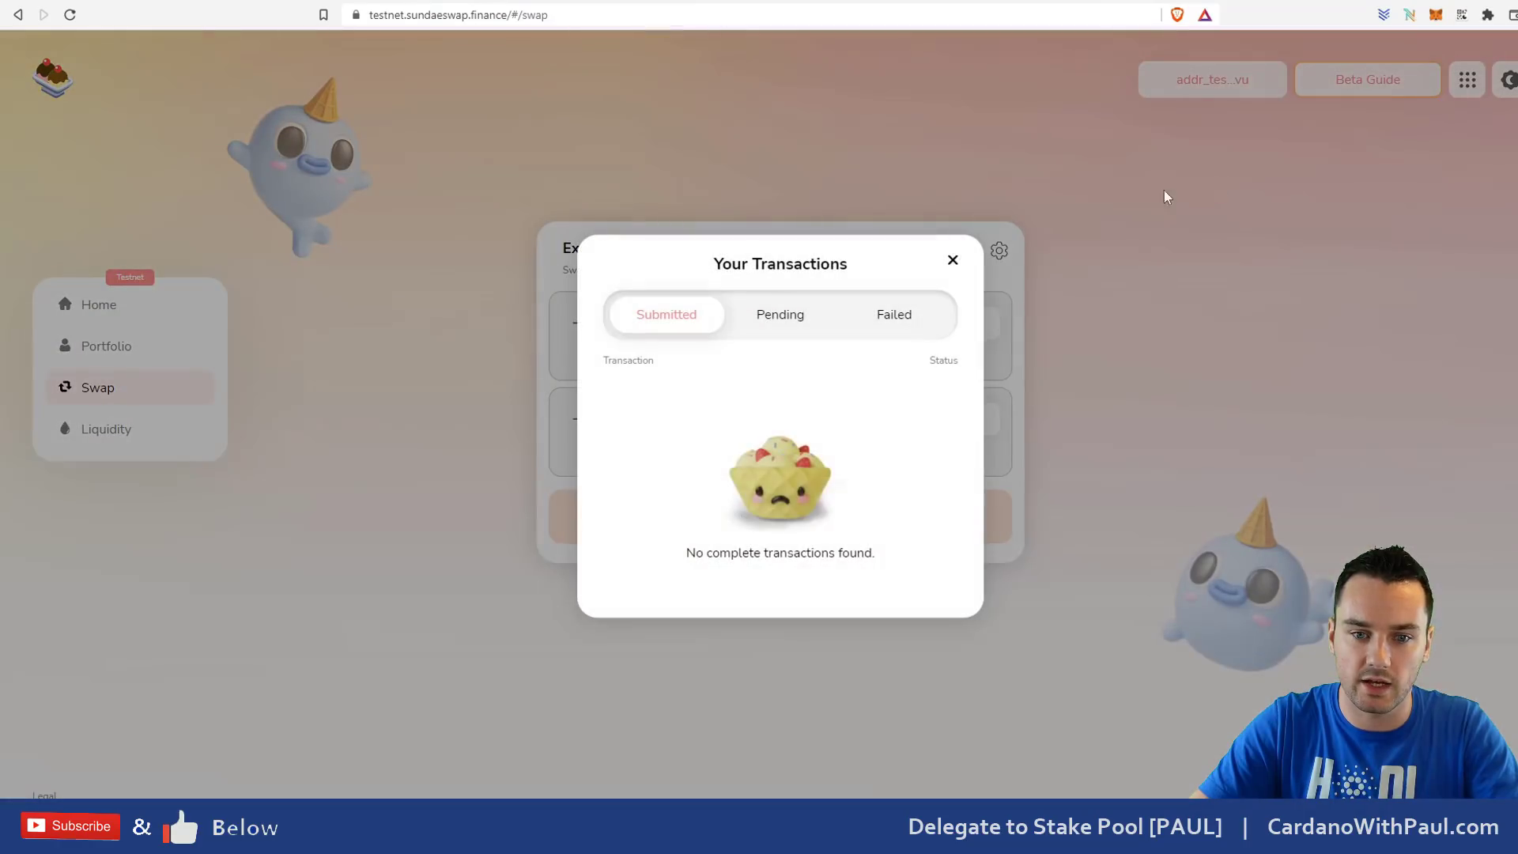
{"action": "left_click", "coordinate": [780, 314]}
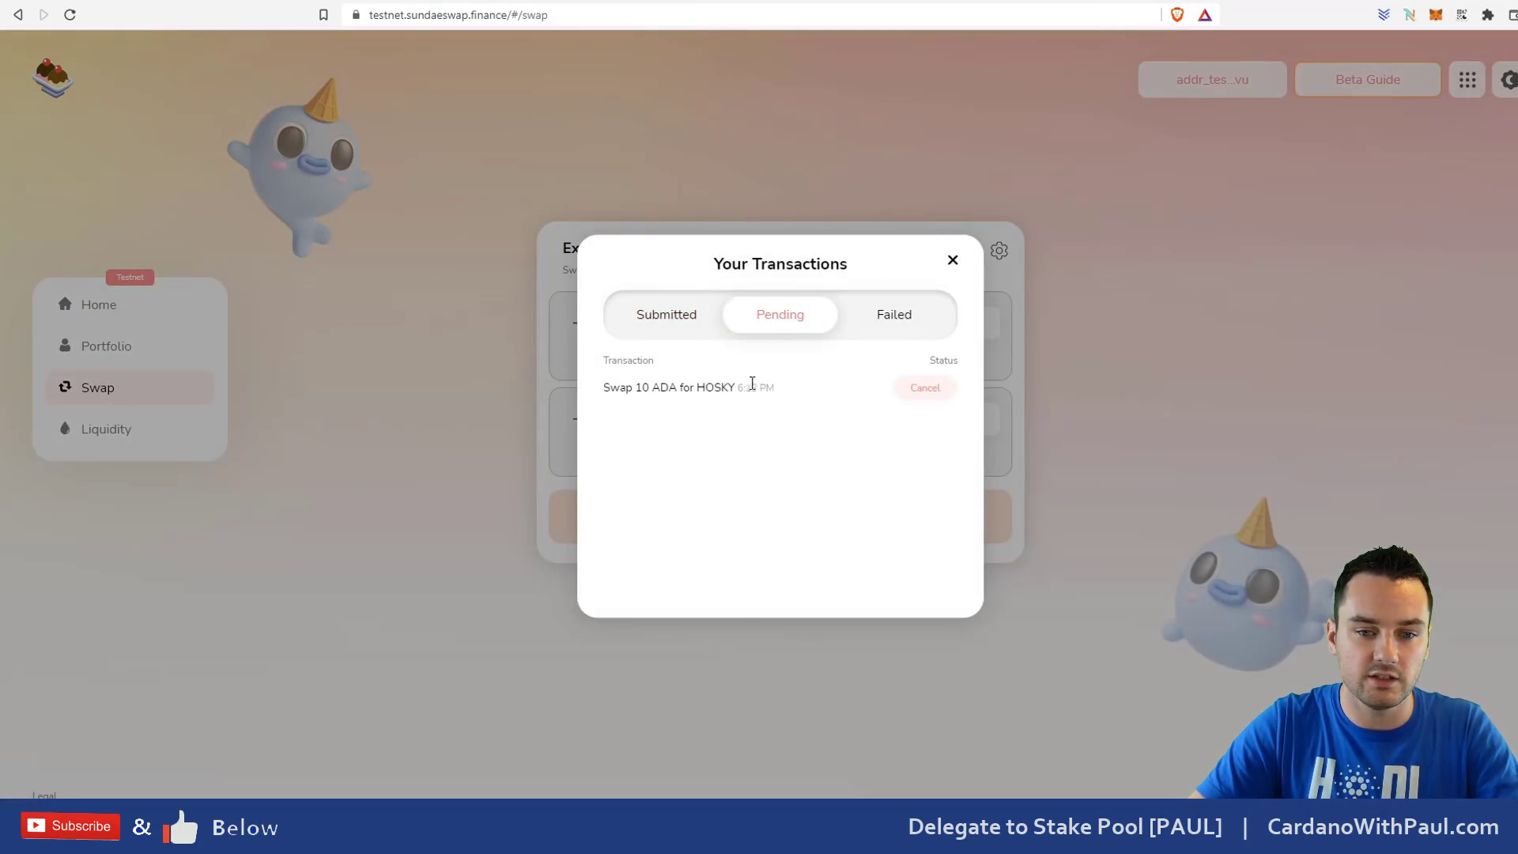
{"action": "mouse_move", "coordinate": [973, 426]}
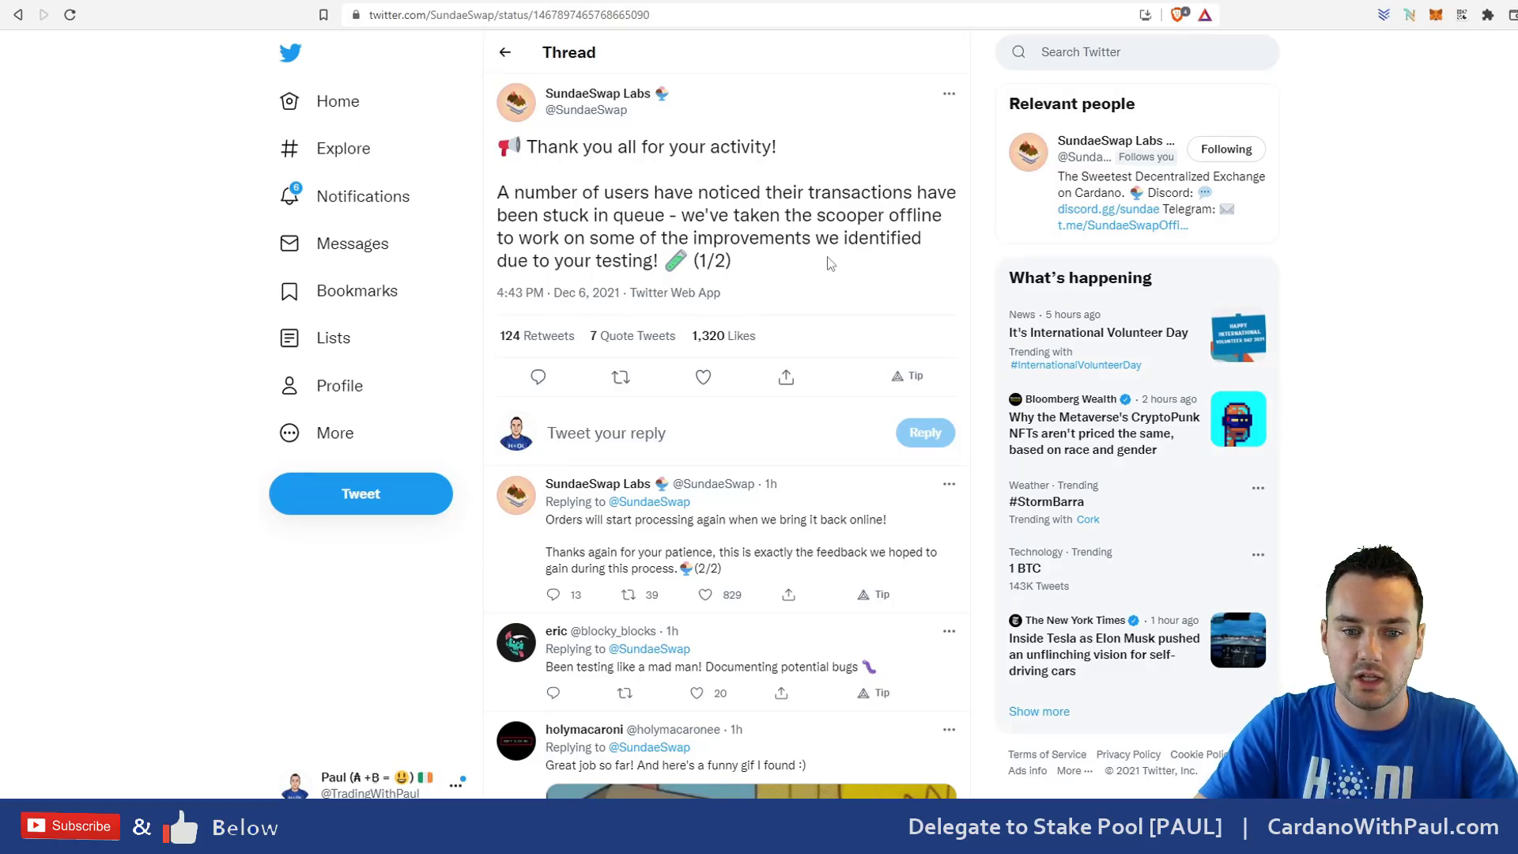
{"action": "mouse_move", "coordinate": [808, 267]}
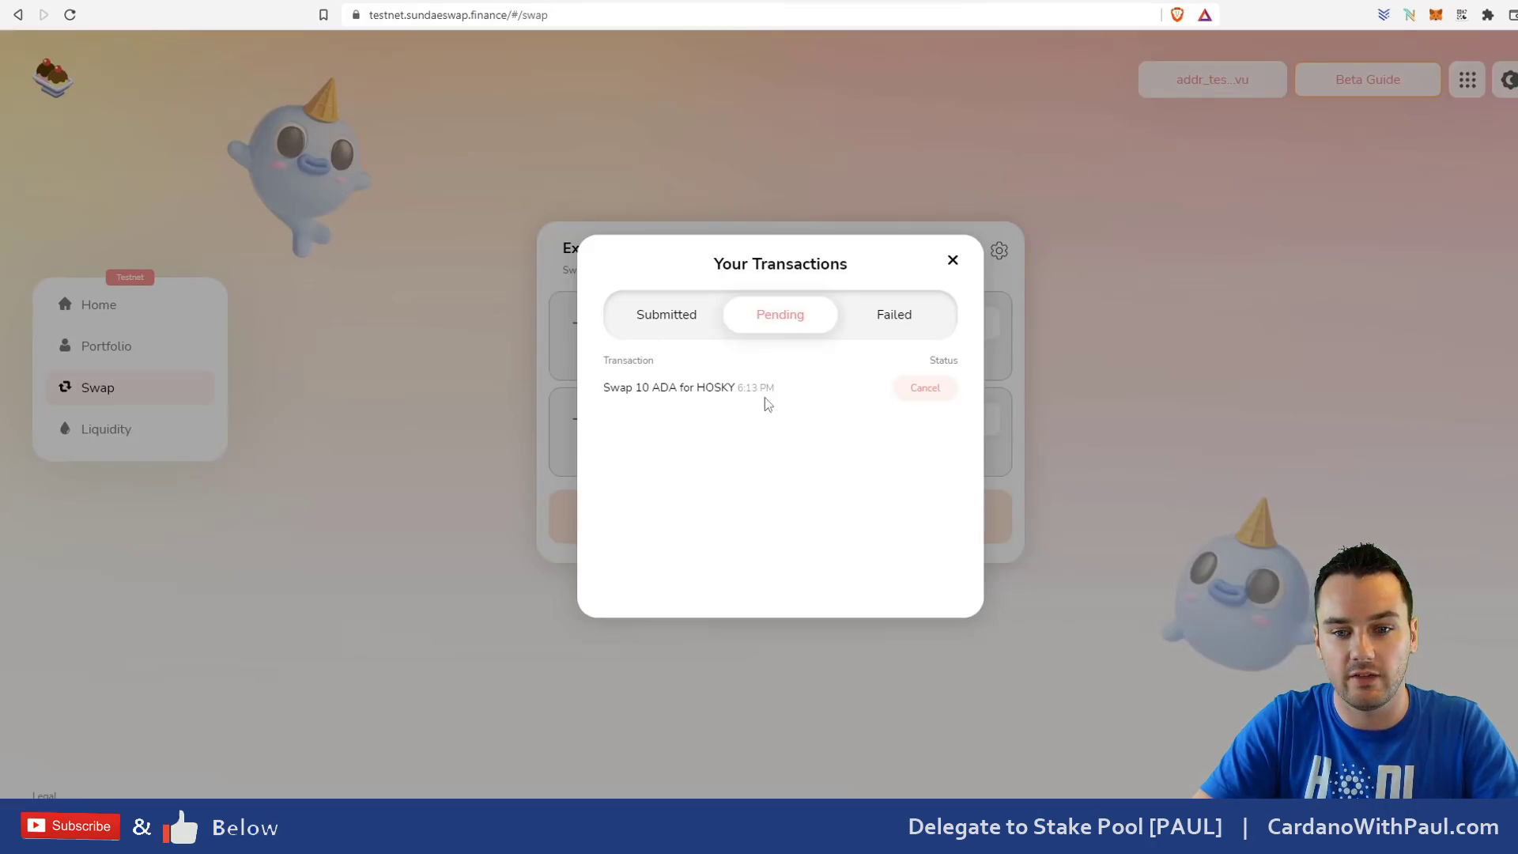
Step: Close the Your Transactions dialog to return to the empty swap form
{"action": "left_click", "coordinate": [952, 260]}
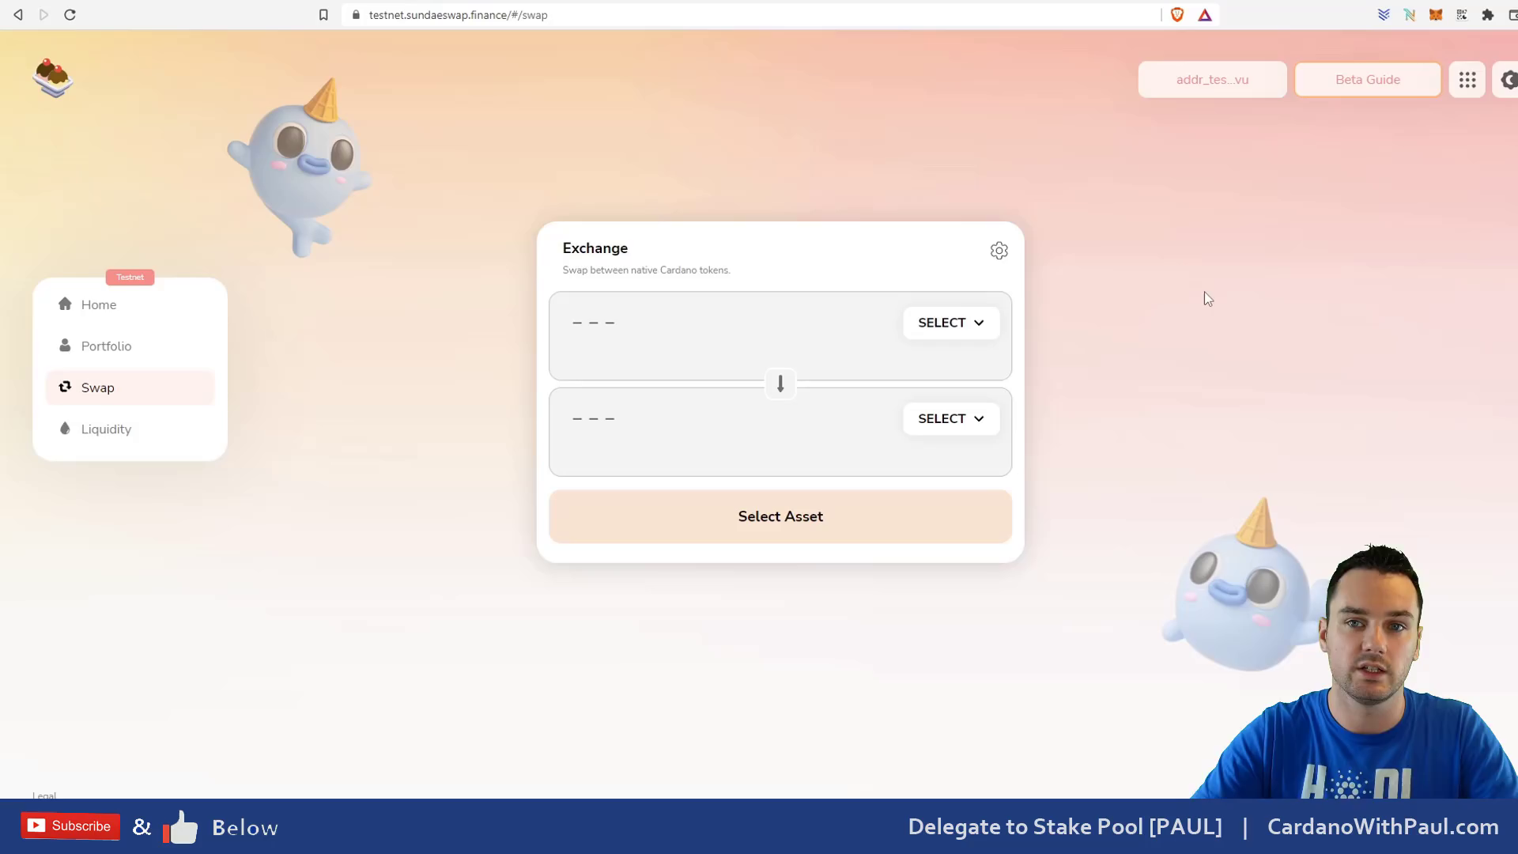
{"action": "mouse_move", "coordinate": [305, 335]}
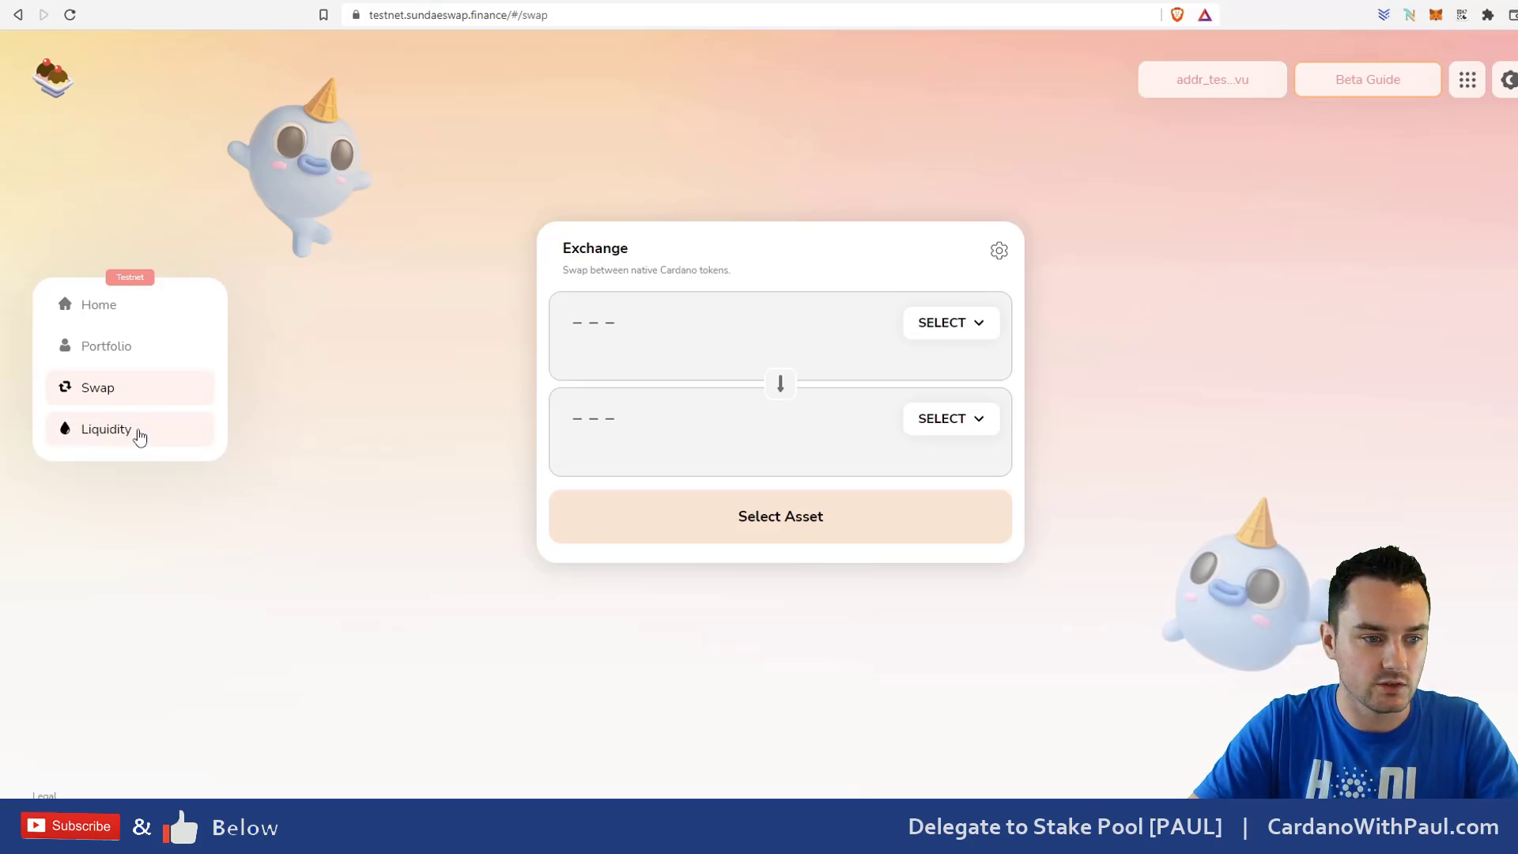
Step: Browse the Liquidity pools, then view positions in ADA/CHOC, ADA/MINT, ADA/VANIL and CHOC/MINT
{"action": "left_click", "coordinate": [105, 429]}
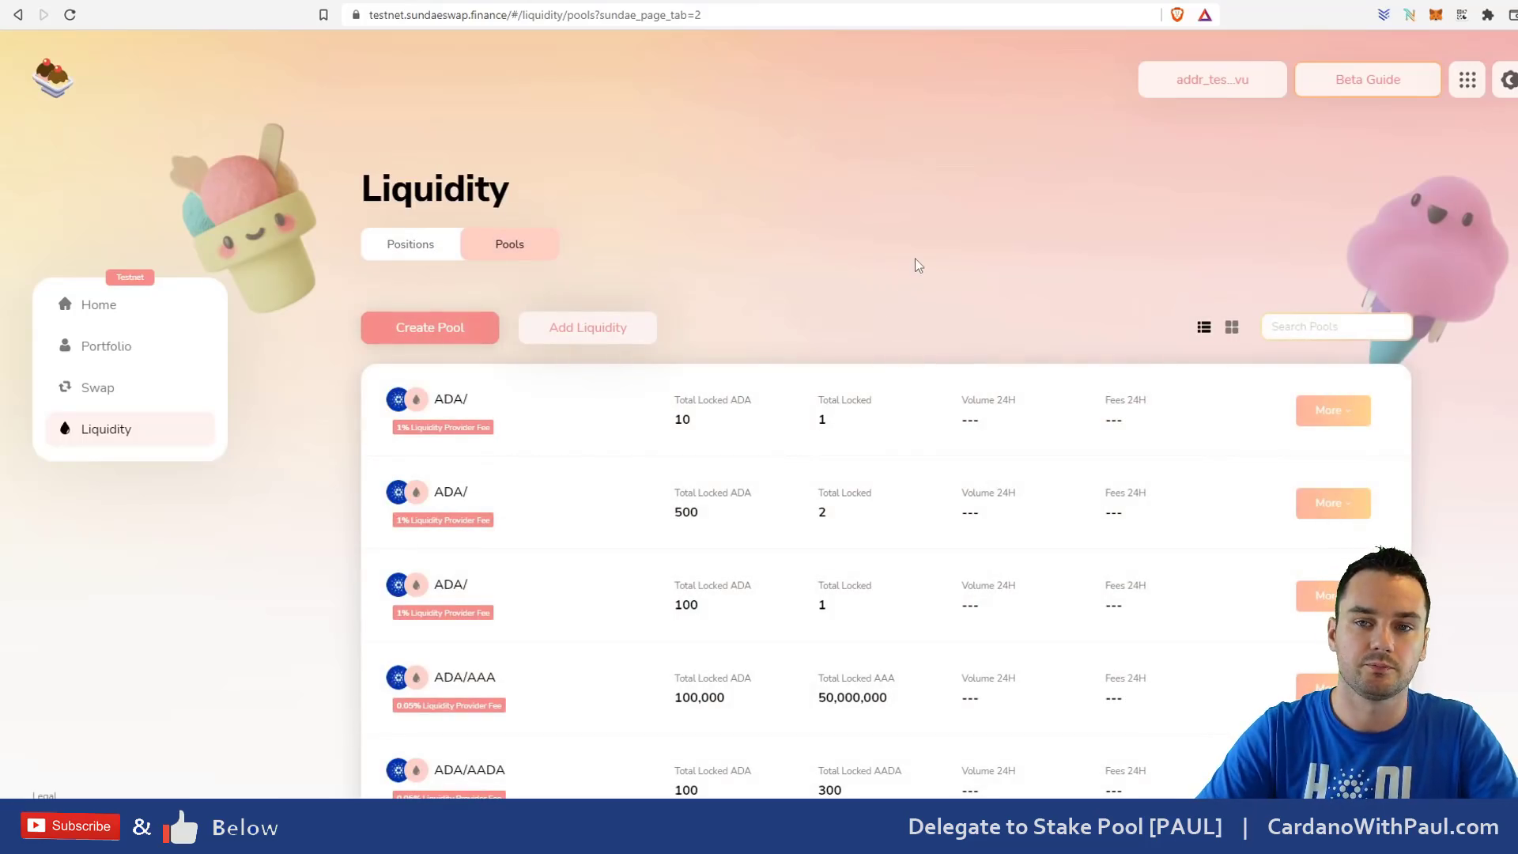
{"action": "mouse_move", "coordinate": [764, 422]}
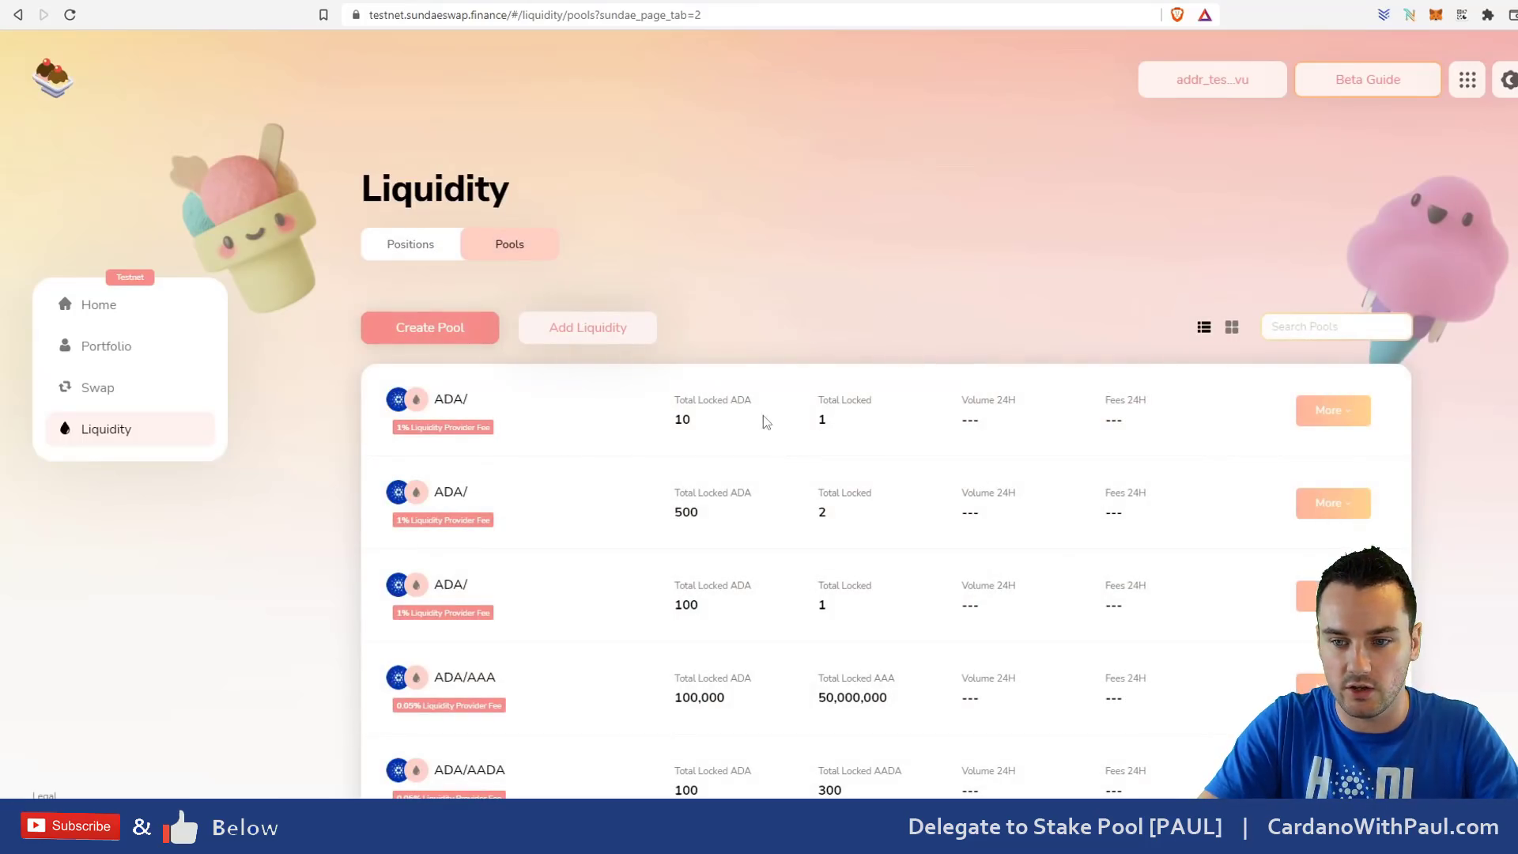
{"action": "mouse_move", "coordinate": [1333, 411]}
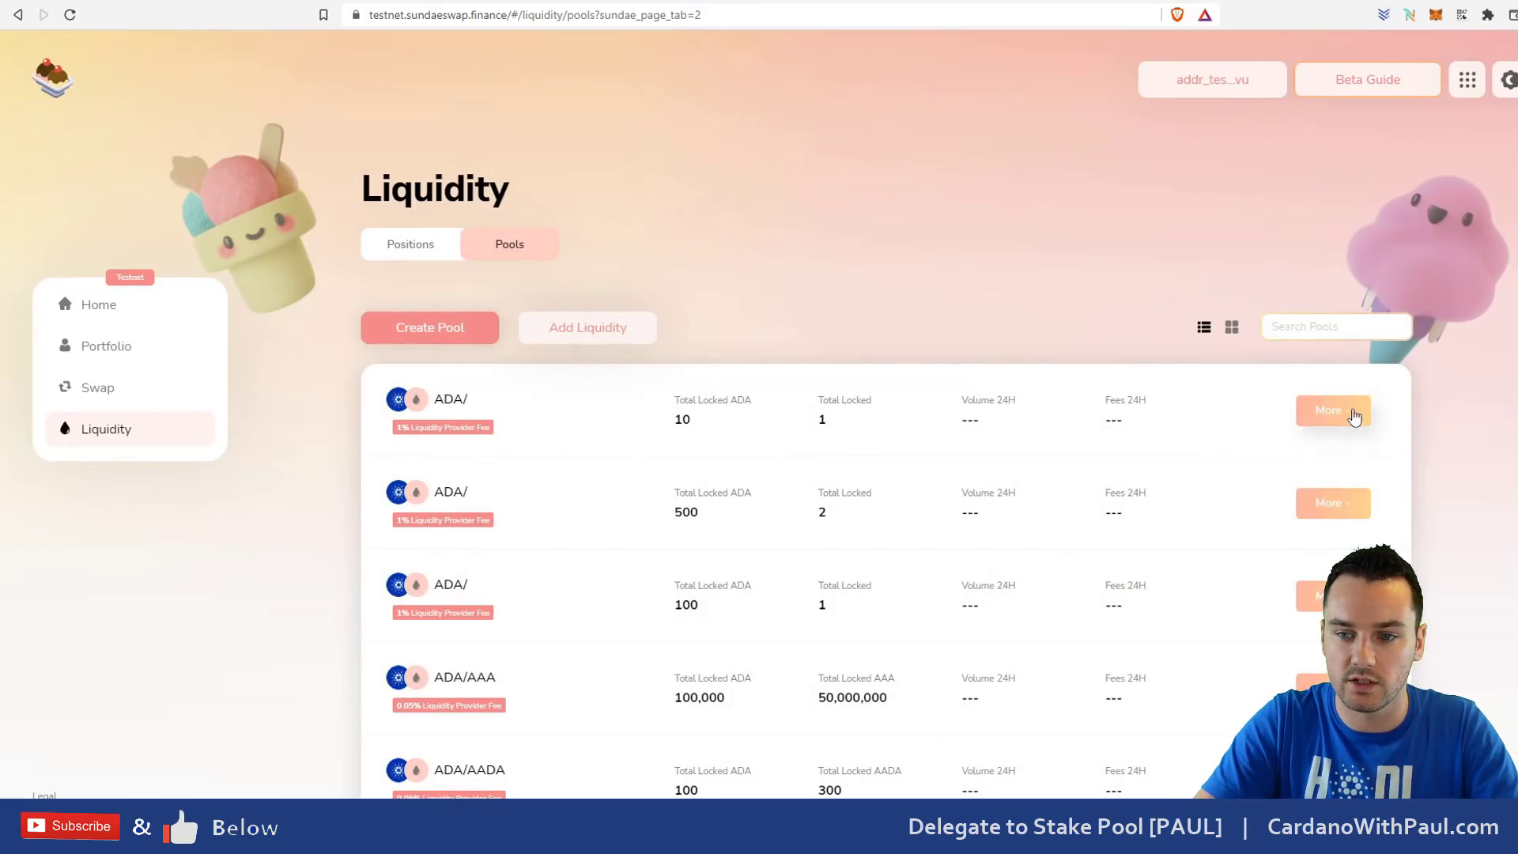
{"action": "left_click", "coordinate": [1333, 410]}
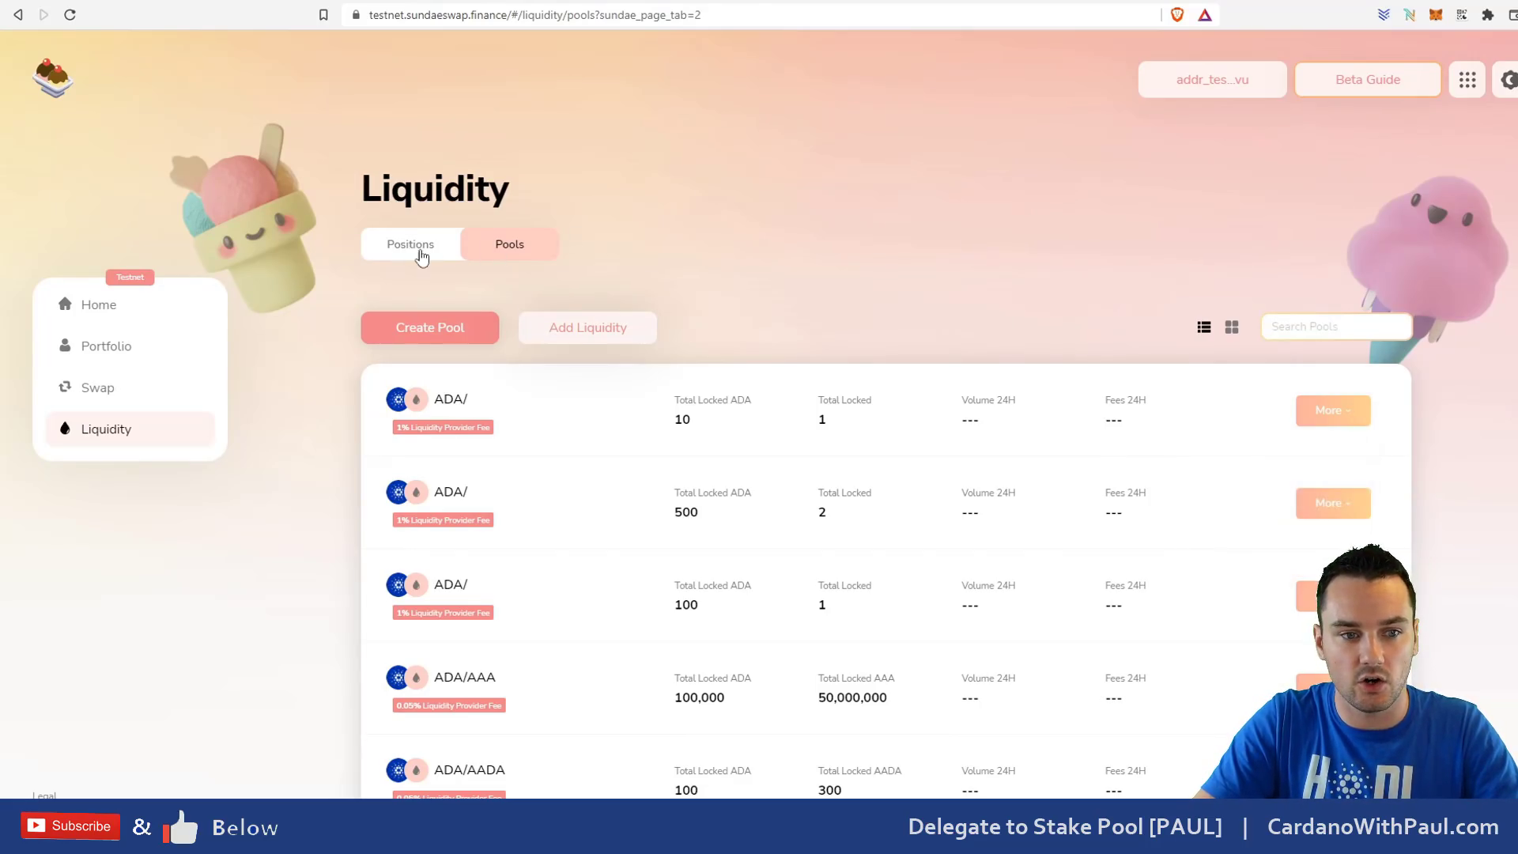
{"action": "left_click", "coordinate": [409, 243]}
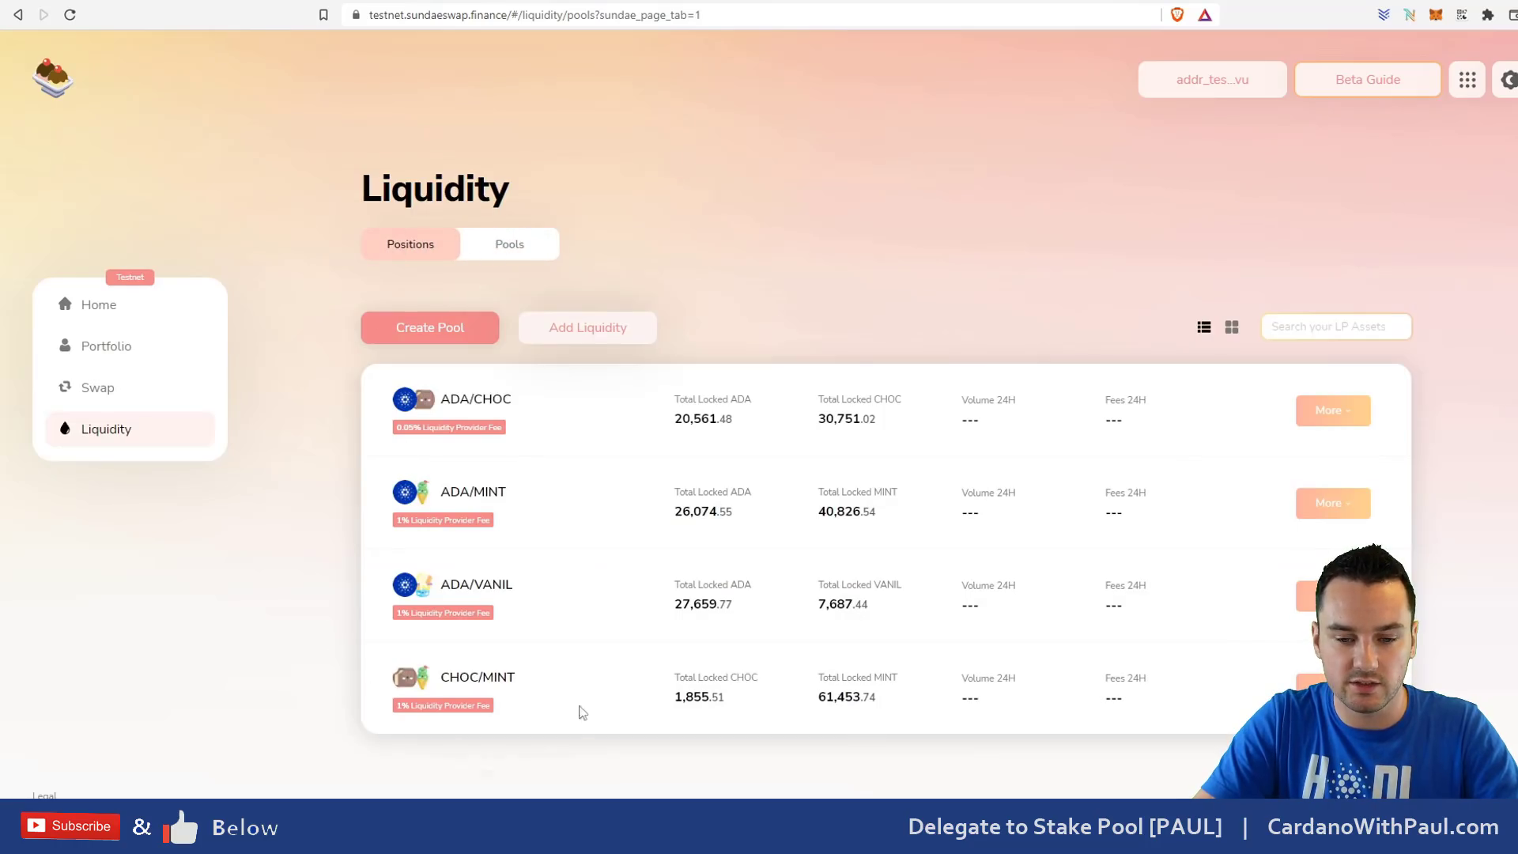
{"action": "mouse_move", "coordinate": [504, 604]}
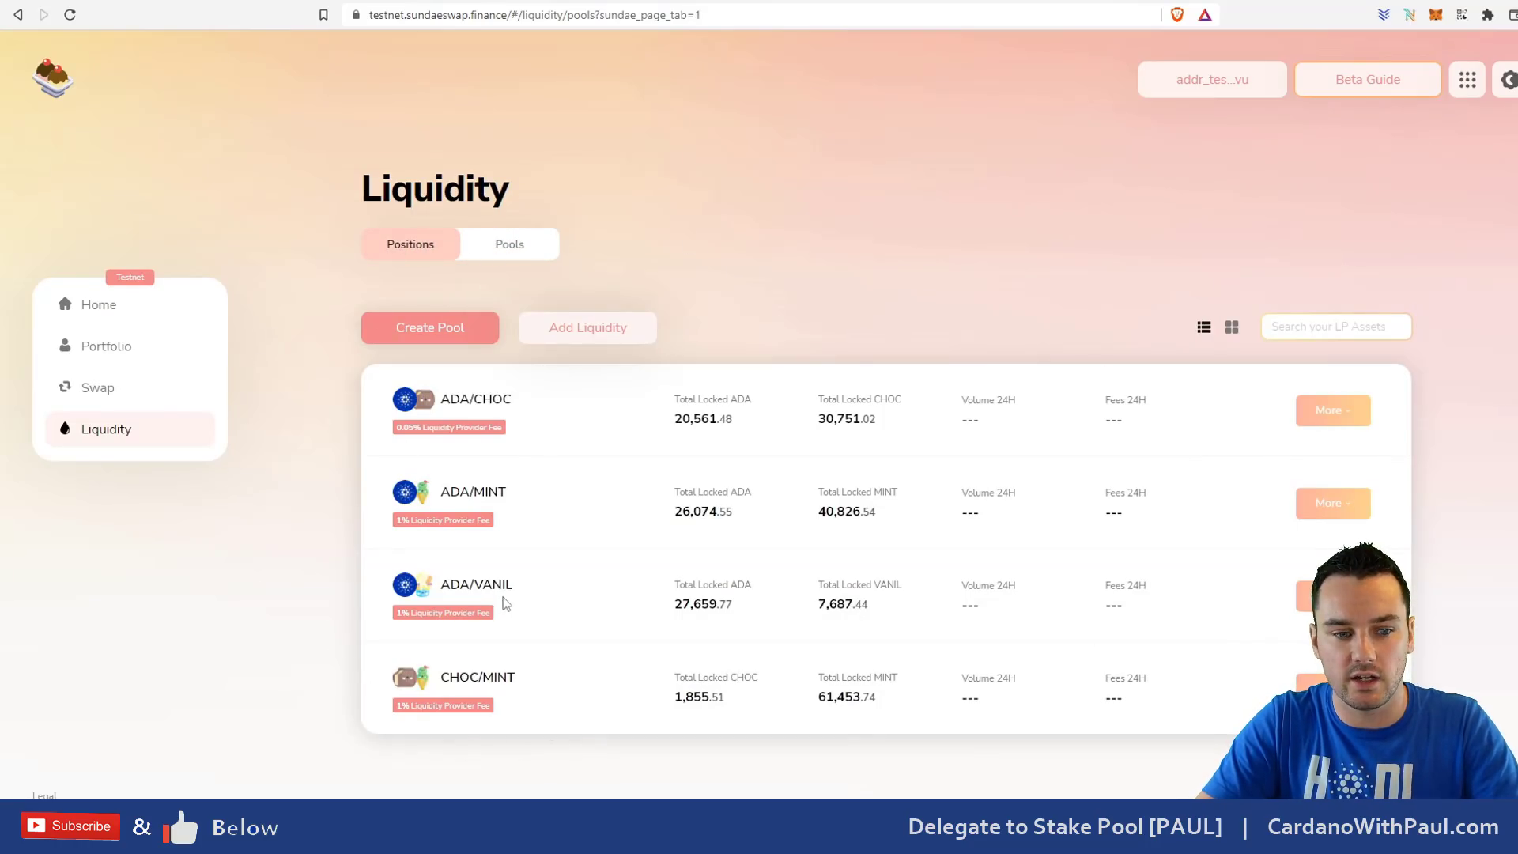
{"action": "mouse_move", "coordinate": [540, 585]}
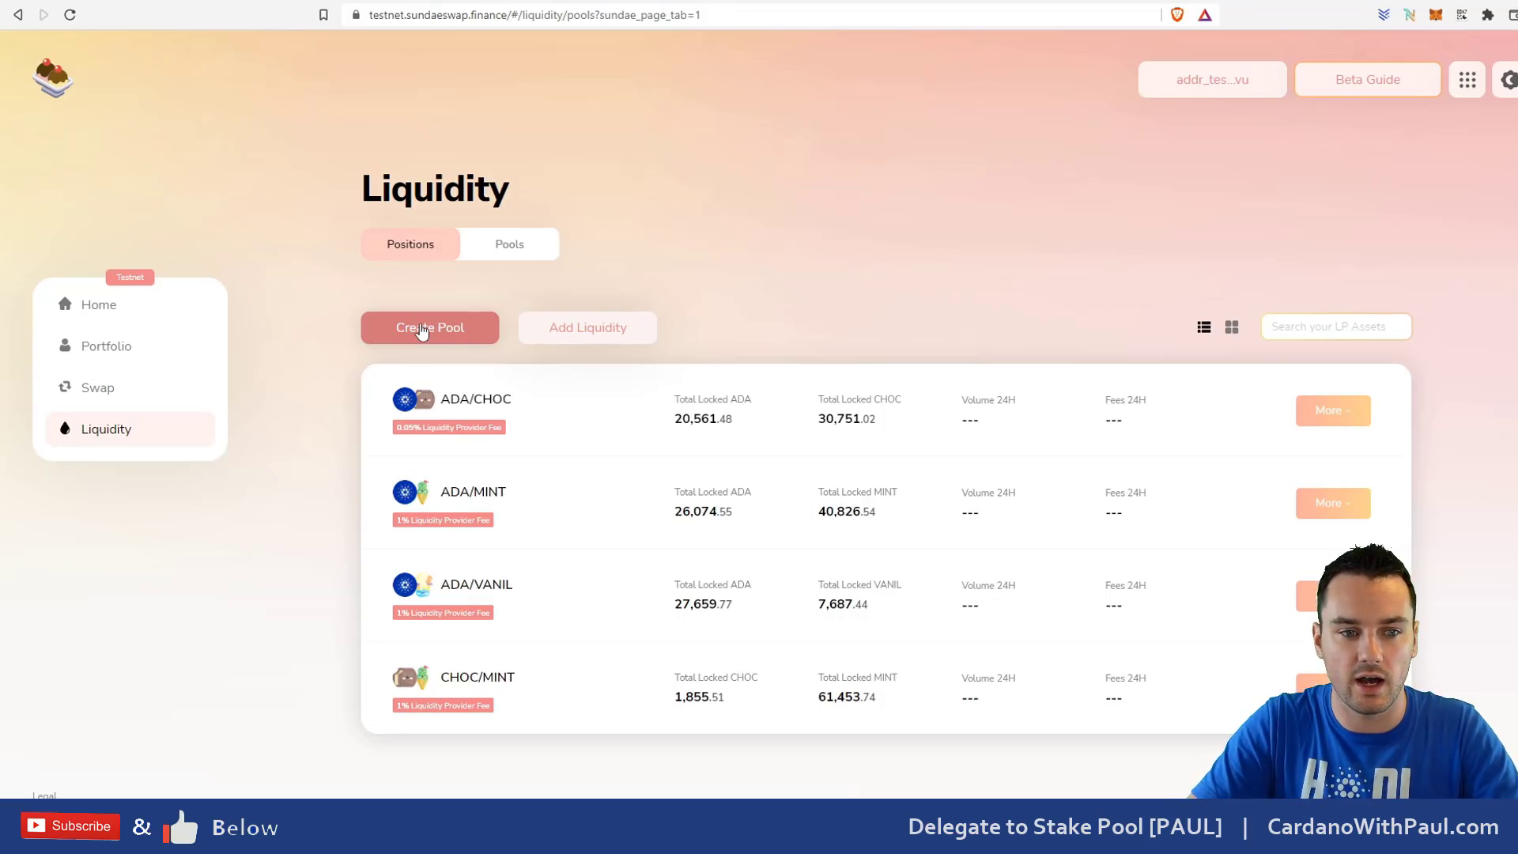
Step: Draft an ADA/MINT pool with 100 ADA and 100 MINT, then go back to Swap
{"action": "left_click", "coordinate": [428, 328]}
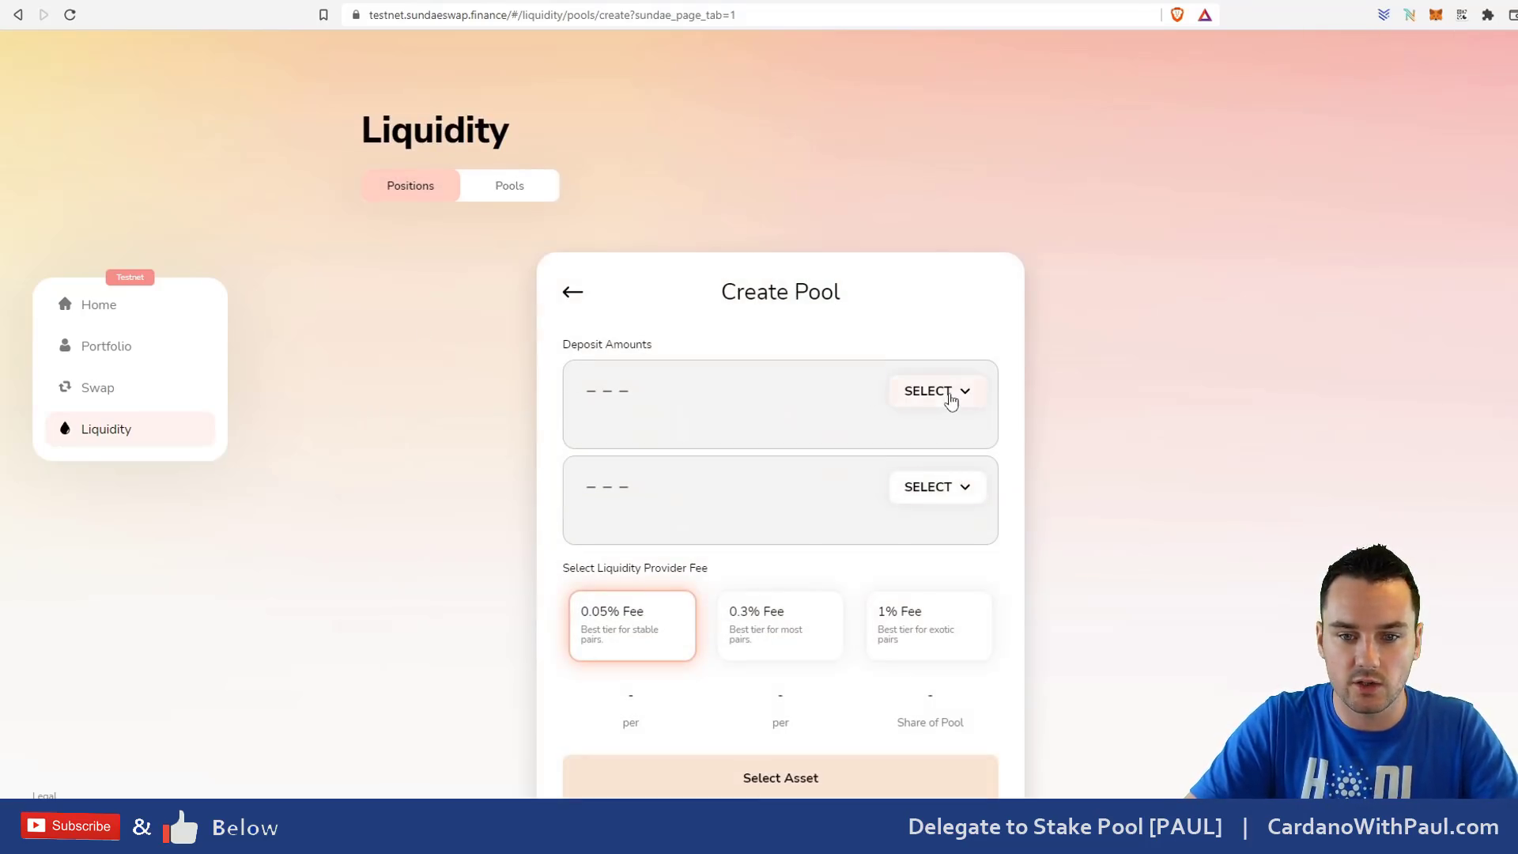
{"action": "left_click", "coordinate": [935, 391]}
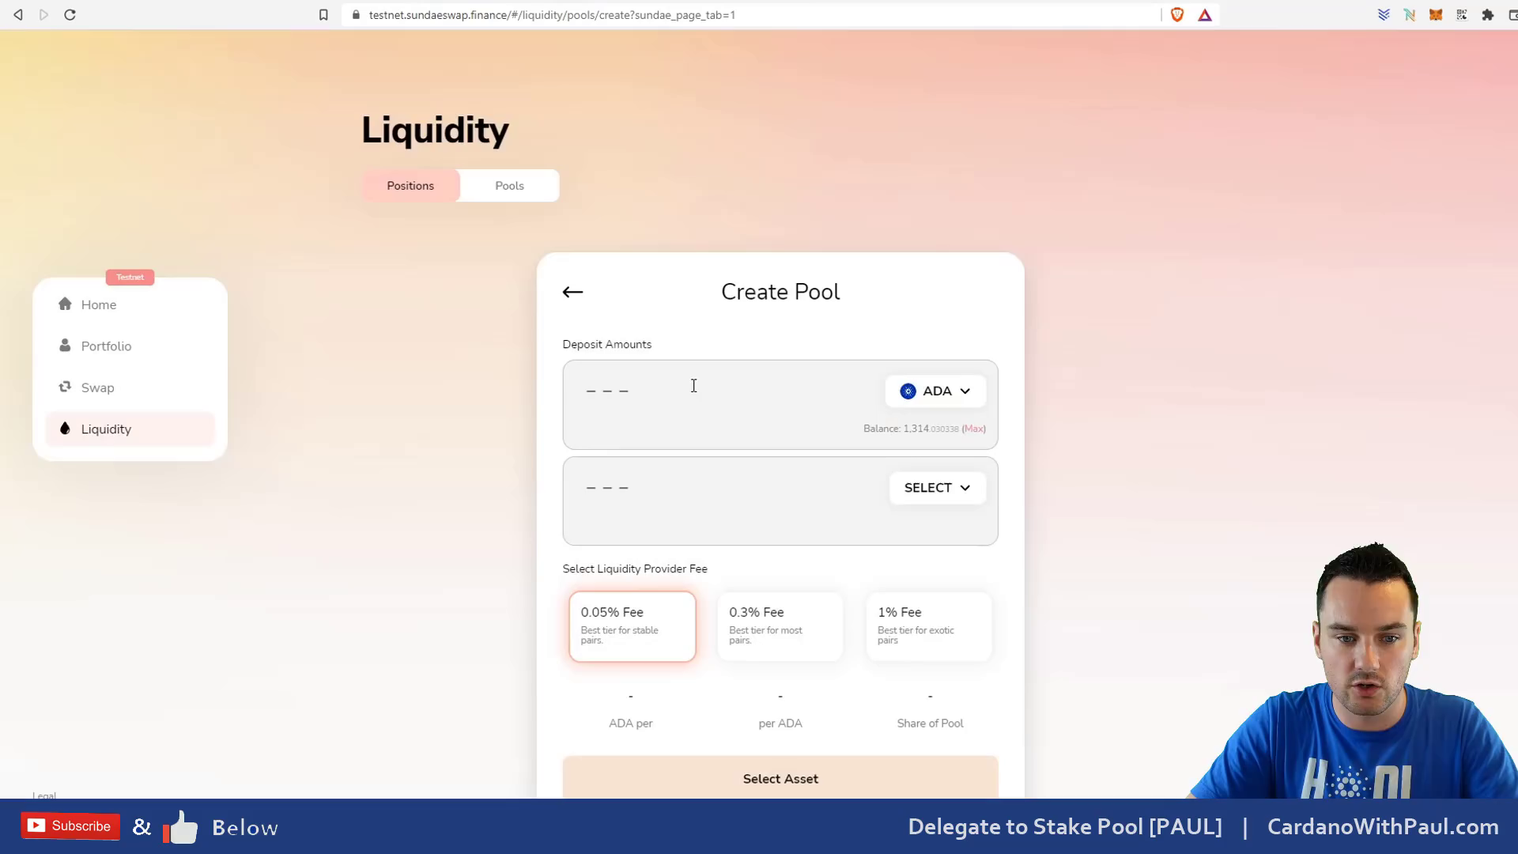
{"action": "left_click", "coordinate": [935, 487]}
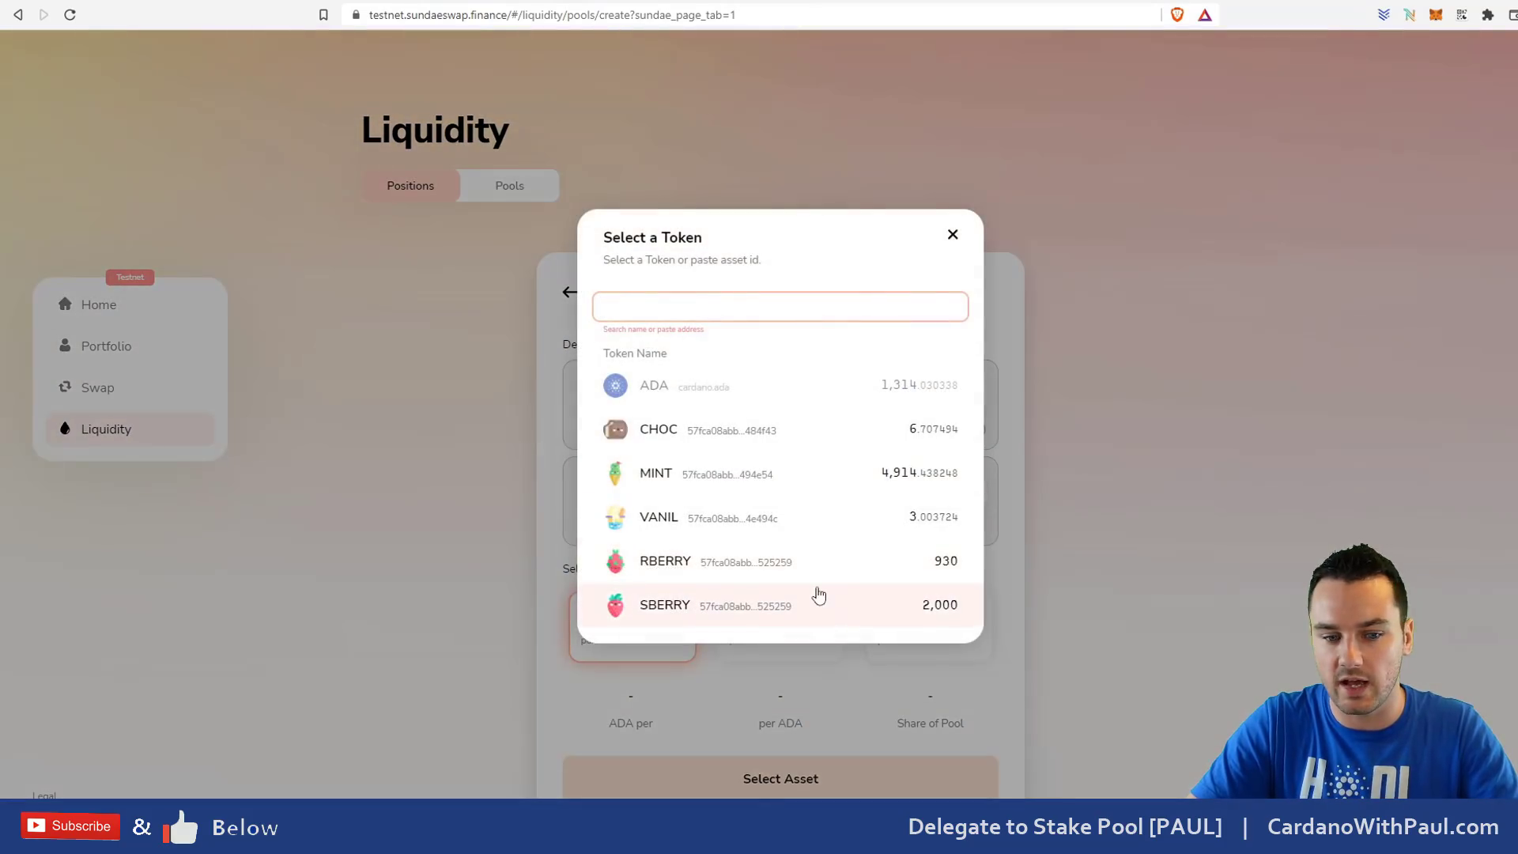
{"action": "mouse_move", "coordinate": [814, 577]}
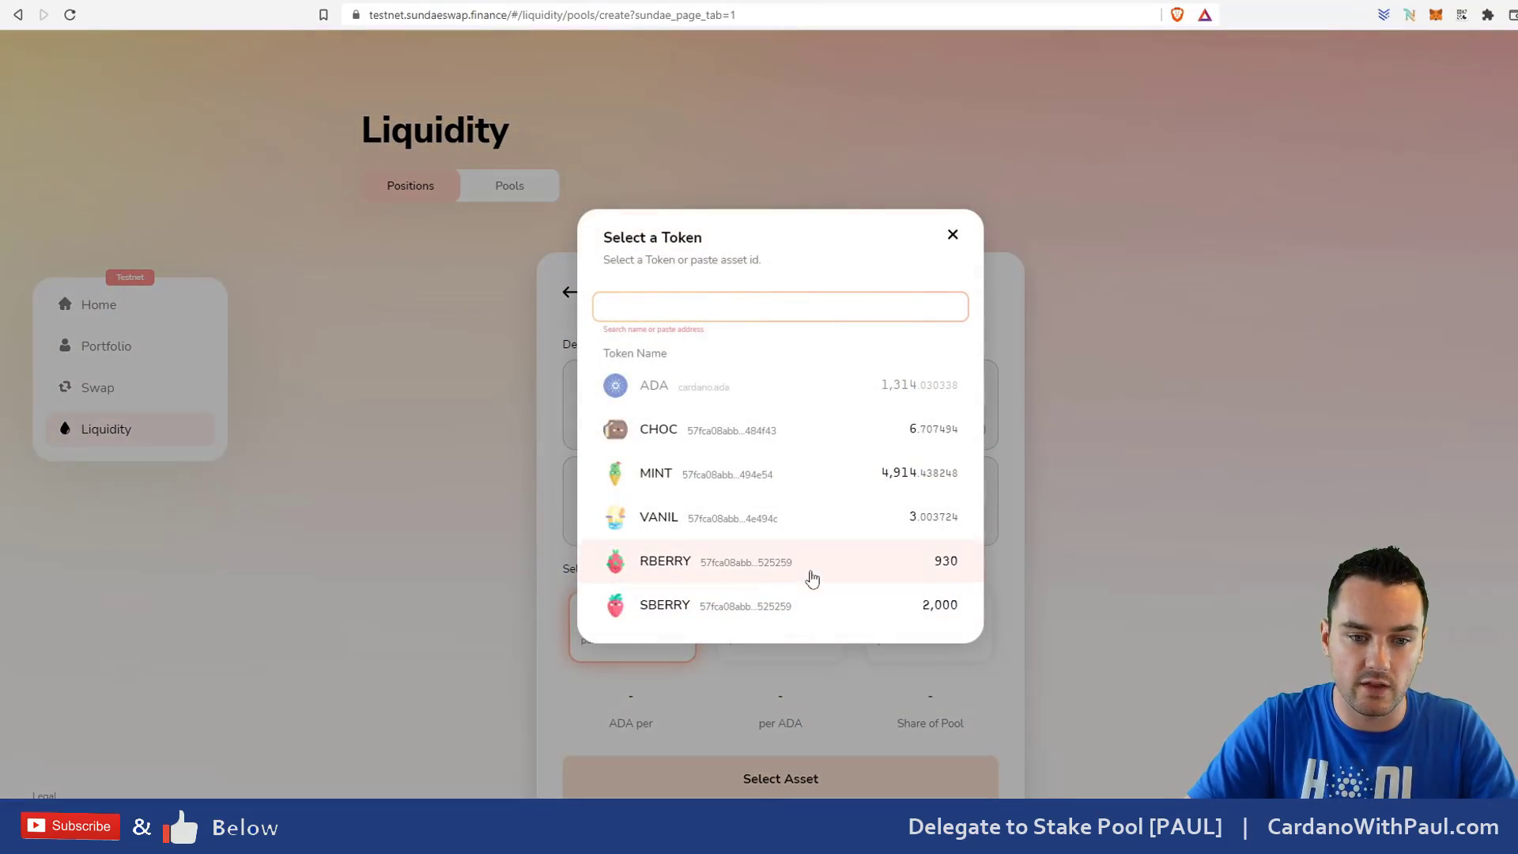
{"action": "left_click", "coordinate": [656, 474]}
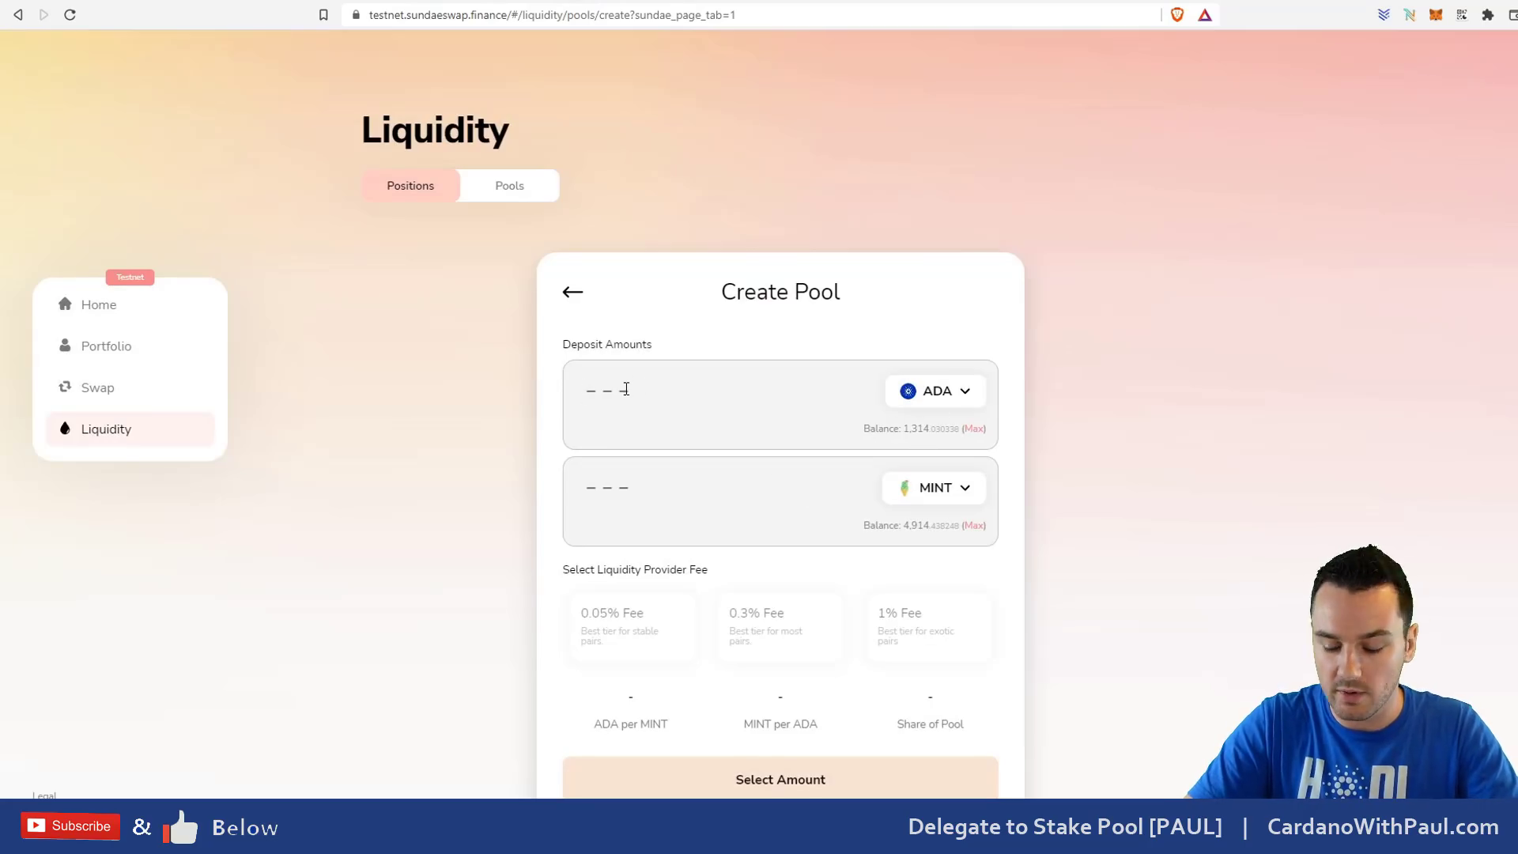
{"action": "type", "text": "100"}
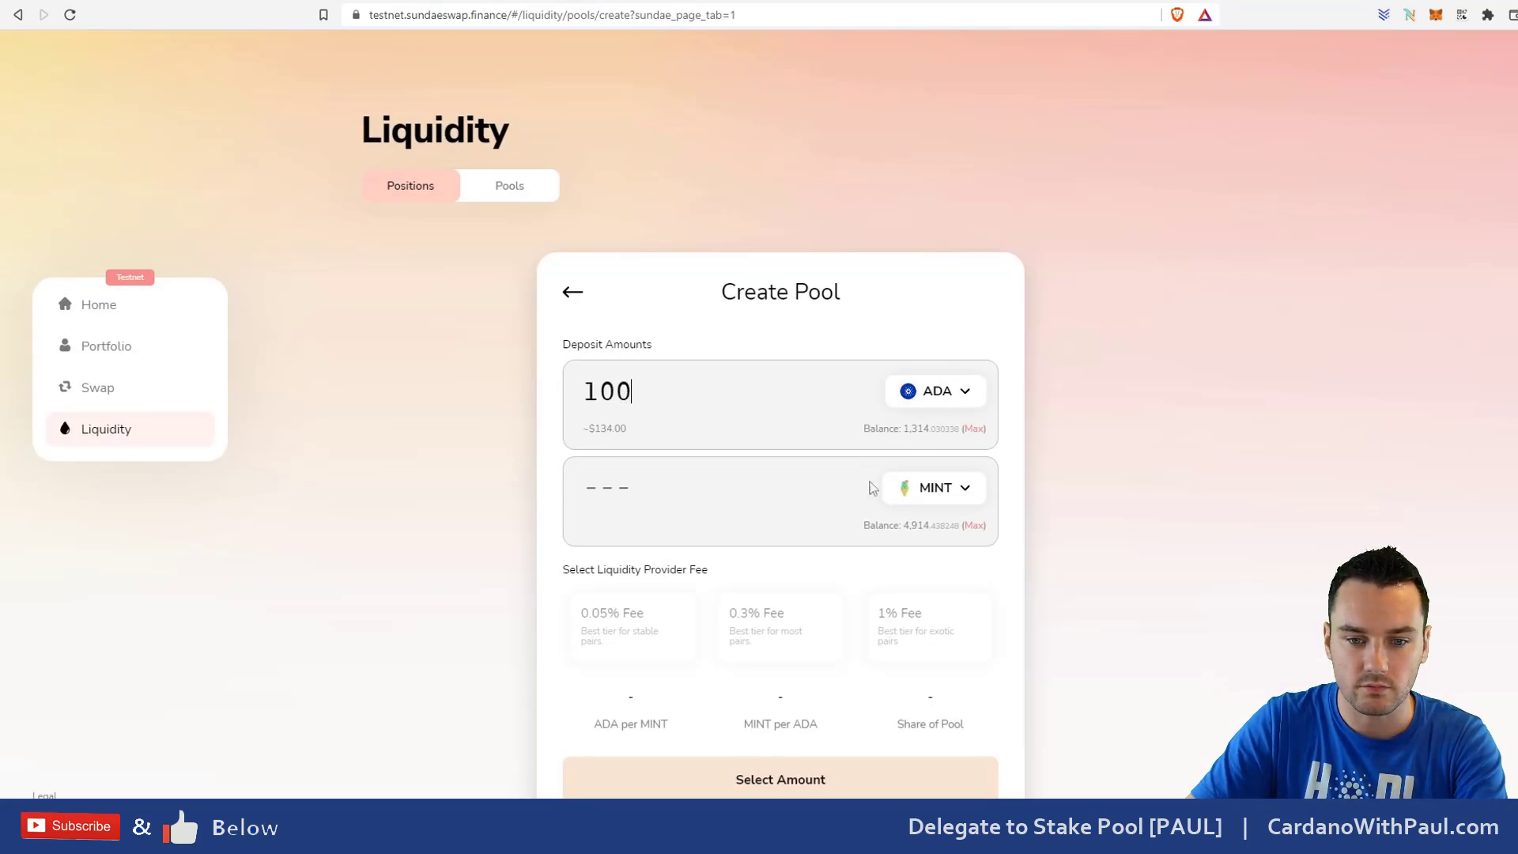
{"action": "type", "text": "100"}
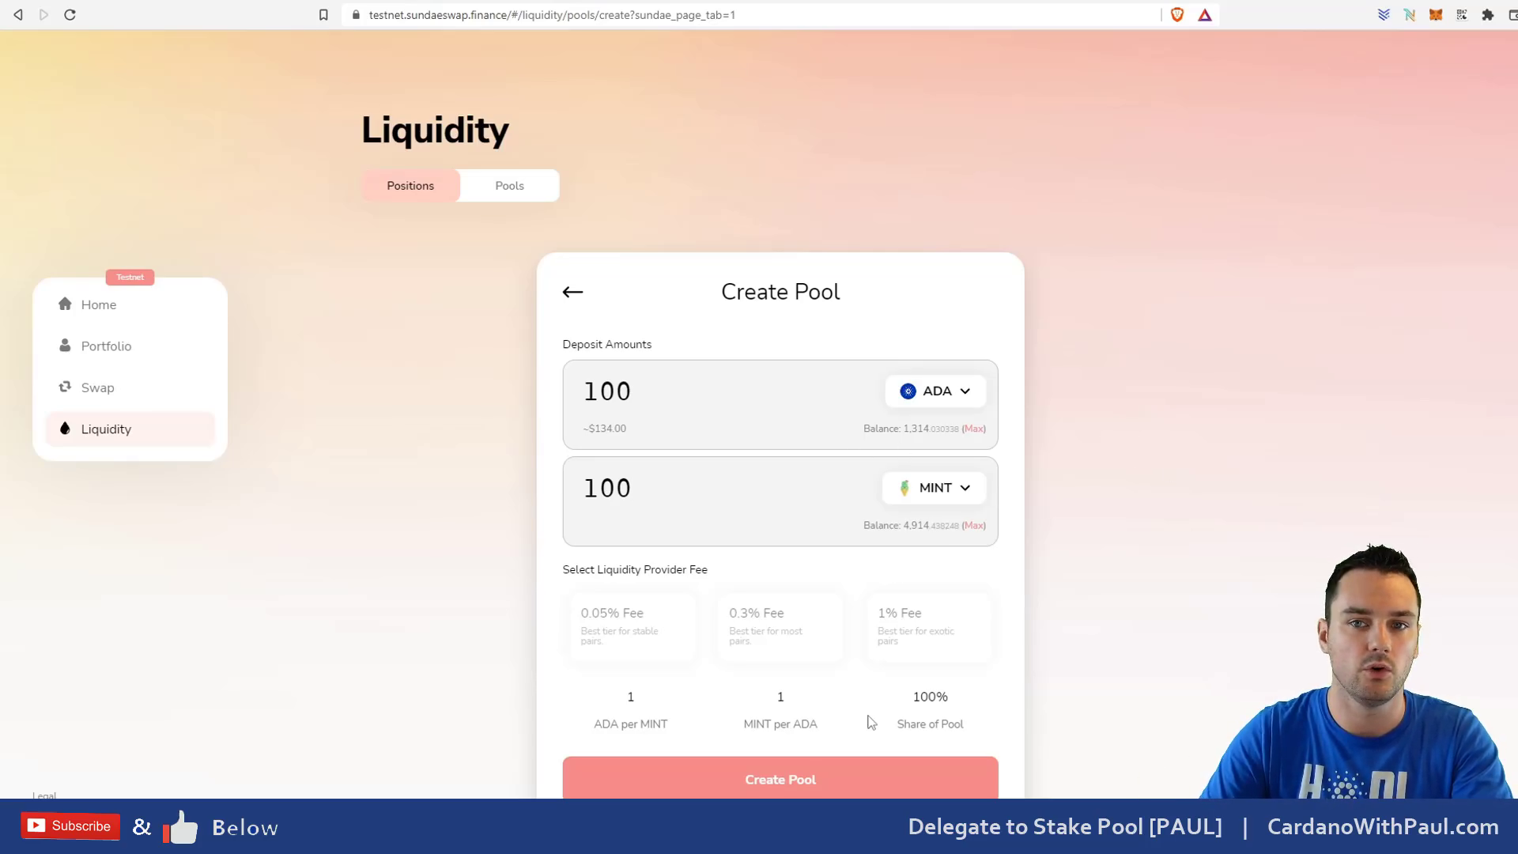
{"action": "mouse_move", "coordinate": [99, 388]}
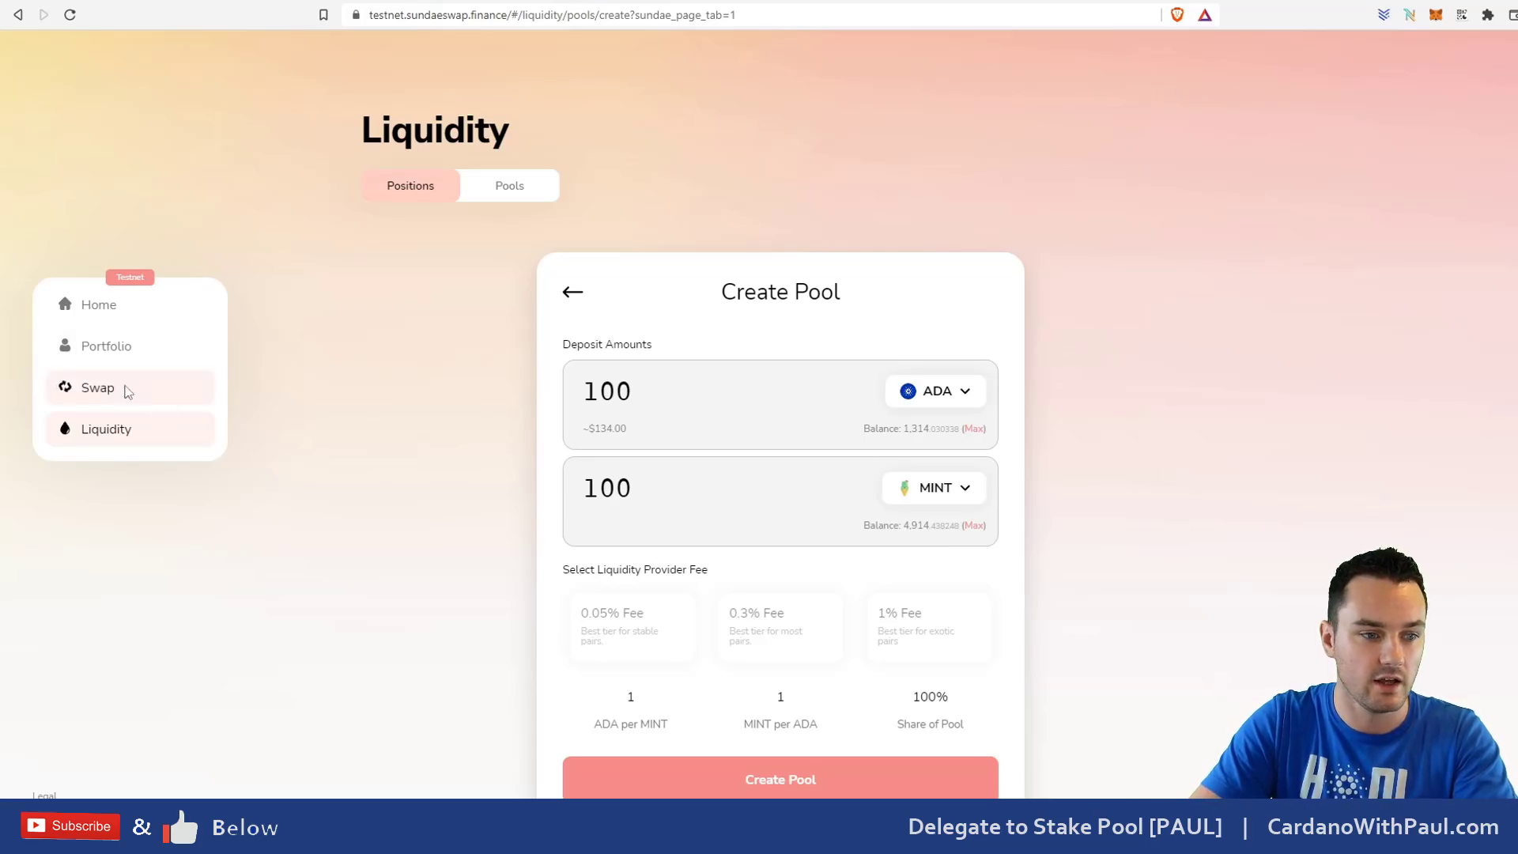
{"action": "left_click", "coordinate": [98, 387]}
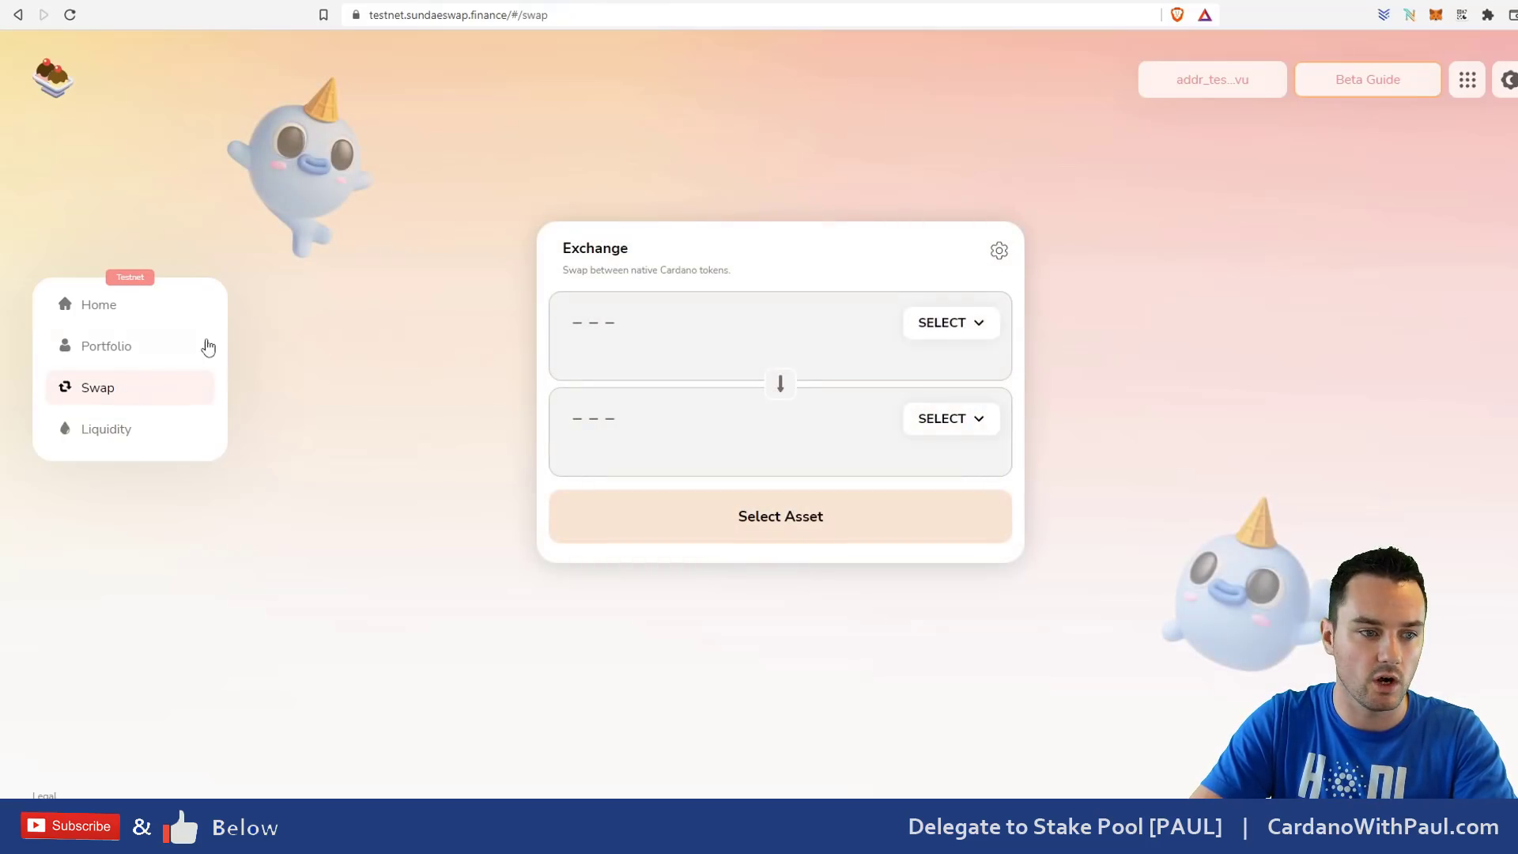
{"action": "mouse_move", "coordinate": [1152, 190]}
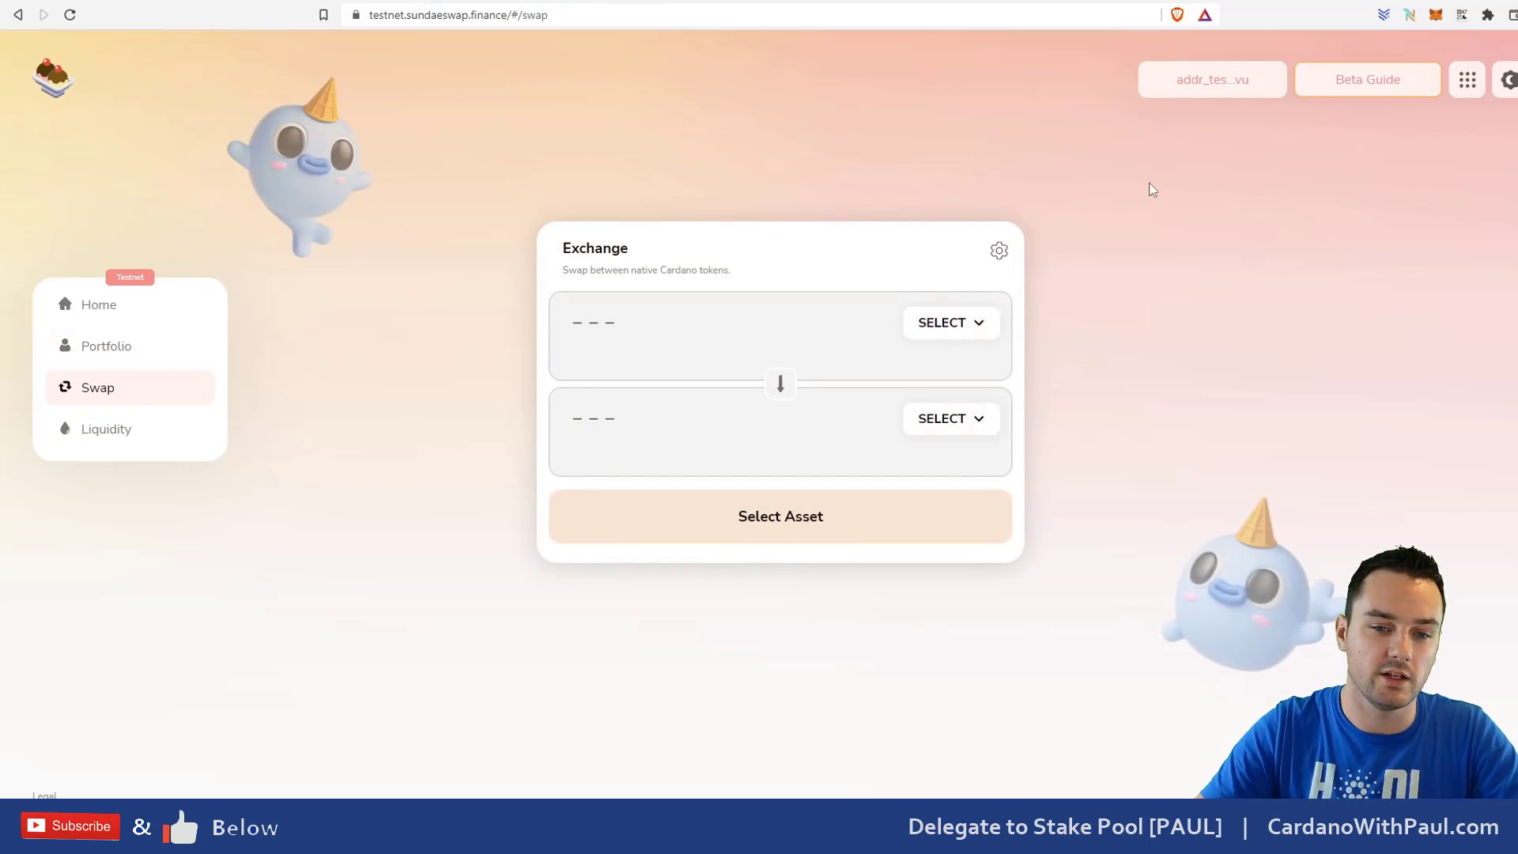